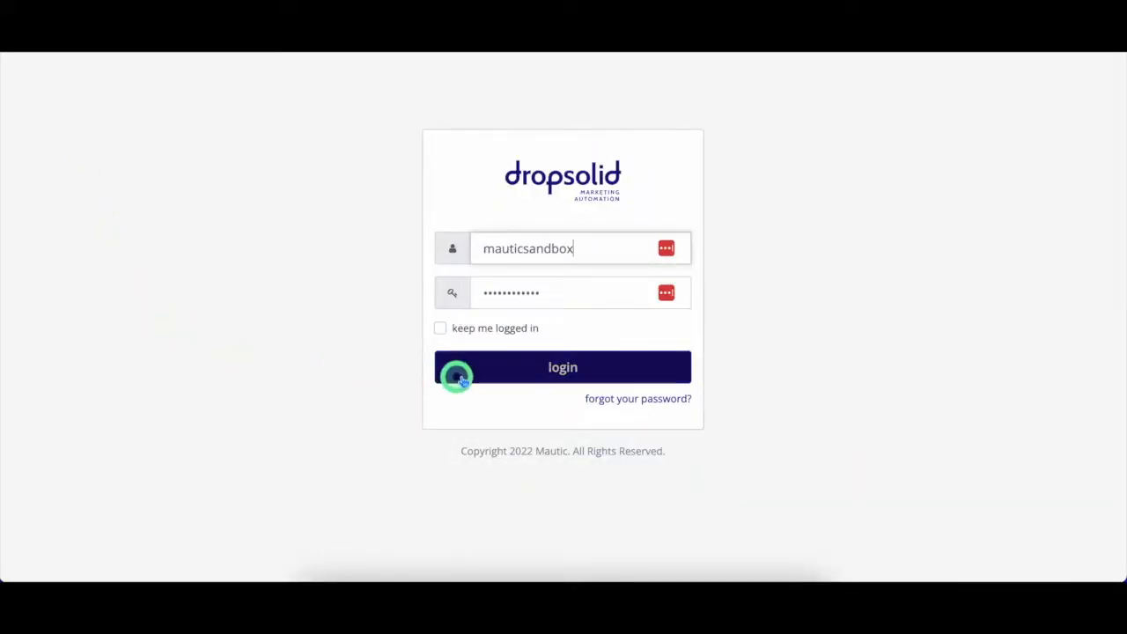
Sign in with the entered credentials and land on the dashboard.
{"action": "left_click", "coordinate": [564, 368]}
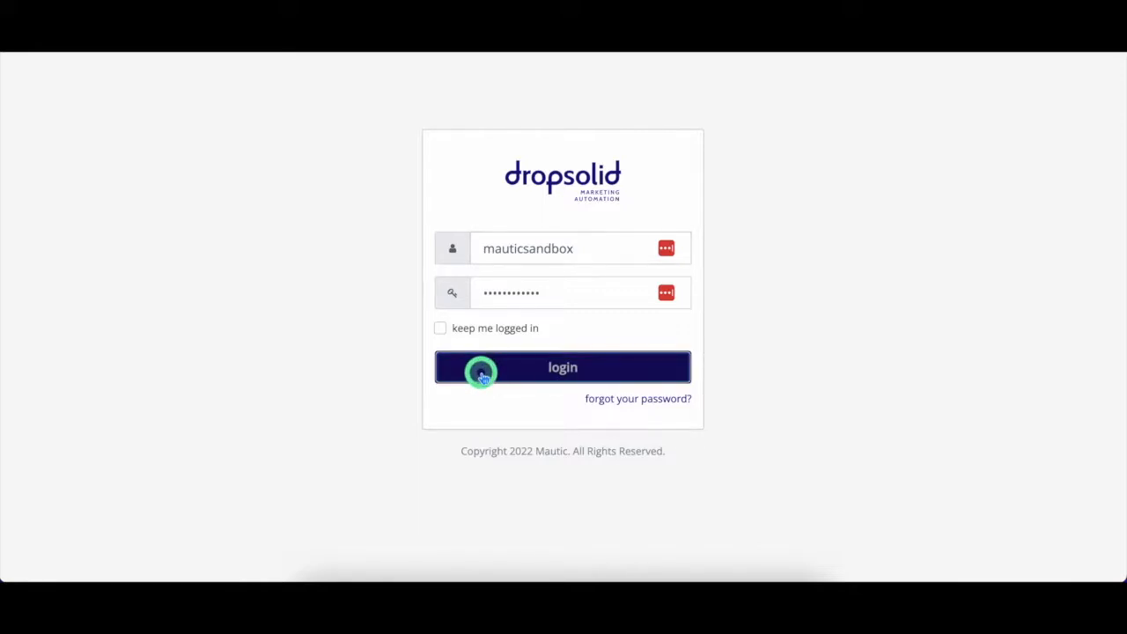
{"action": "left_click", "coordinate": [562, 368]}
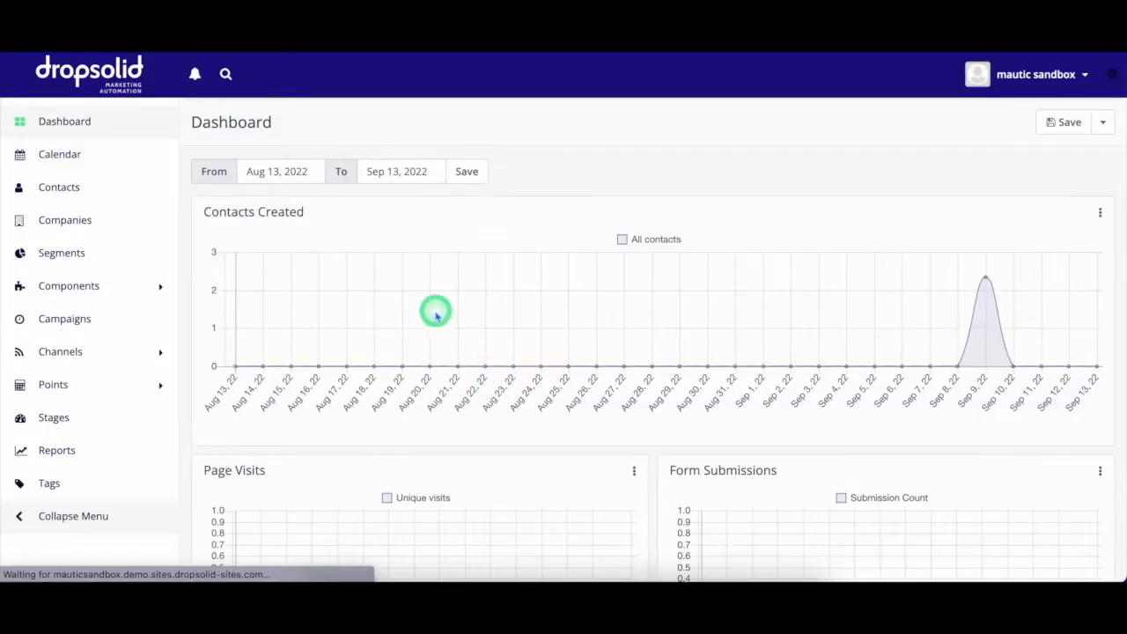
{"action": "mouse_move", "coordinate": [306, 227]}
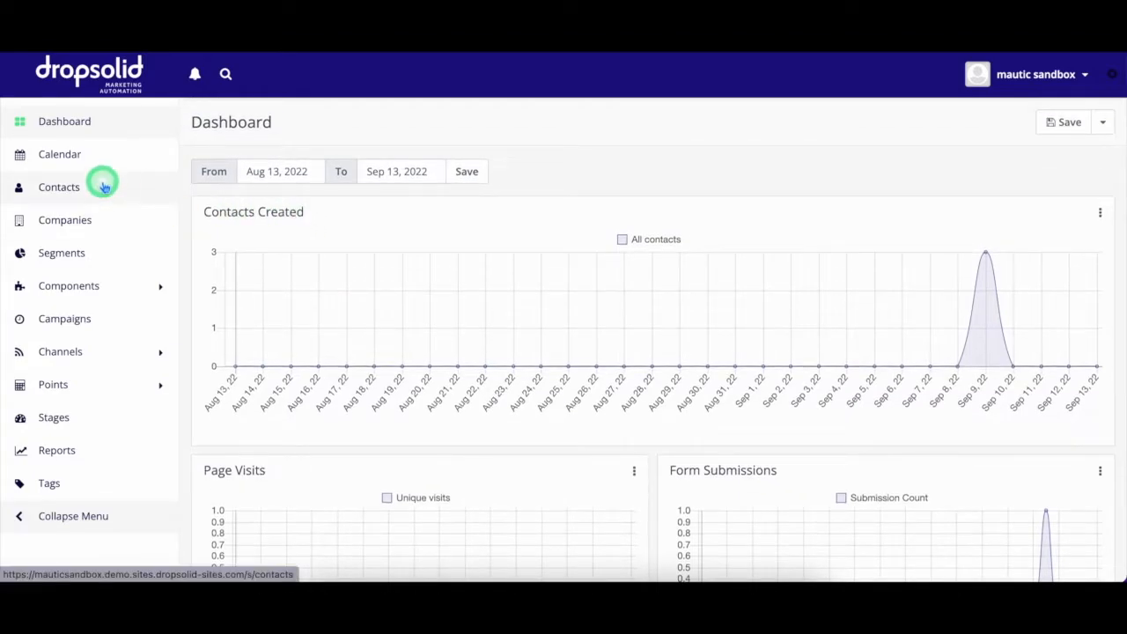
{"action": "left_click", "coordinate": [60, 187]}
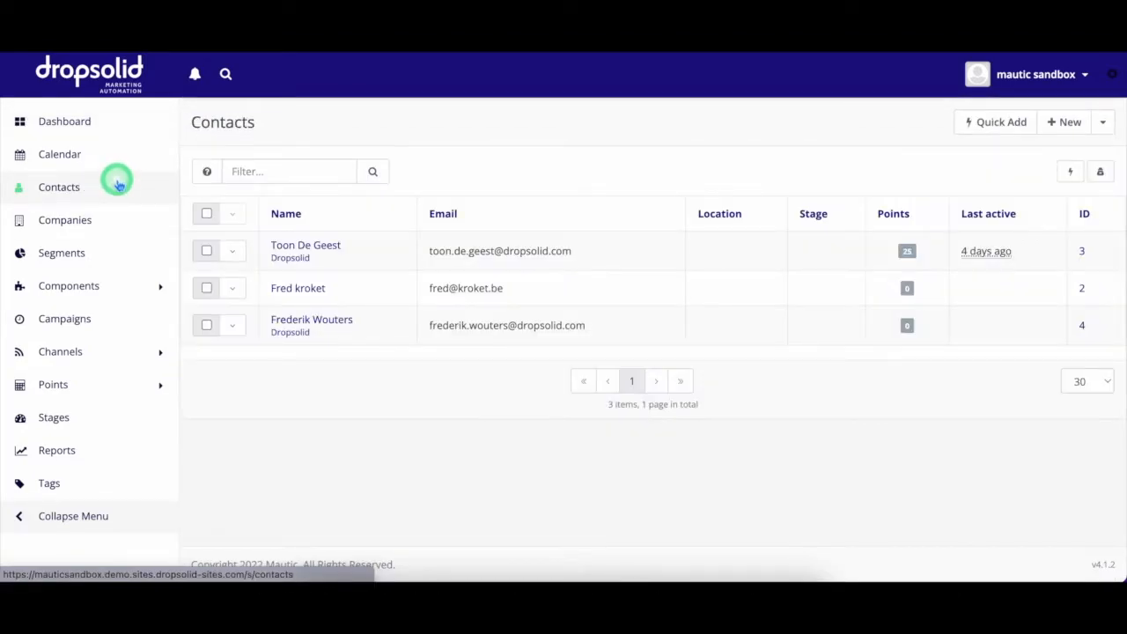
{"action": "mouse_move", "coordinate": [250, 197]}
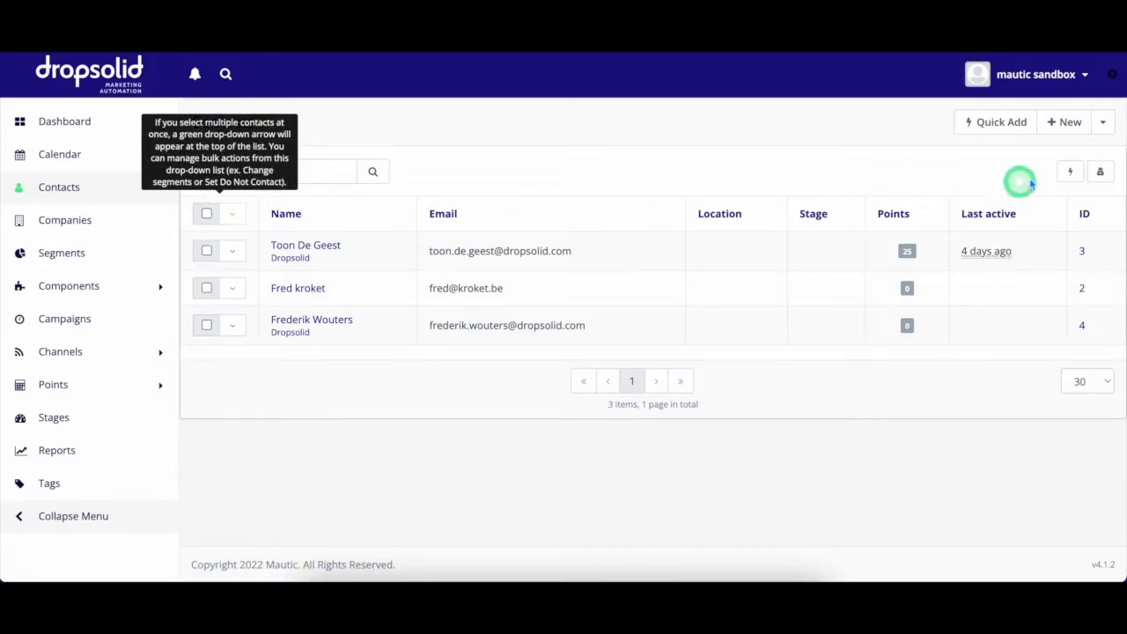
{"action": "left_click", "coordinate": [1102, 122]}
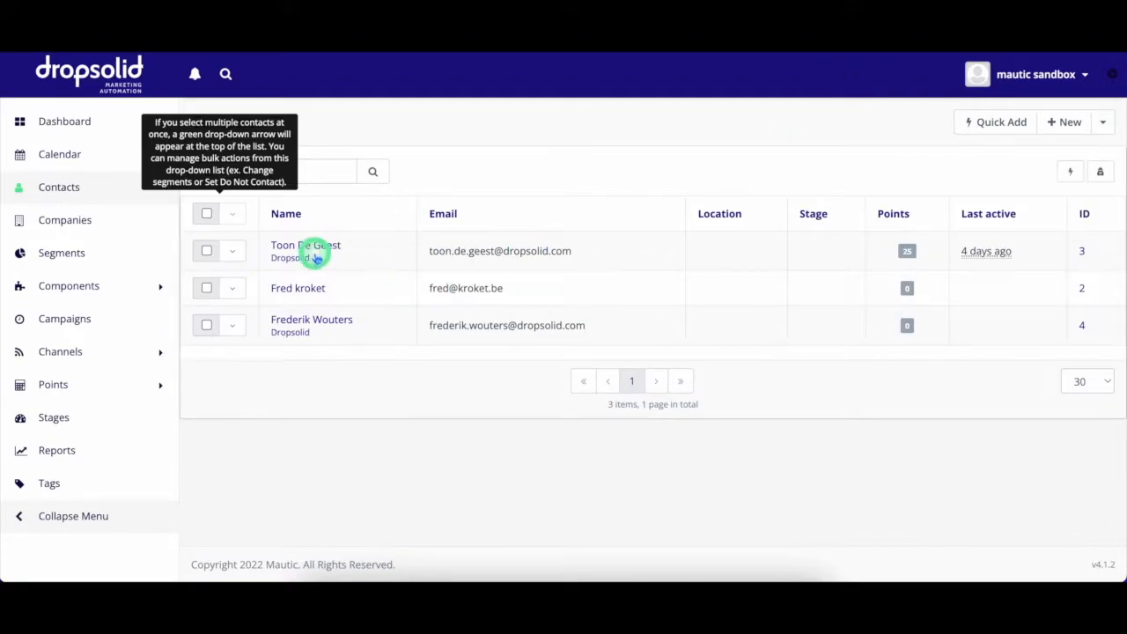
{"action": "left_click", "coordinate": [304, 245]}
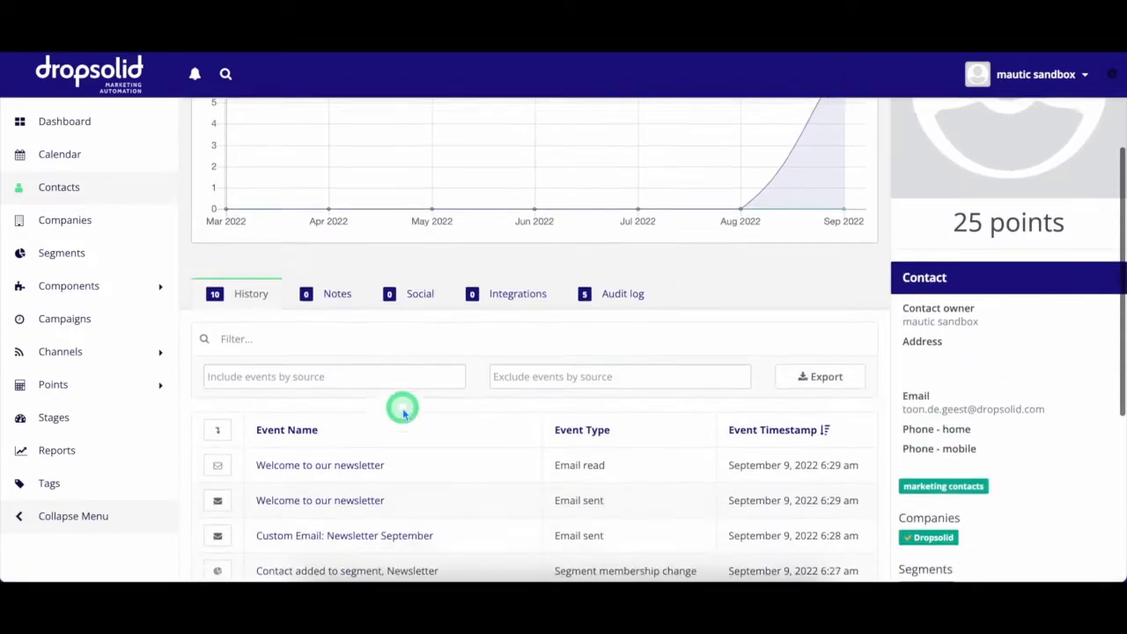
{"action": "scroll", "scroll_direction": "down", "scroll_amount": 3}
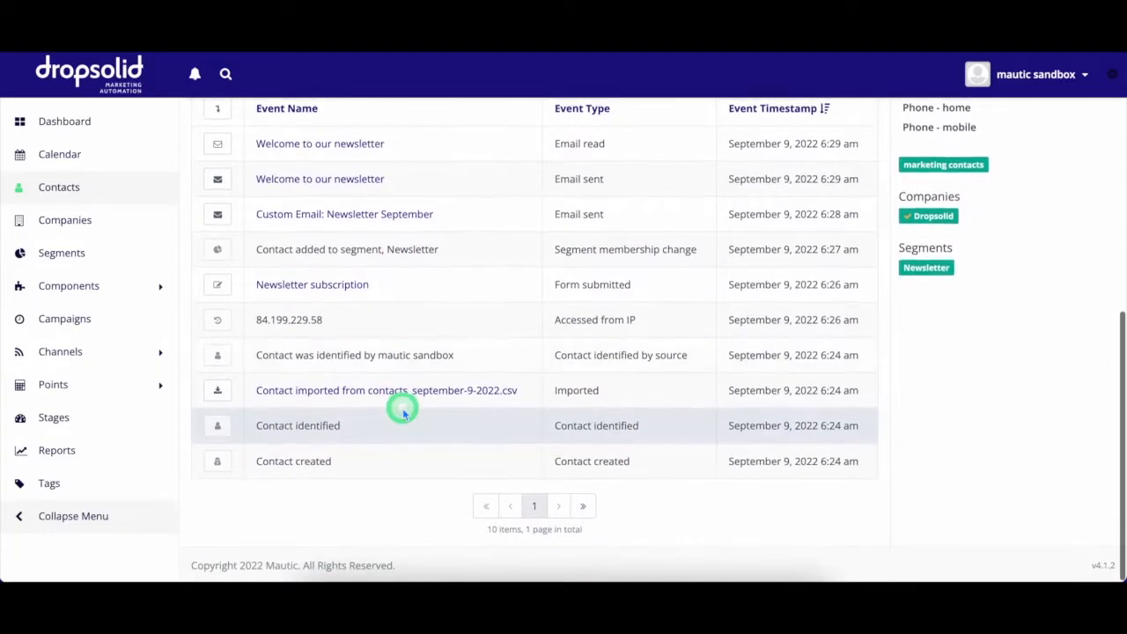
{"action": "scroll", "scroll_direction": "up", "scroll_amount": 3}
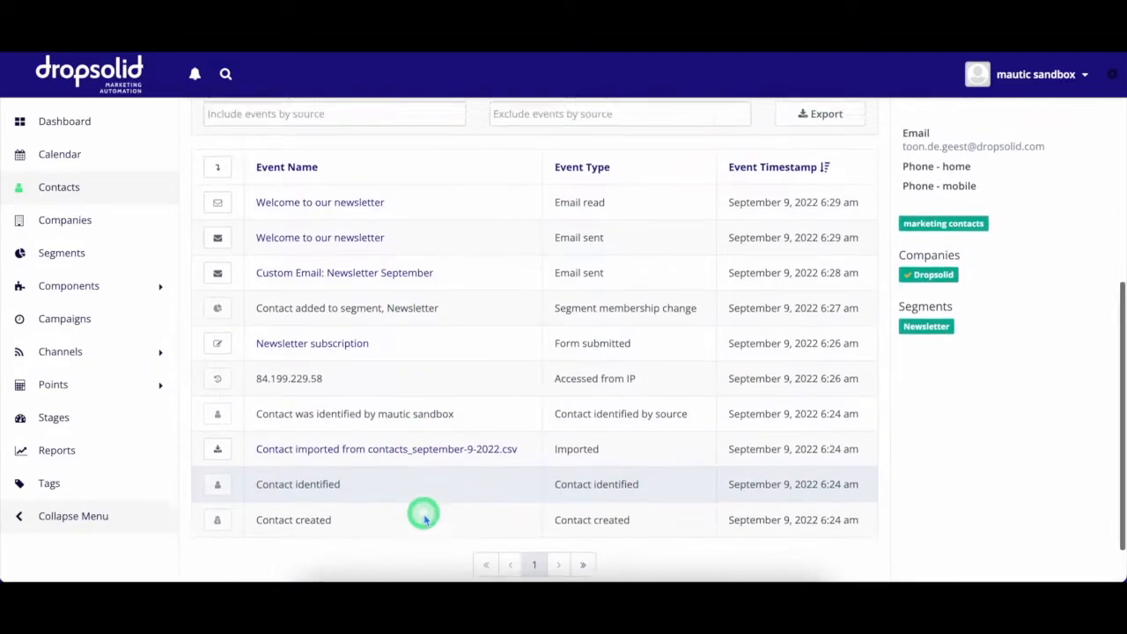
{"action": "scroll", "scroll_direction": "up", "scroll_amount": 3}
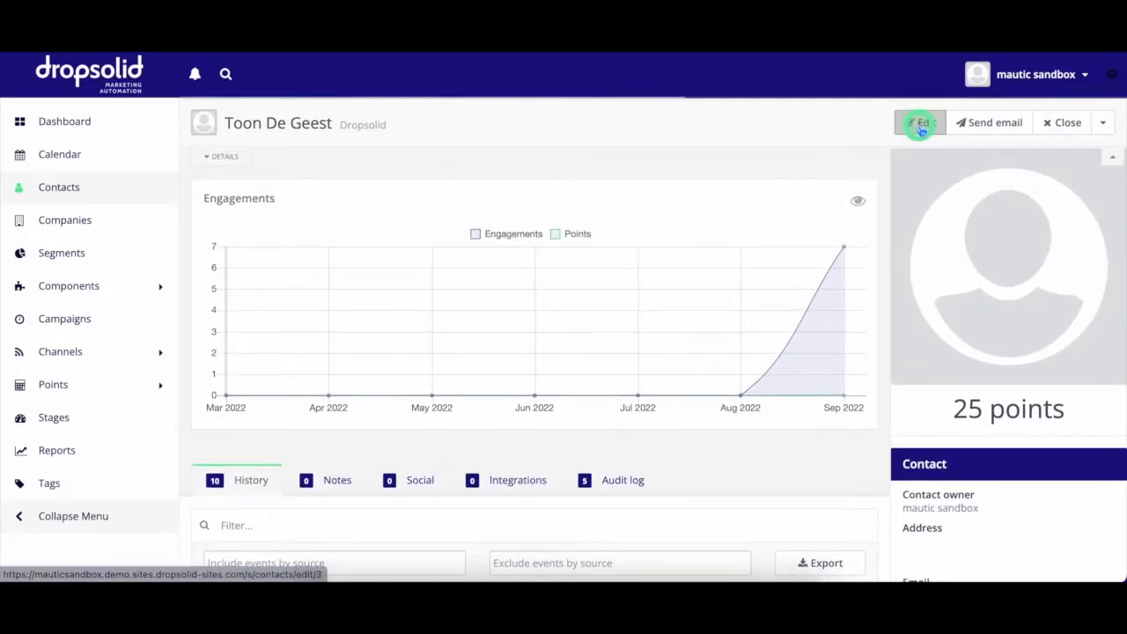
{"action": "left_click", "coordinate": [919, 124]}
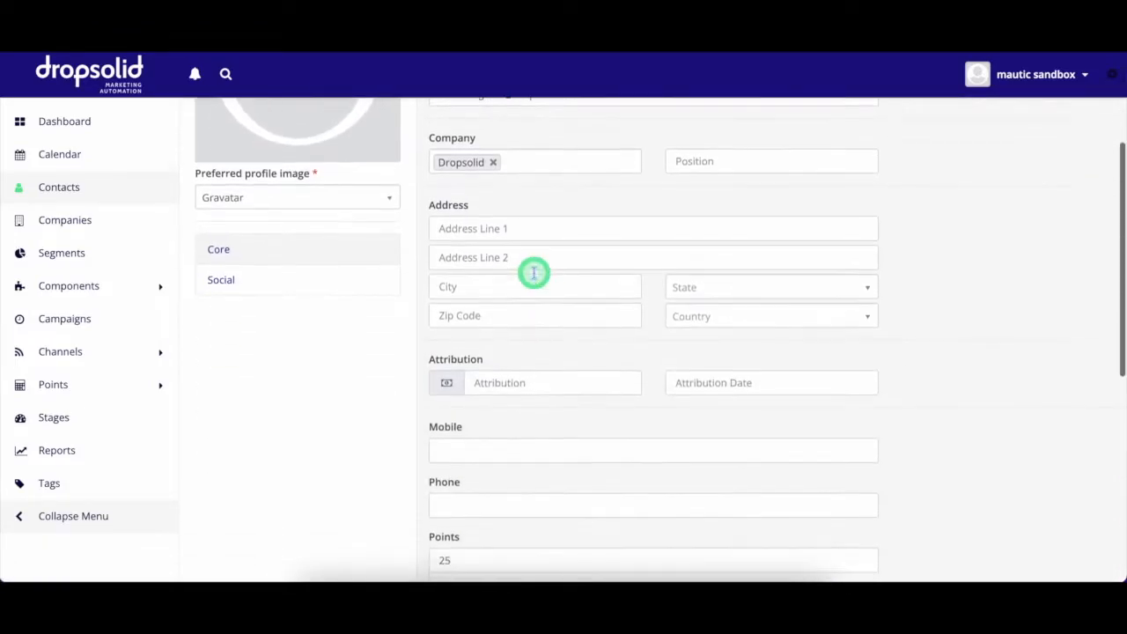
{"action": "scroll", "scroll_direction": "up", "scroll_amount": 3}
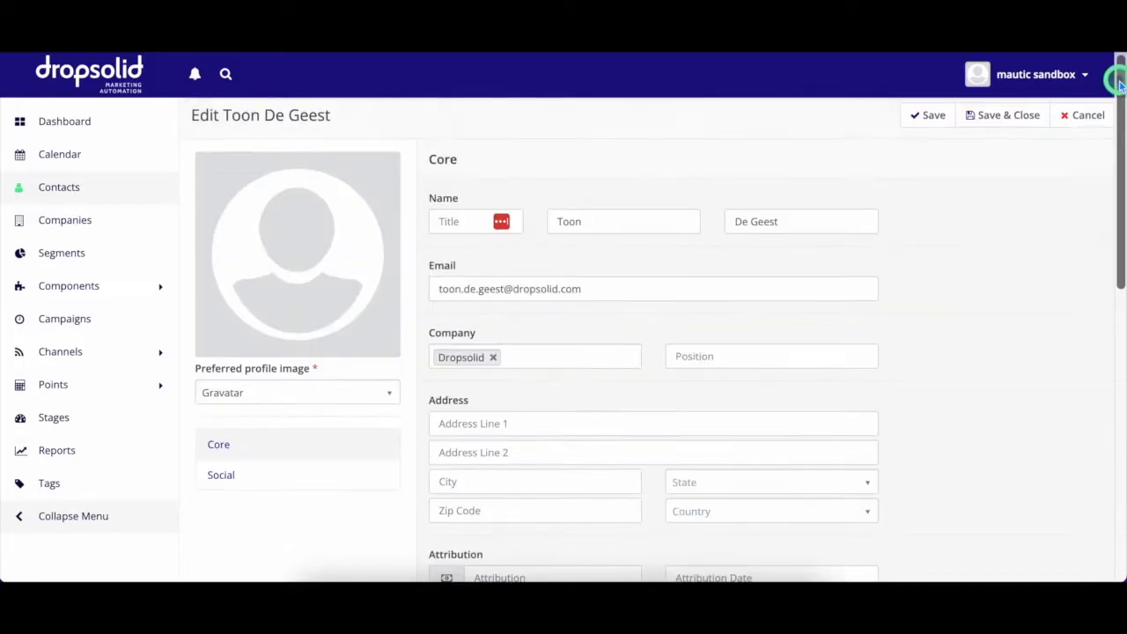
Browse the Manage Plugins page listing Salesforce, Hubspot, MailChimp and other integrations.
{"action": "left_click", "coordinate": [1085, 74]}
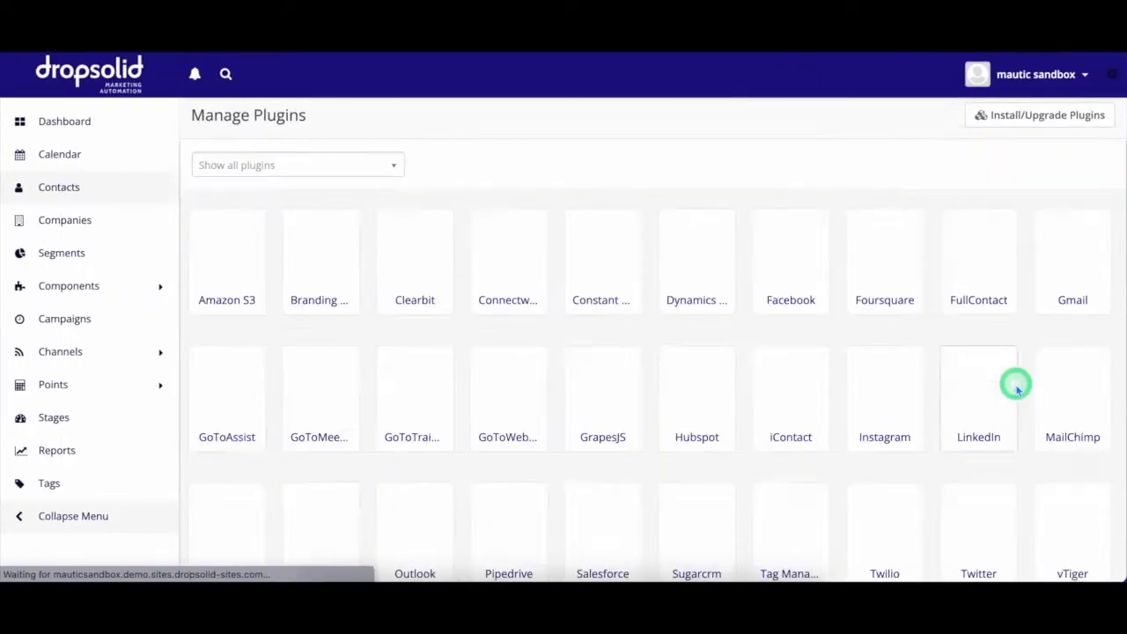
{"action": "scroll", "scroll_direction": "down", "scroll_amount": 3}
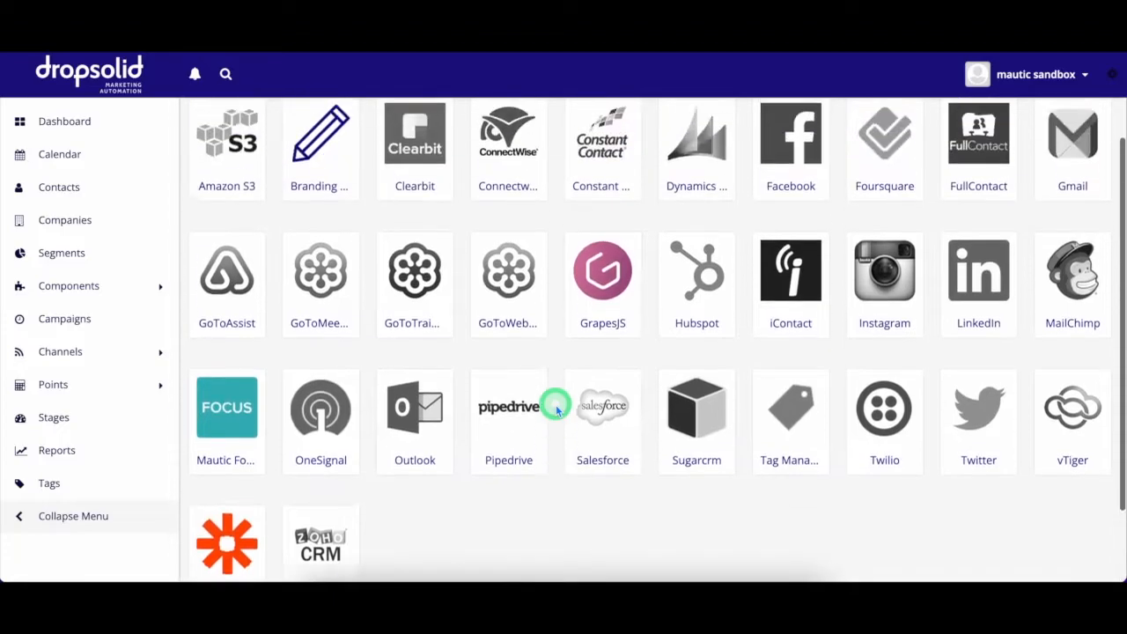
{"action": "scroll", "scroll_direction": "up", "scroll_amount": 3}
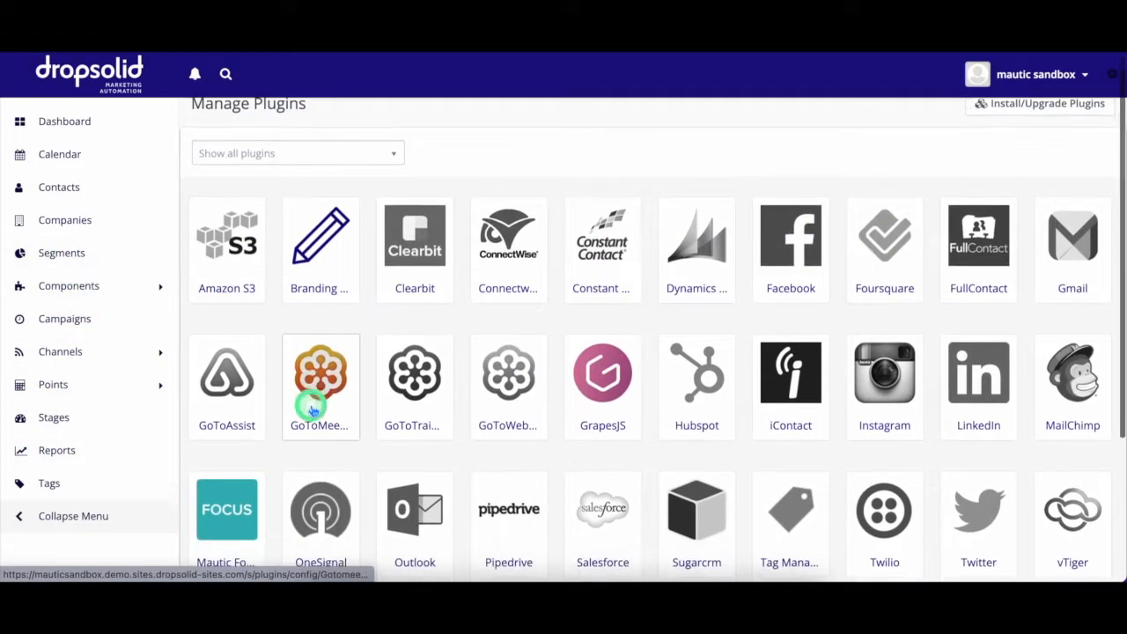
{"action": "scroll", "scroll_direction": "down", "scroll_amount": 3}
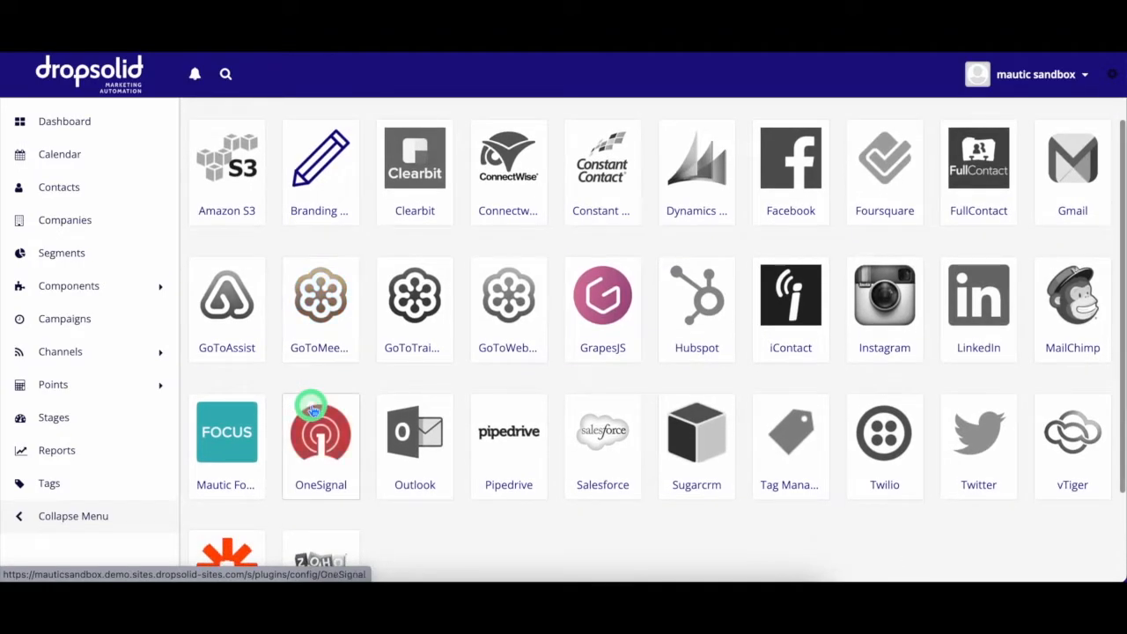
{"action": "scroll", "scroll_direction": "up", "scroll_amount": 3}
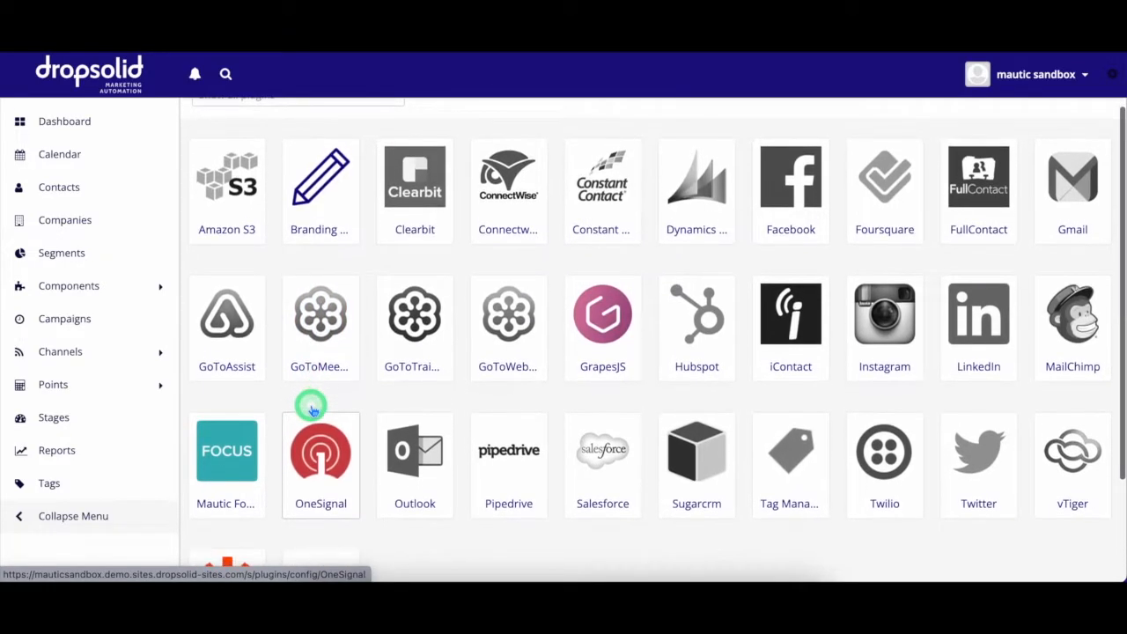
{"action": "mouse_move", "coordinate": [60, 253]}
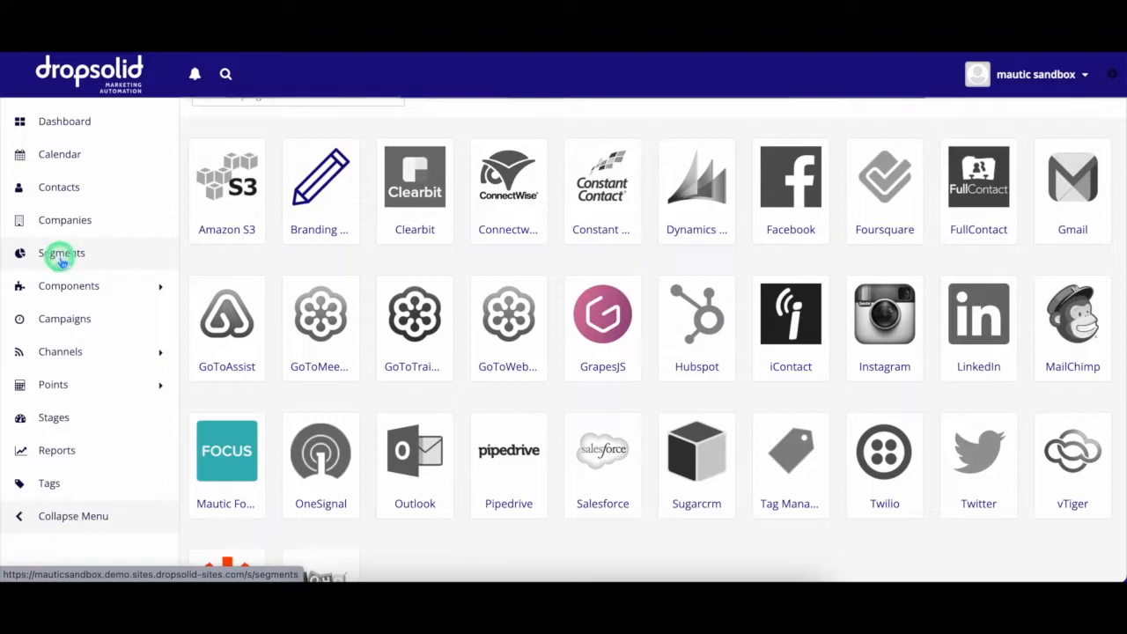
Start a new contact segment named 'Belgium, Dropsolid', dismissing the new category form.
{"action": "left_click", "coordinate": [62, 253]}
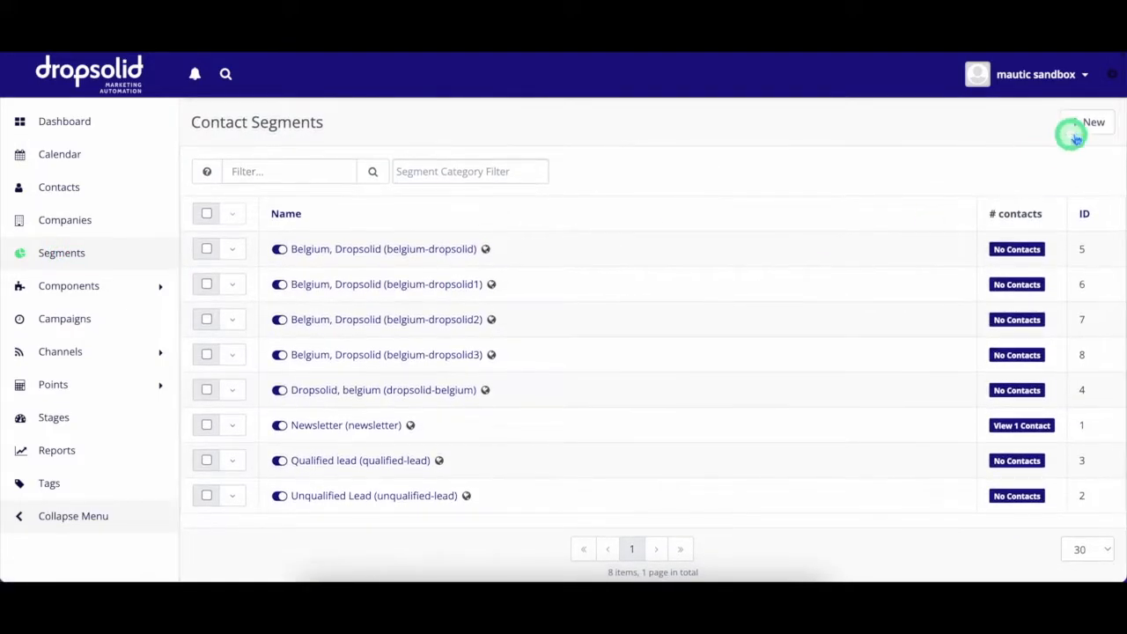
{"action": "left_click", "coordinate": [1091, 122]}
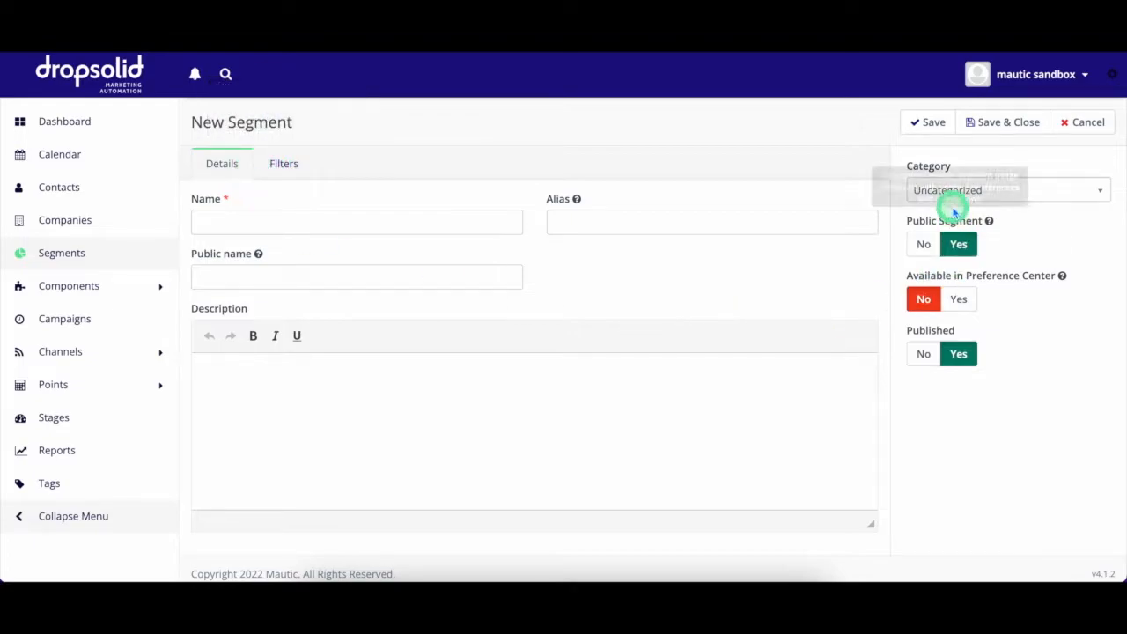
{"action": "left_click", "coordinate": [1004, 190]}
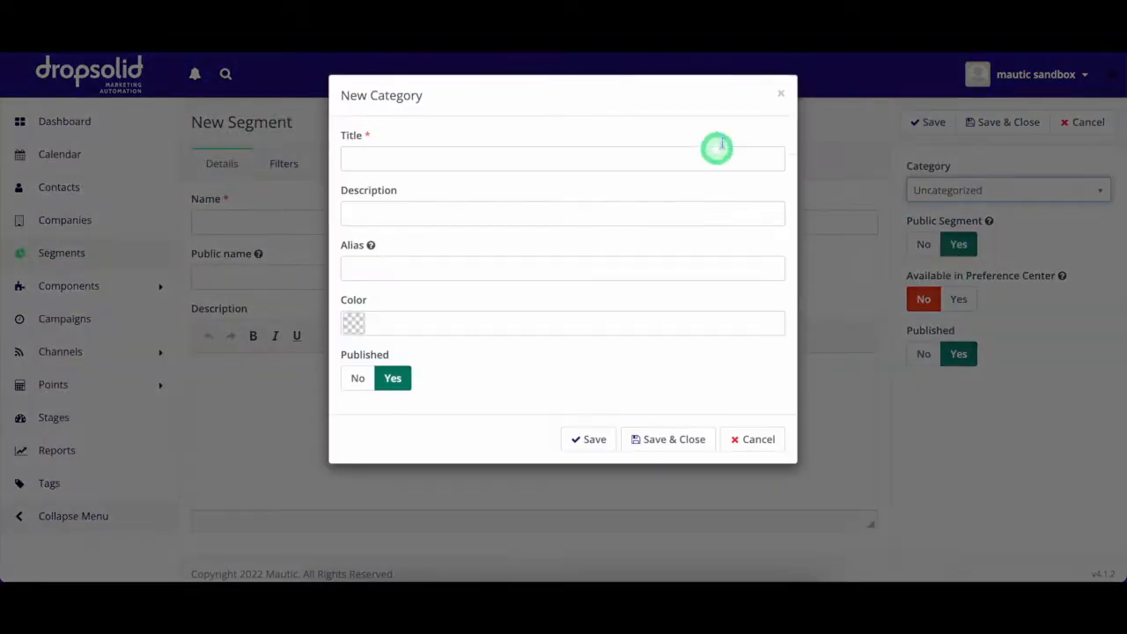
{"action": "left_click", "coordinate": [751, 438]}
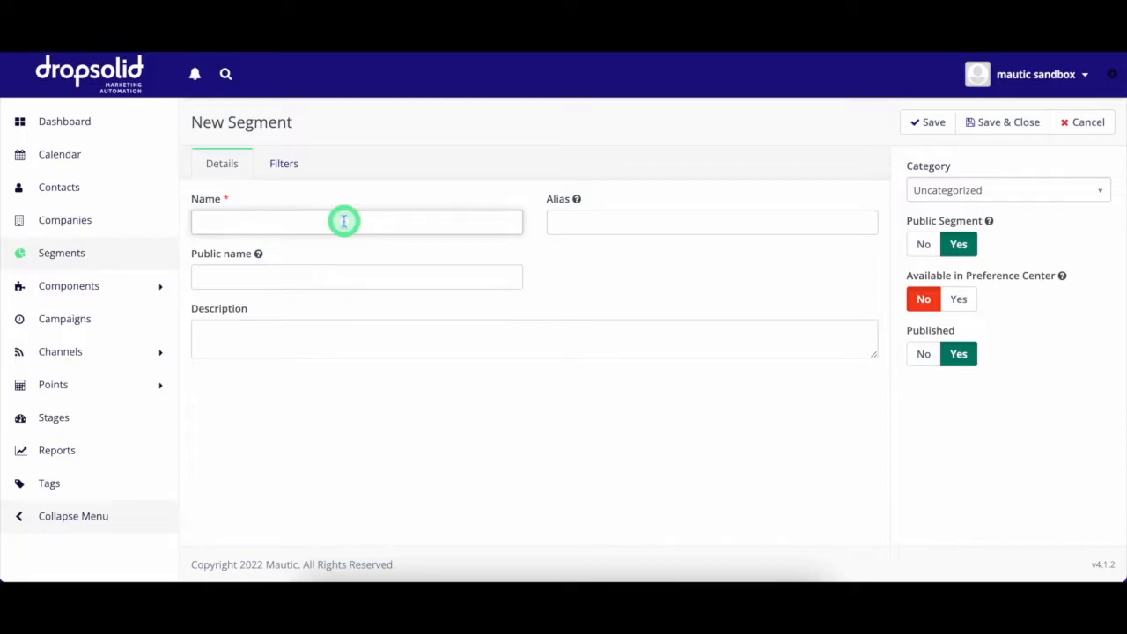
{"action": "type", "text": "Belgium, Dropsoldi"}
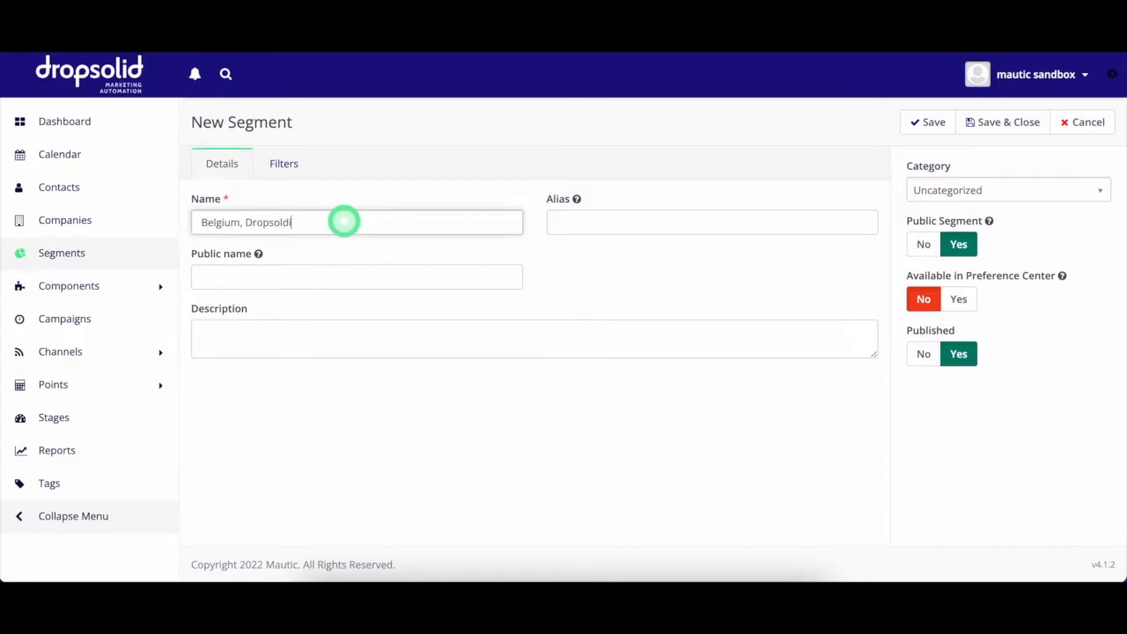
Filter by Country equals Belgium and Primary company equals Dropsolid, then save and close.
{"action": "left_click", "coordinate": [284, 162]}
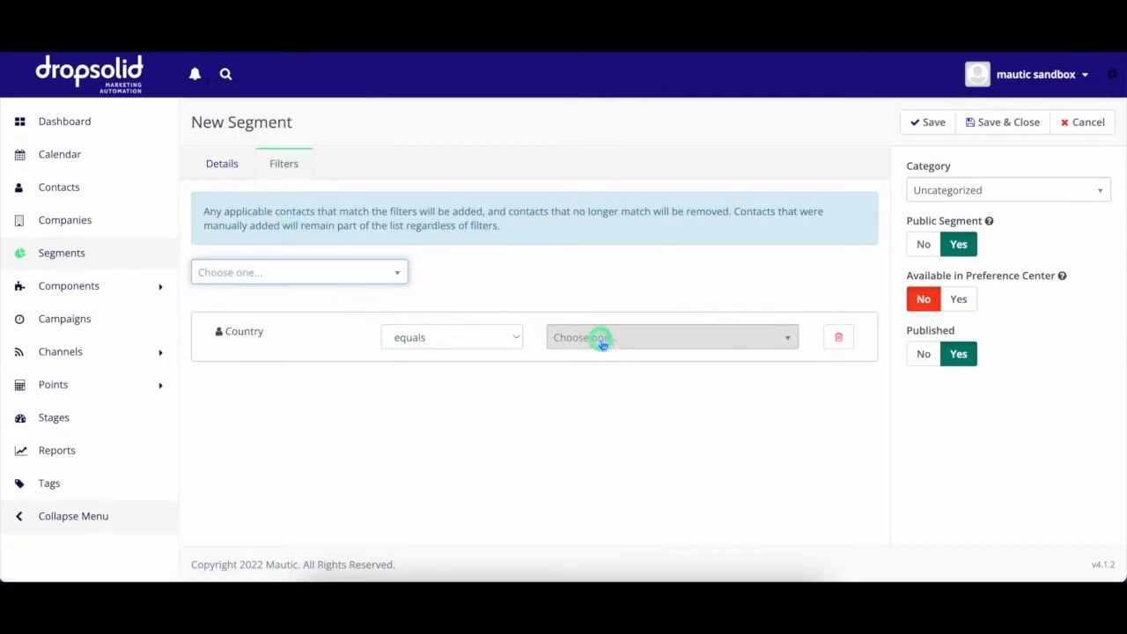
{"action": "left_click", "coordinate": [299, 272]}
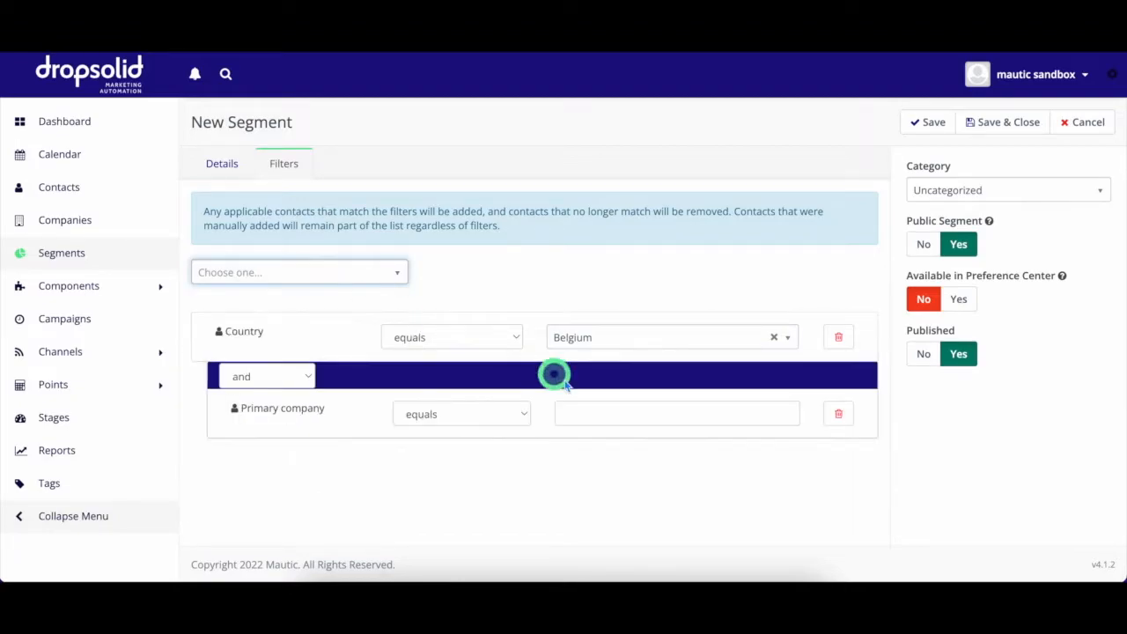
{"action": "type", "text": "Dropsolid"}
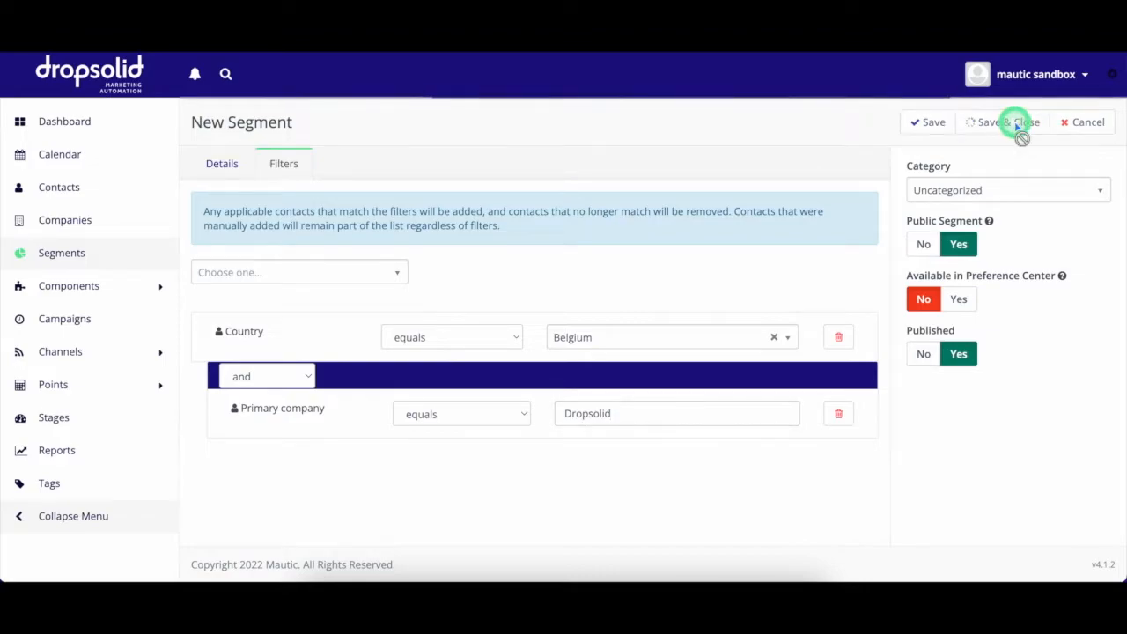
{"action": "left_click", "coordinate": [1000, 121]}
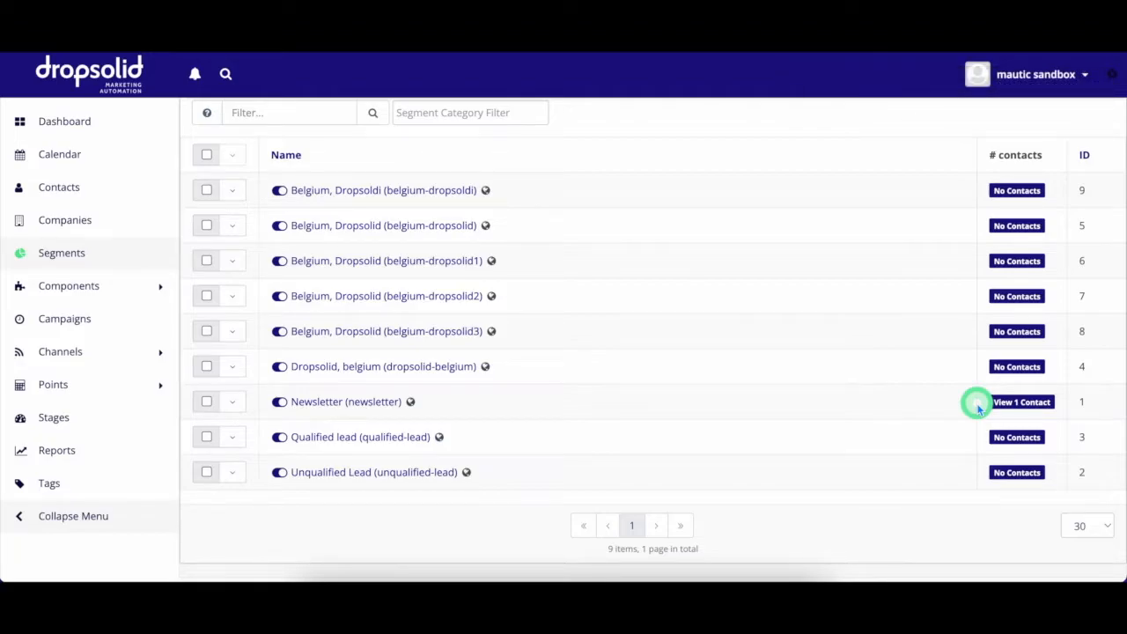
{"action": "mouse_move", "coordinate": [655, 374]}
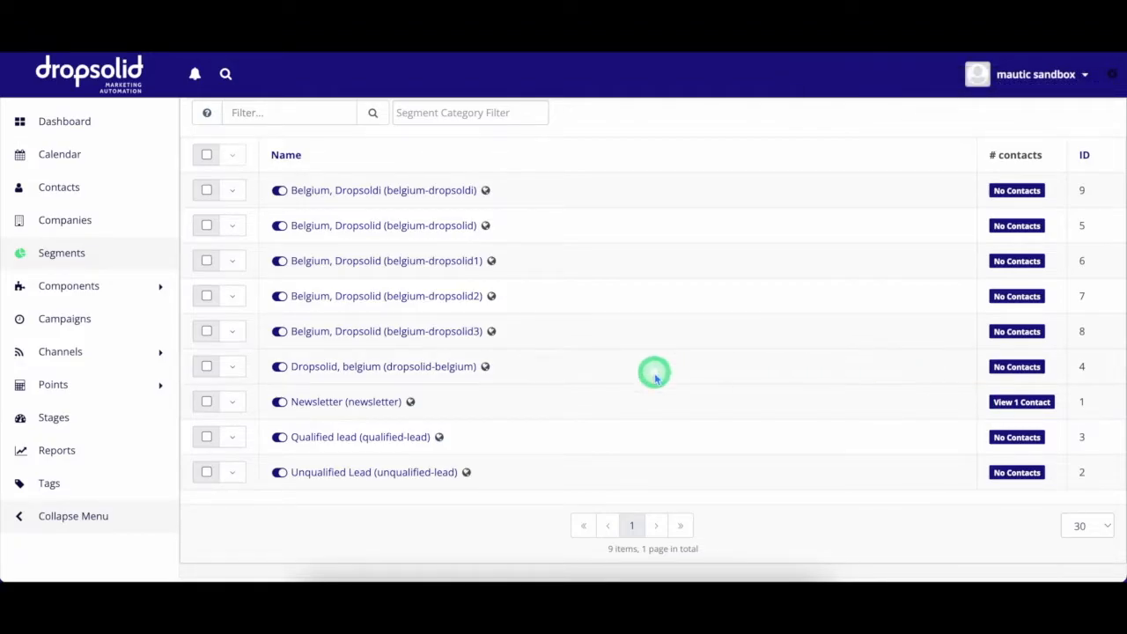
{"action": "mouse_move", "coordinate": [114, 390]}
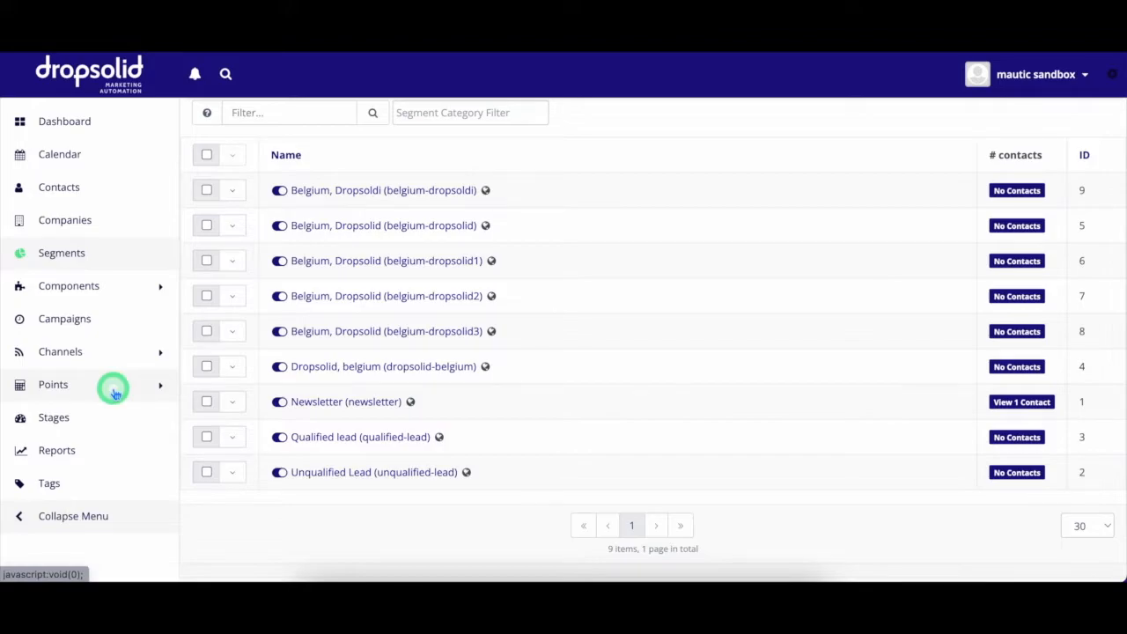
Peek at the new point action form, then return to the list of five point actions.
{"action": "left_click", "coordinate": [52, 384]}
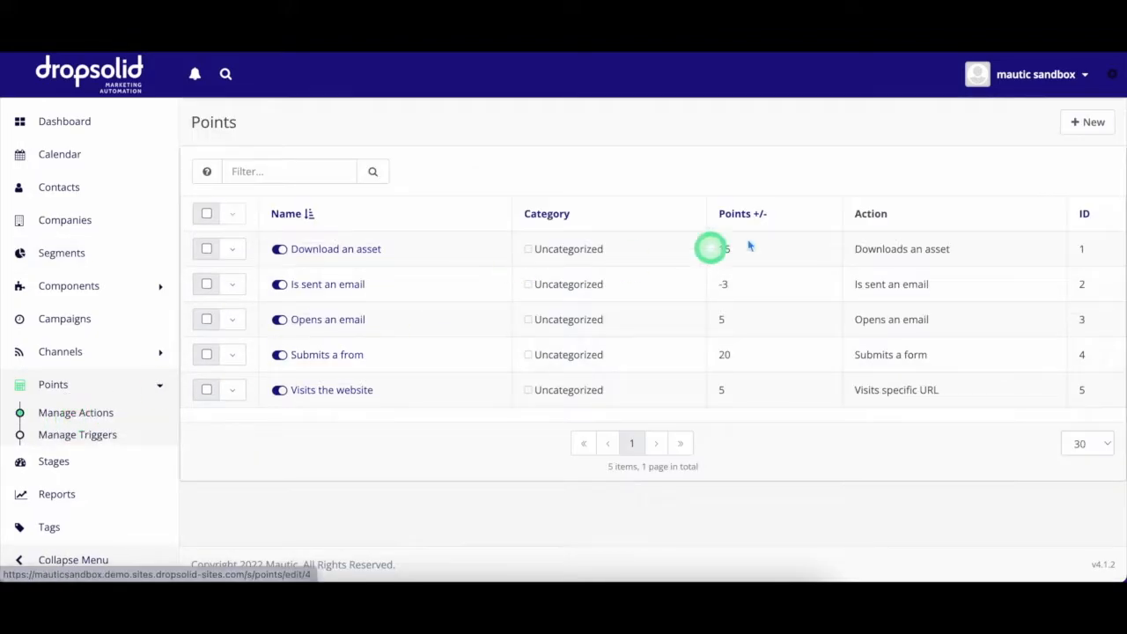
{"action": "left_click", "coordinate": [1088, 122]}
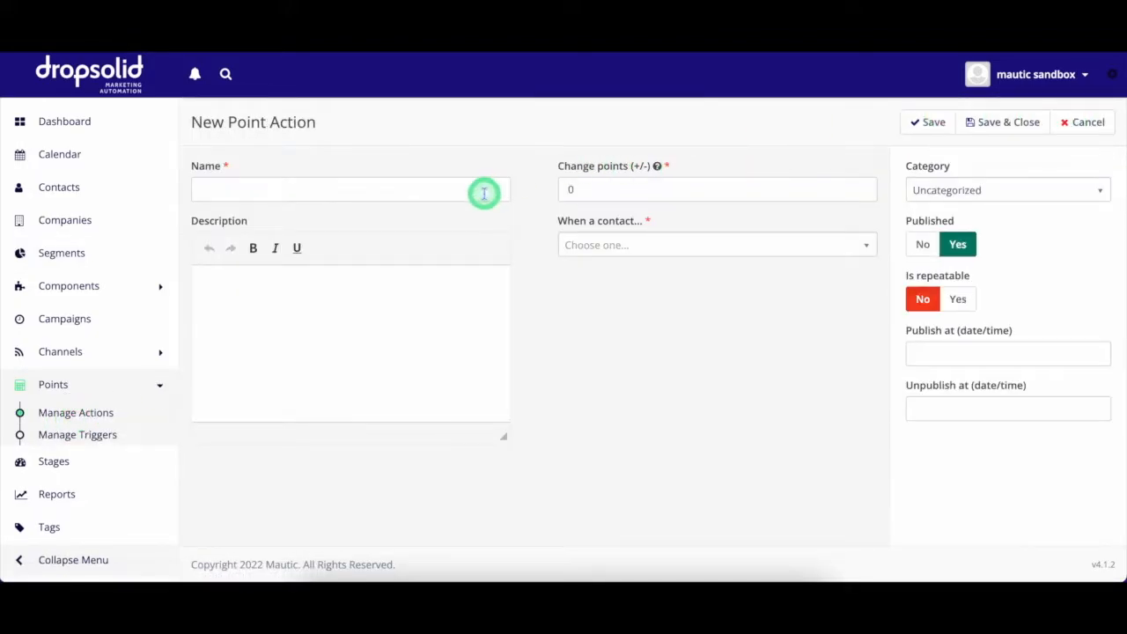
{"action": "left_click", "coordinate": [715, 245]}
{"action": "type", "text": "1"}
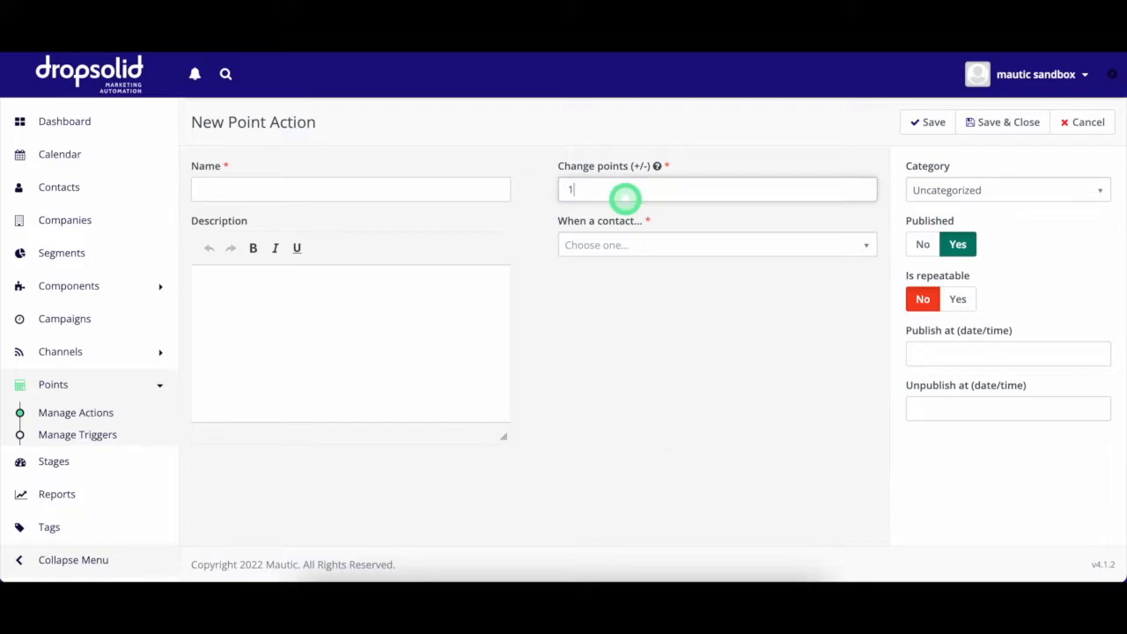
{"action": "left_click", "coordinate": [1082, 121]}
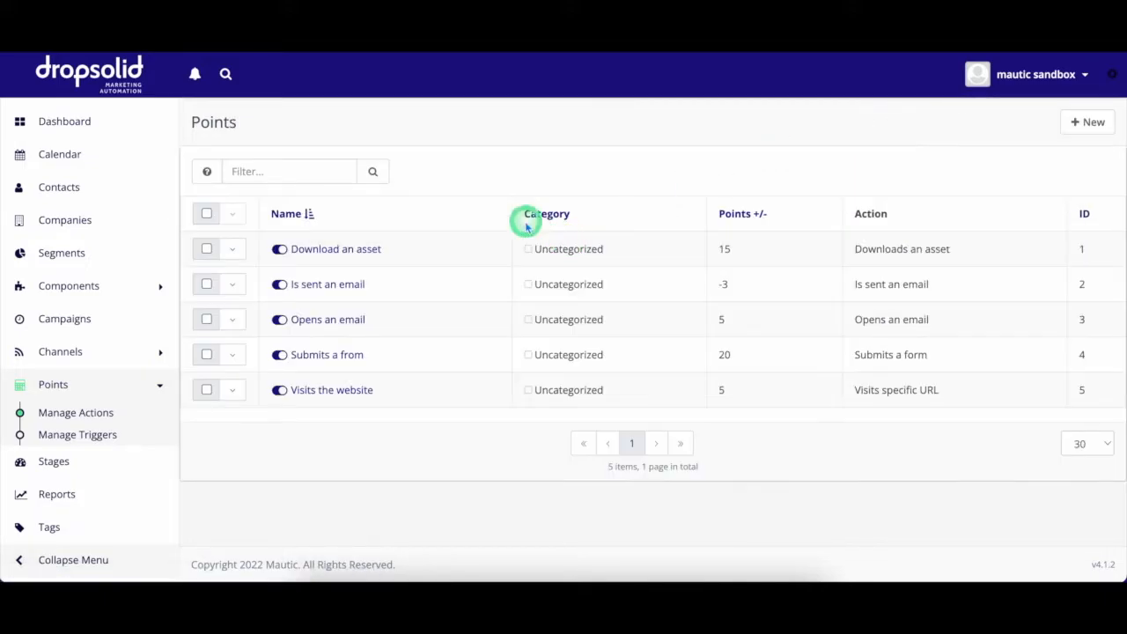
{"action": "mouse_move", "coordinate": [522, 254]}
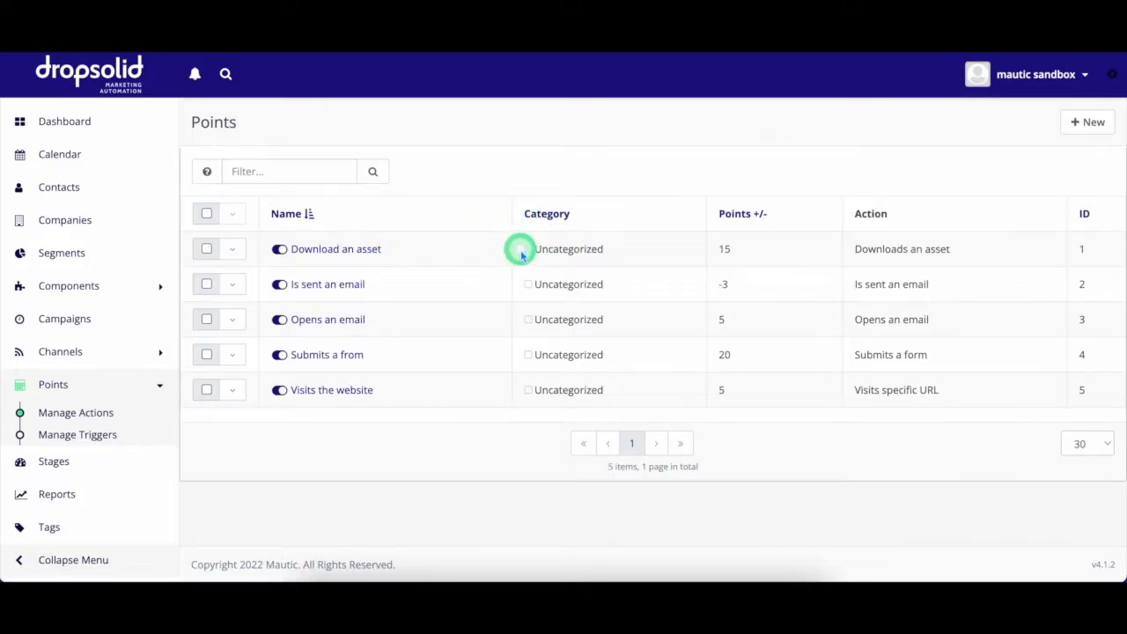
{"action": "mouse_move", "coordinate": [700, 255]}
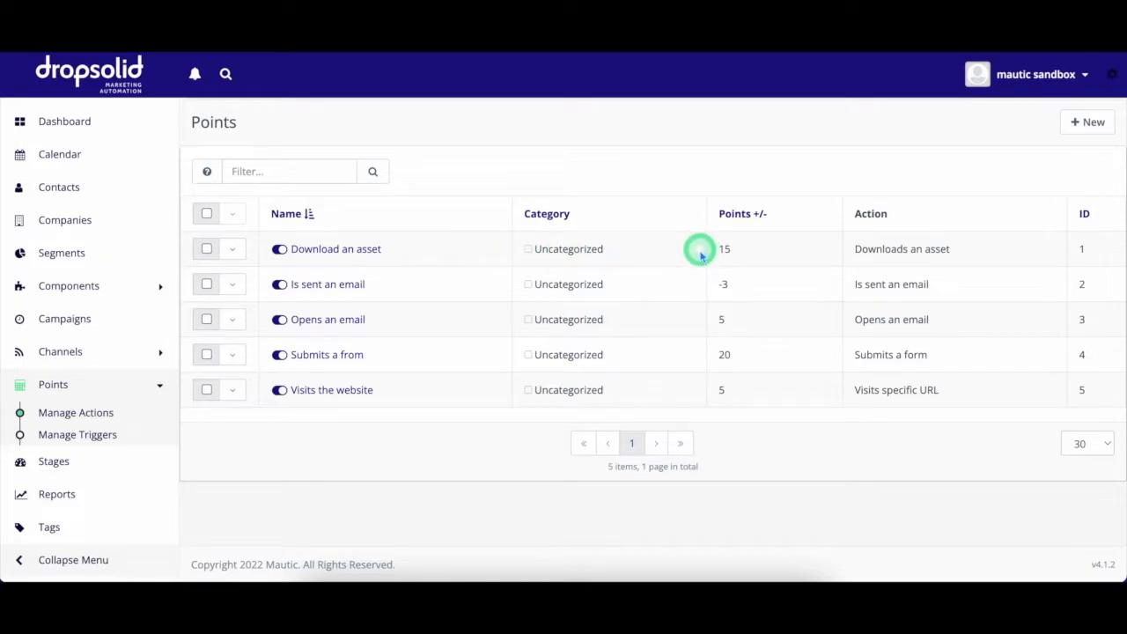
{"action": "mouse_move", "coordinate": [474, 360]}
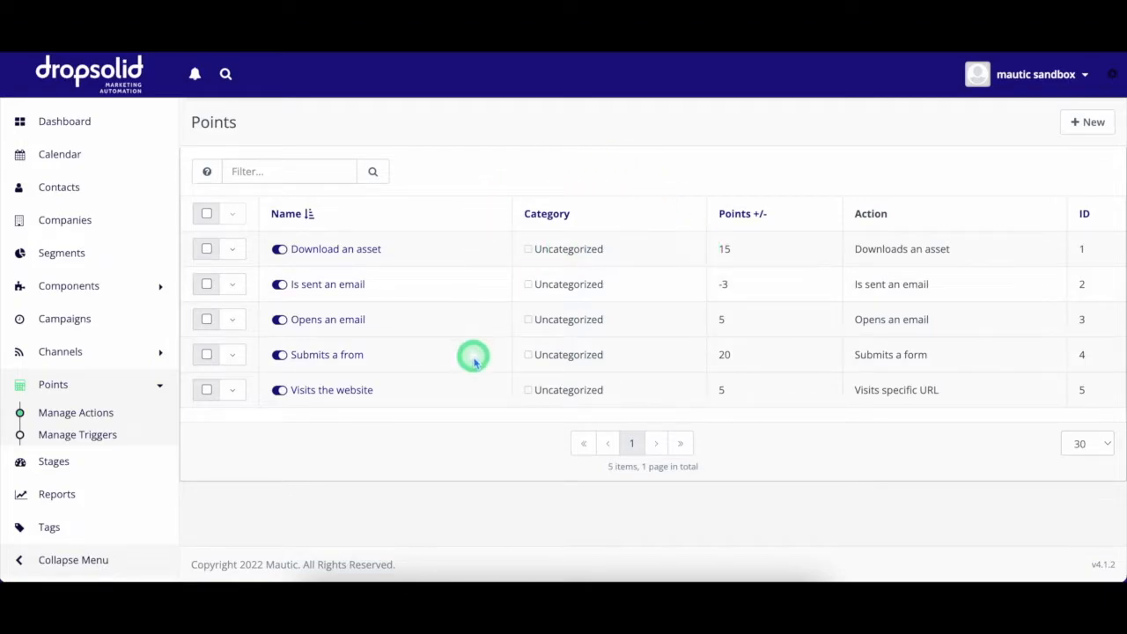
{"action": "mouse_move", "coordinate": [694, 361]}
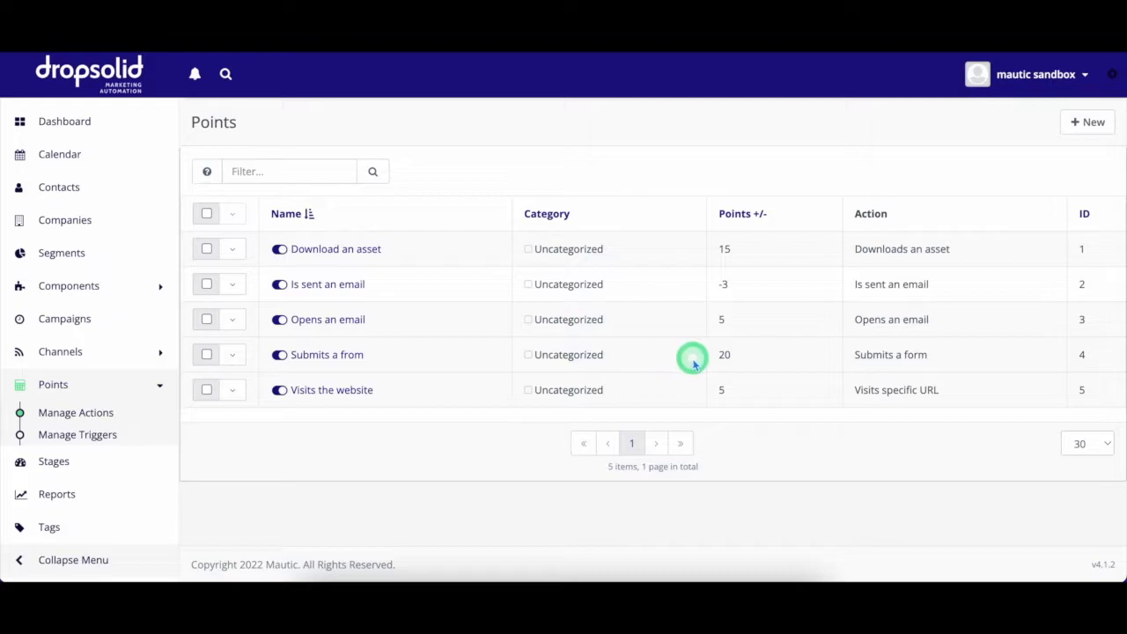
{"action": "mouse_move", "coordinate": [141, 190]}
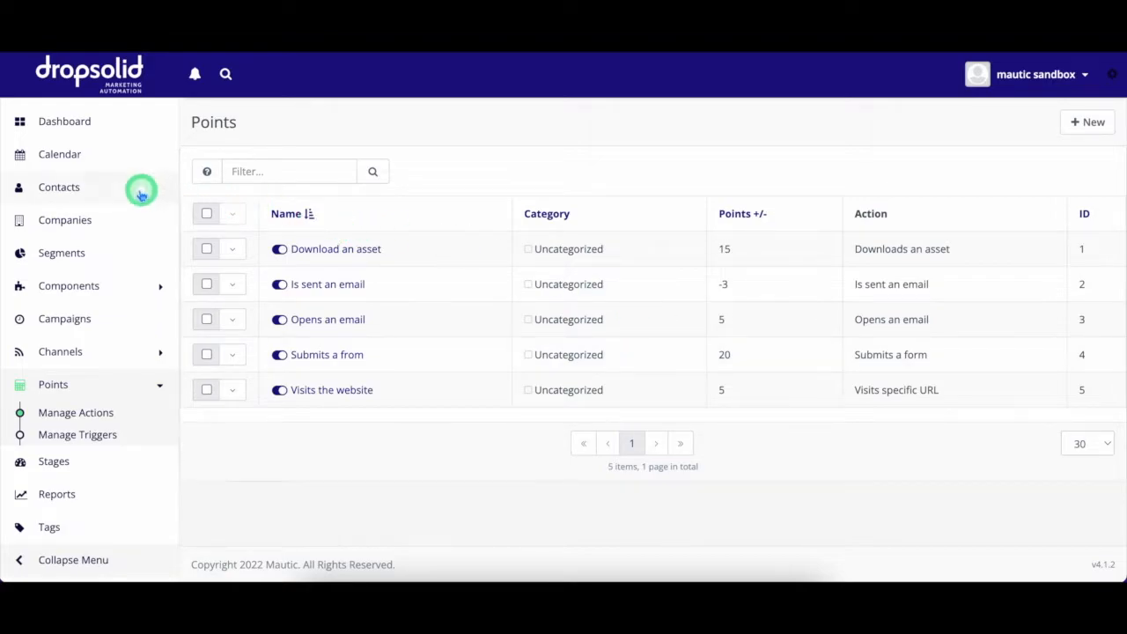
{"action": "mouse_move", "coordinate": [102, 186]}
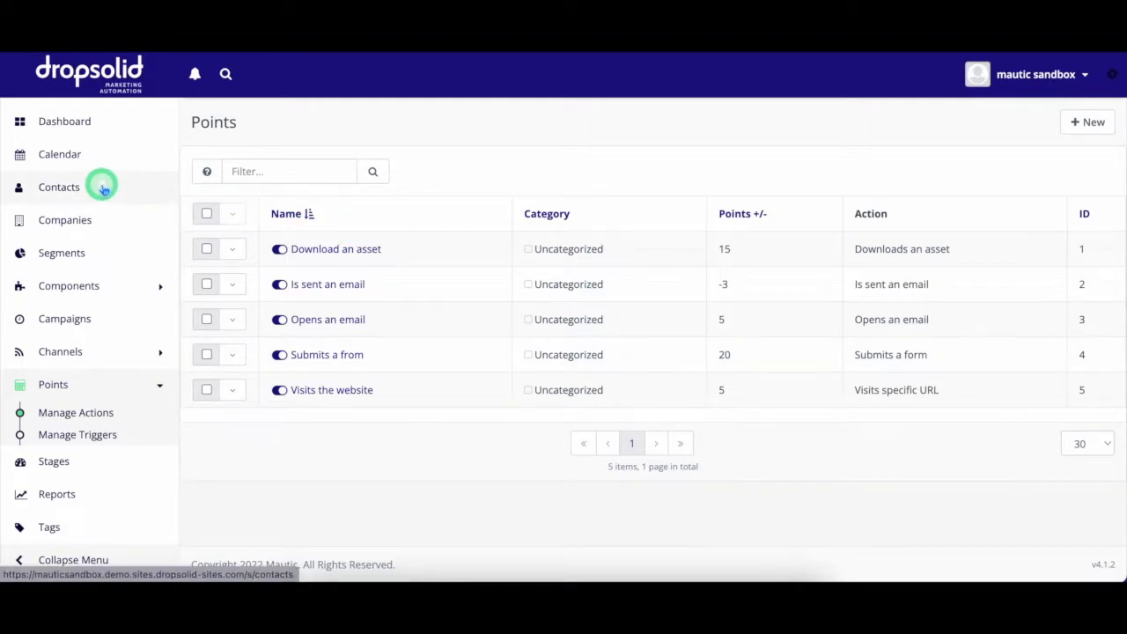
Revisit the first contact's 25-point profile, then return to the Contact Segments list.
{"action": "left_click", "coordinate": [58, 186]}
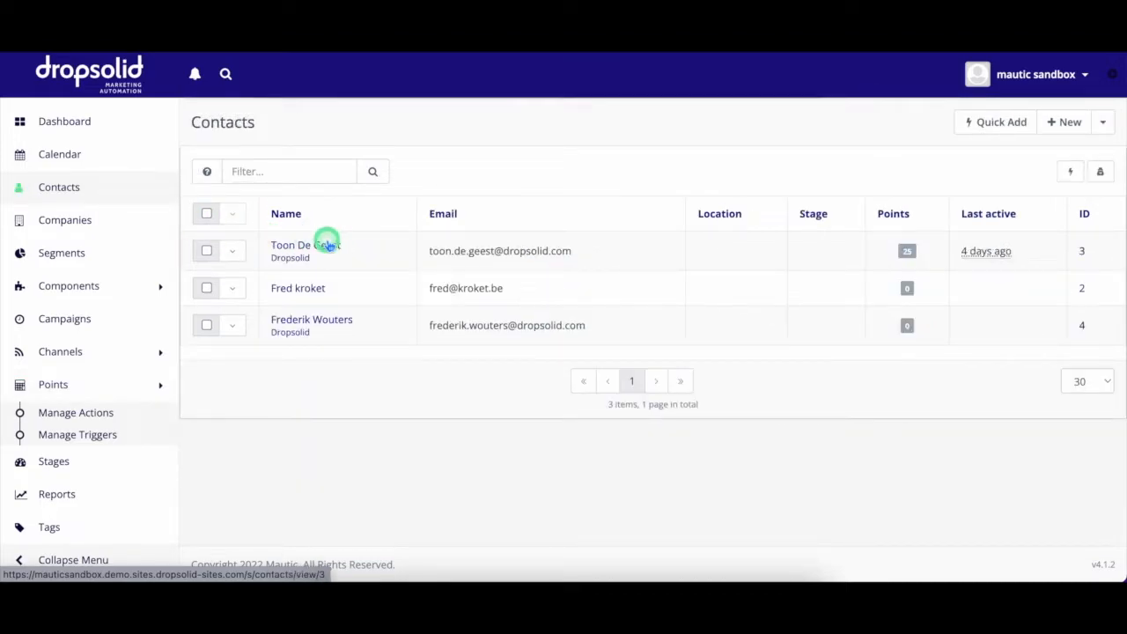
{"action": "left_click", "coordinate": [290, 245]}
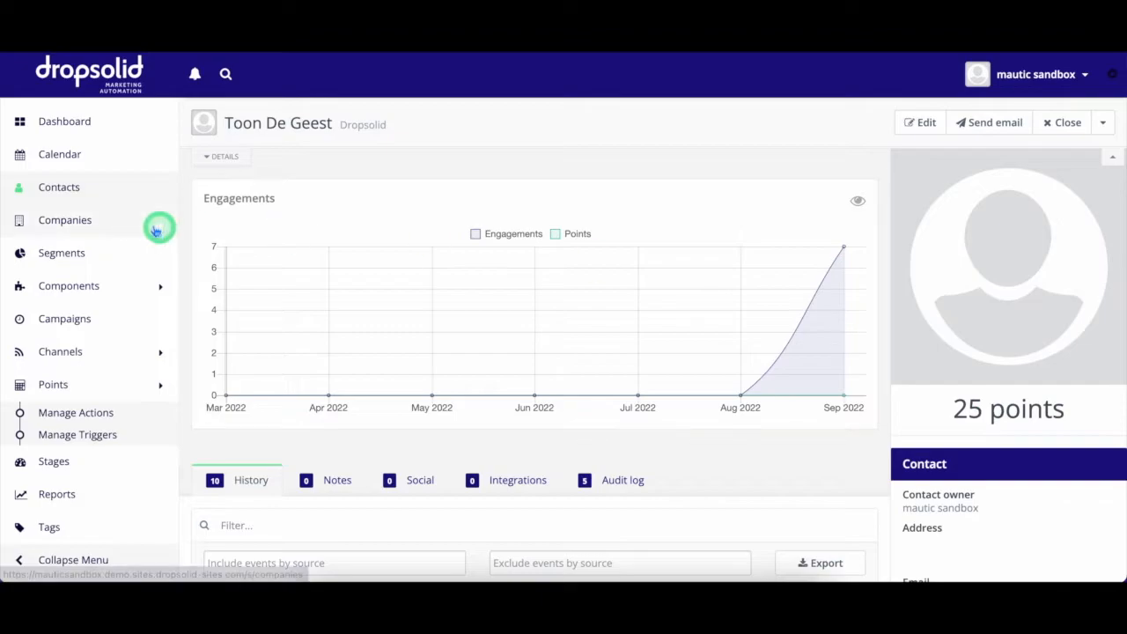
{"action": "left_click", "coordinate": [60, 254]}
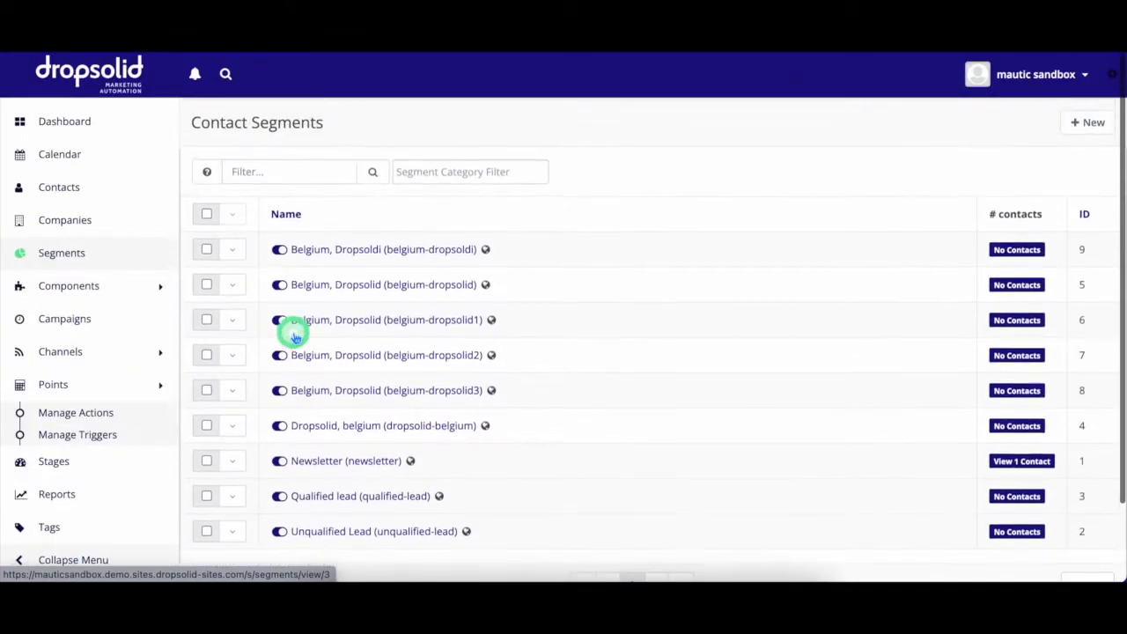
{"action": "mouse_move", "coordinate": [127, 350]}
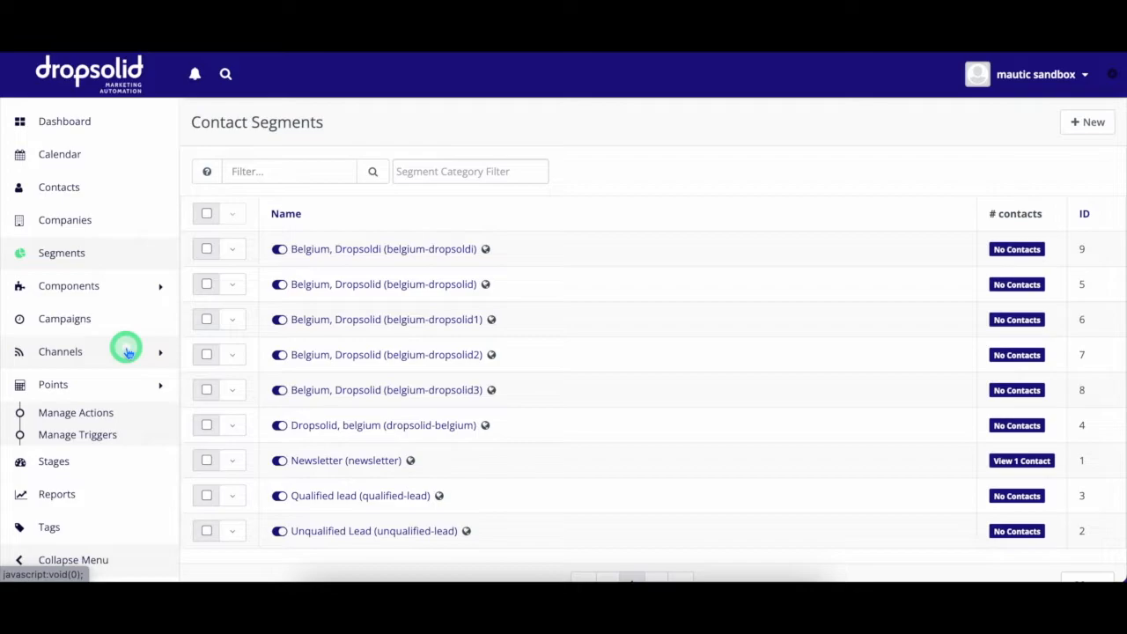
From Channels > Emails, bring My email into its edit form with the Blank theme selected.
{"action": "left_click", "coordinate": [60, 353]}
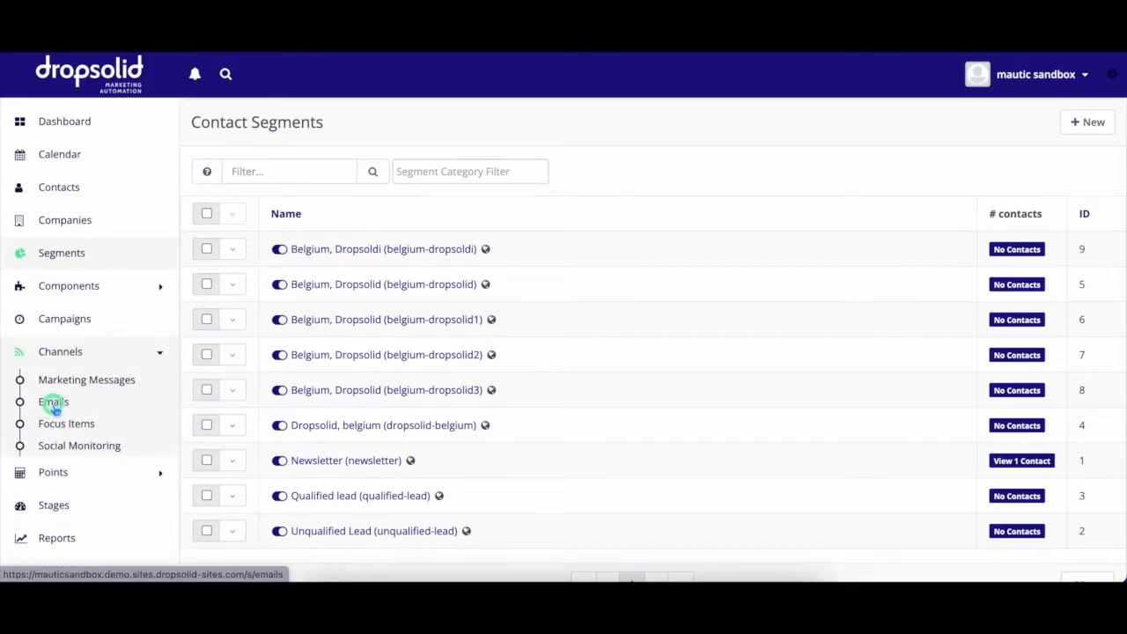
{"action": "left_click", "coordinate": [53, 401]}
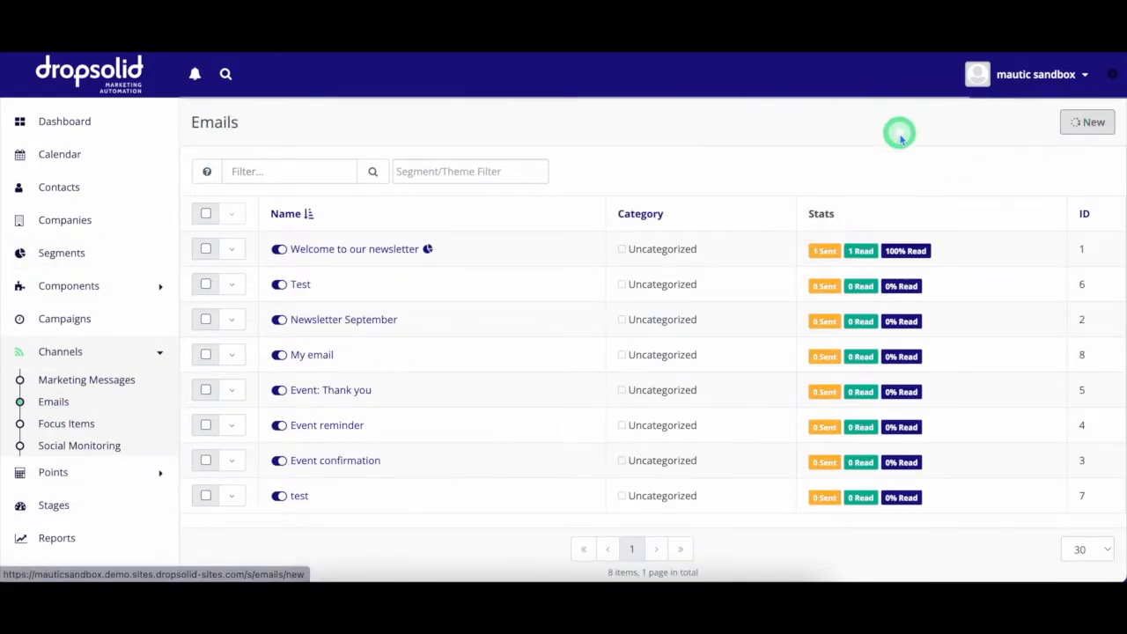
{"action": "left_click", "coordinate": [1088, 122]}
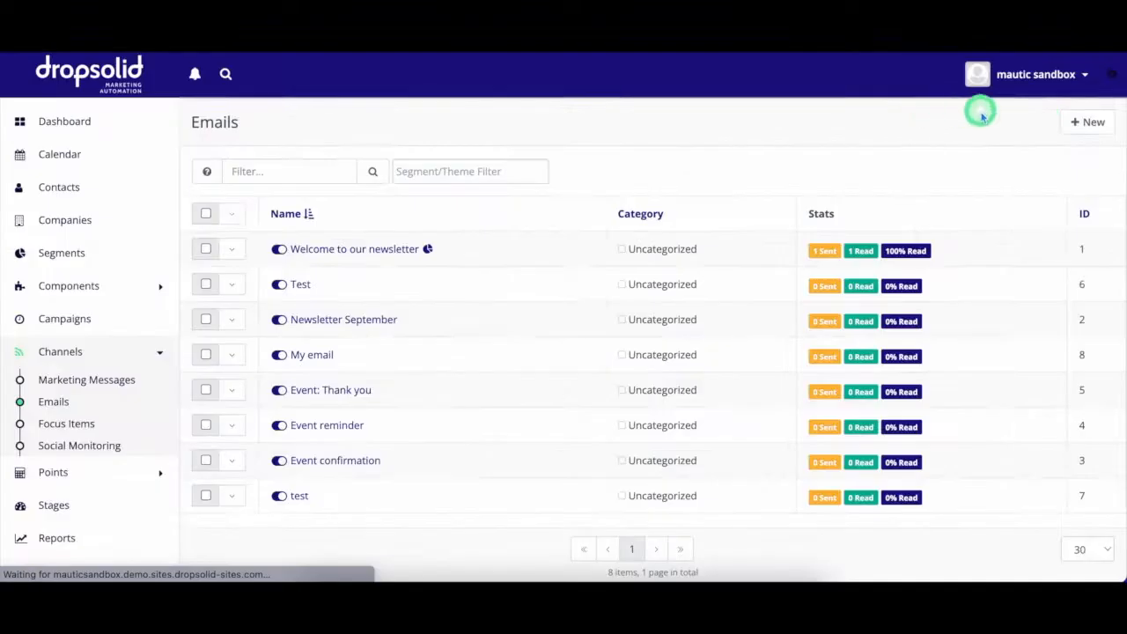
{"action": "left_click", "coordinate": [310, 354]}
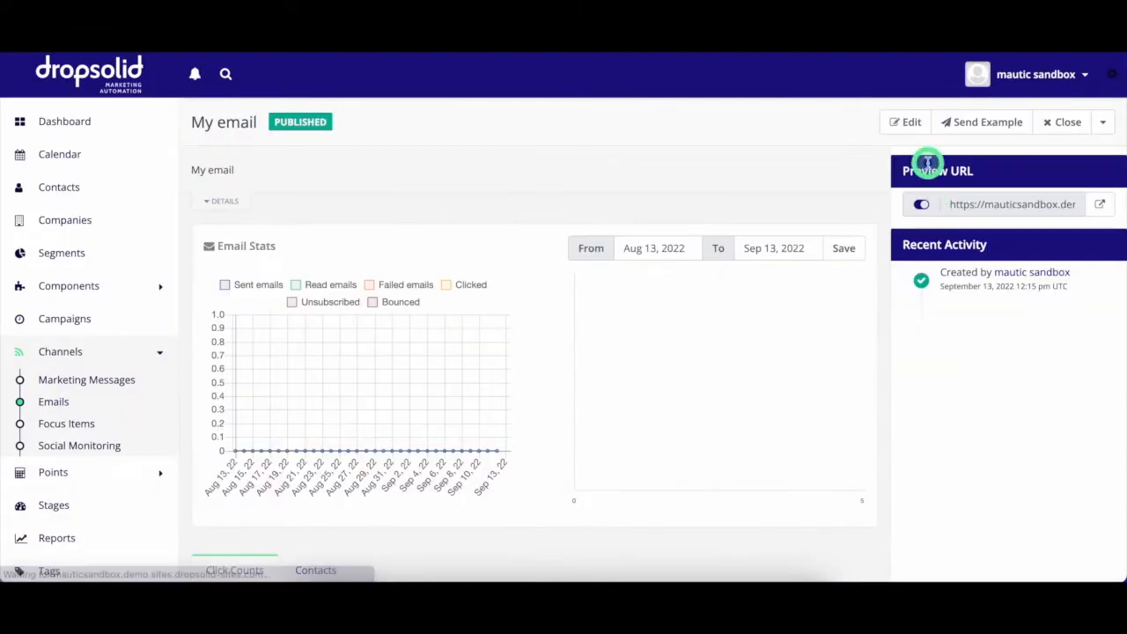
{"action": "left_click", "coordinate": [905, 122]}
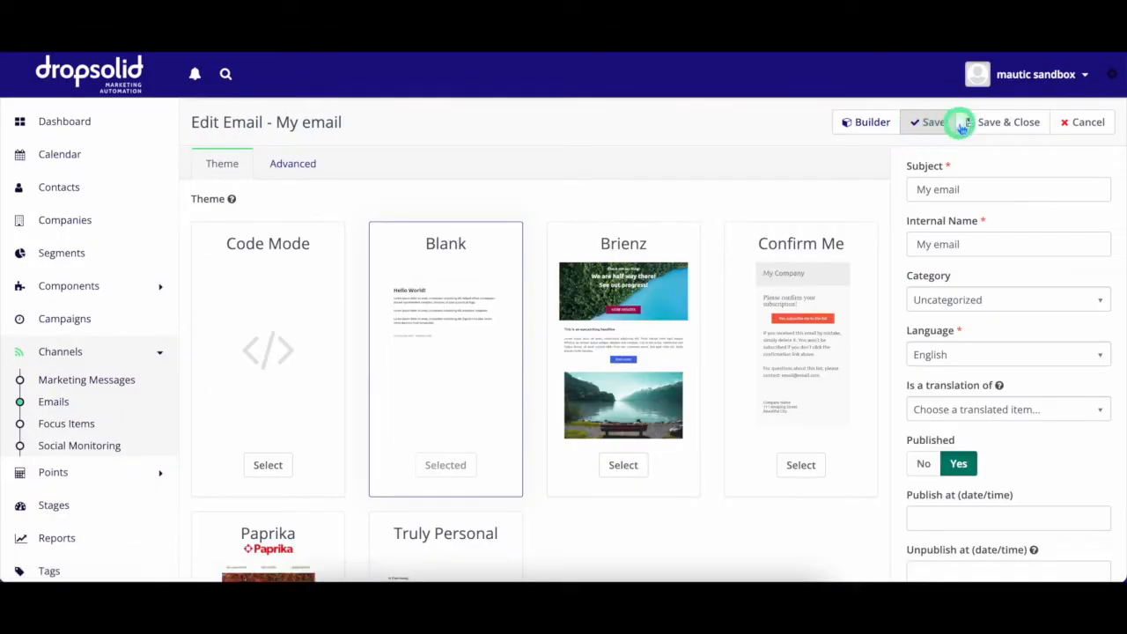
In the builder, set the greeting to Hi {contactfield=firstname|there}.
{"action": "left_click", "coordinate": [872, 121]}
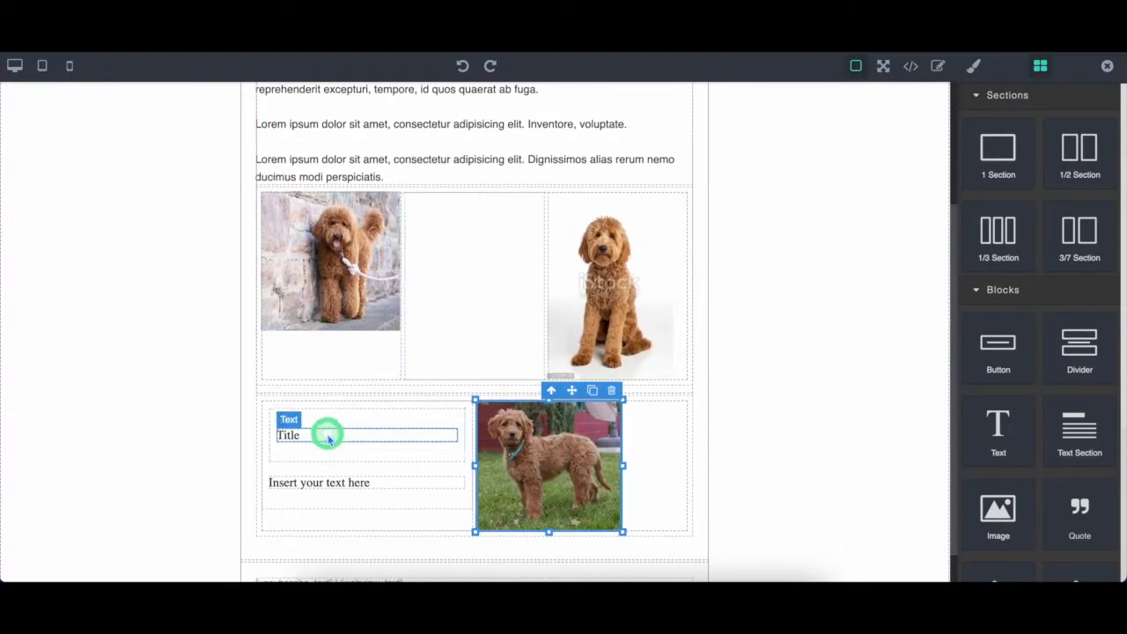
{"action": "scroll", "scroll_direction": "up", "scroll_amount": 3}
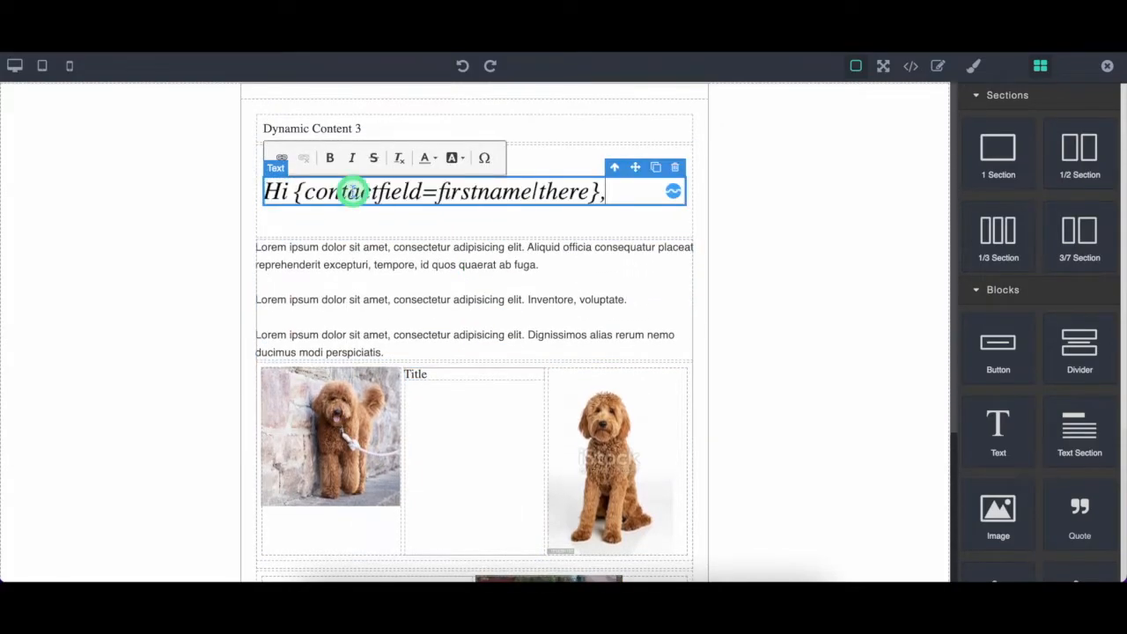
{"action": "left_click", "coordinate": [458, 132]}
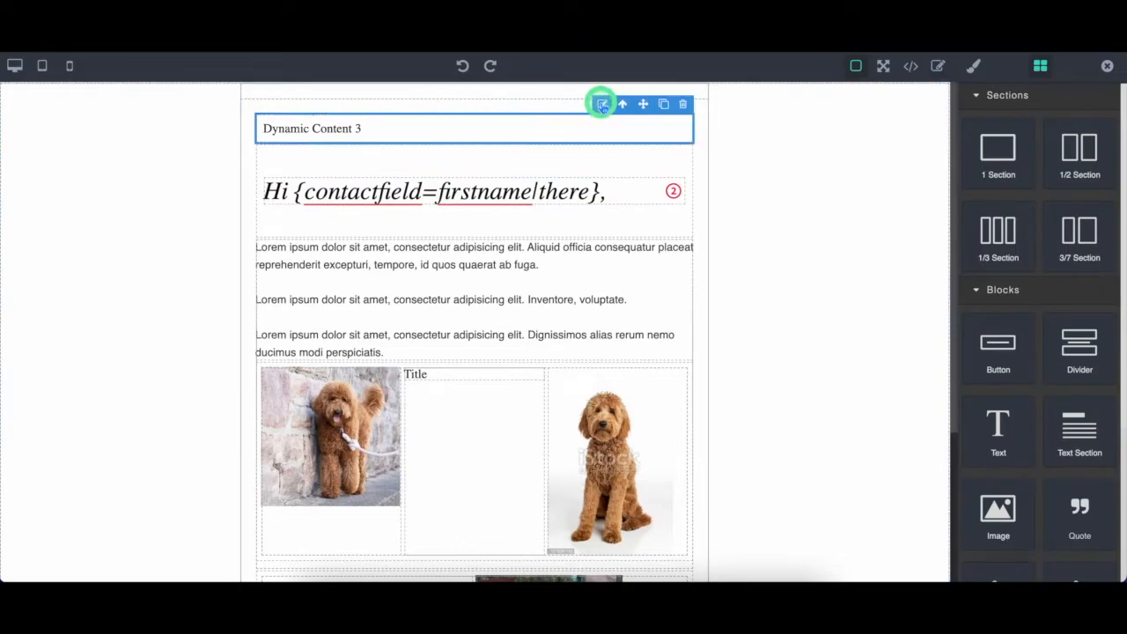
Review Dynamic Content 3's Belgium and United States variations and close the dialog.
{"action": "left_click", "coordinate": [602, 104]}
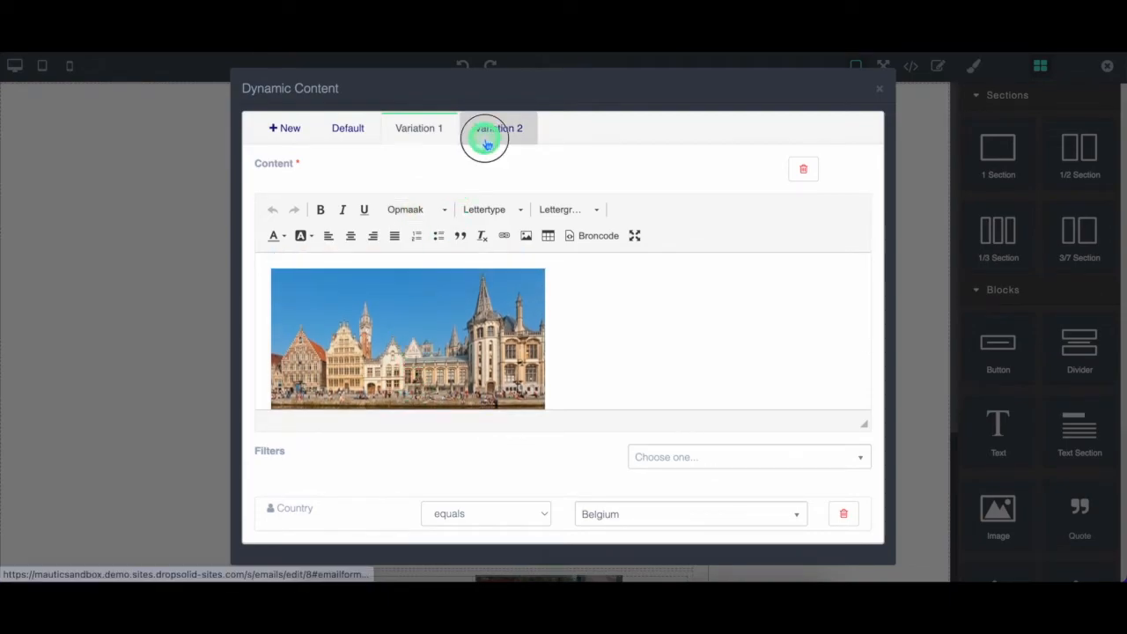
{"action": "left_click", "coordinate": [498, 127]}
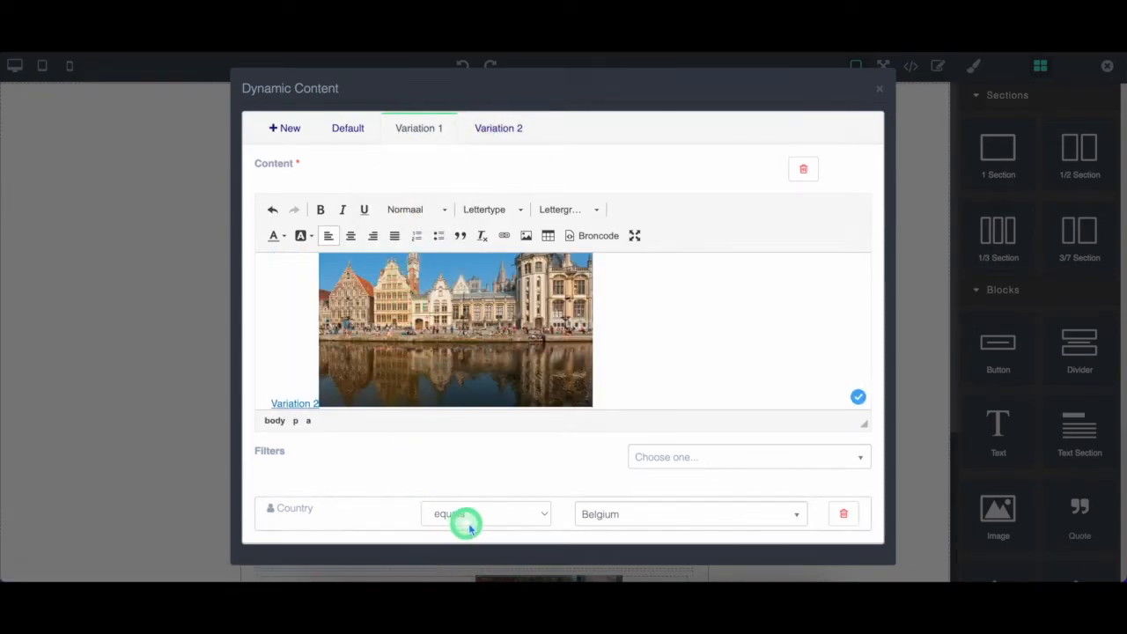
{"action": "left_click", "coordinate": [498, 127]}
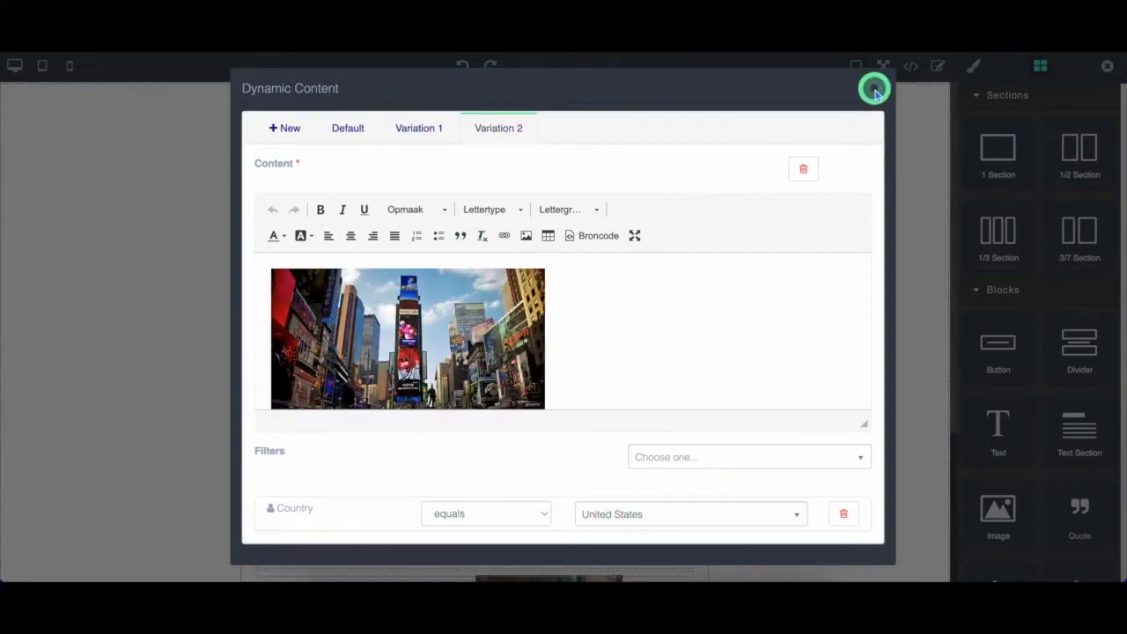
{"action": "left_click", "coordinate": [874, 88]}
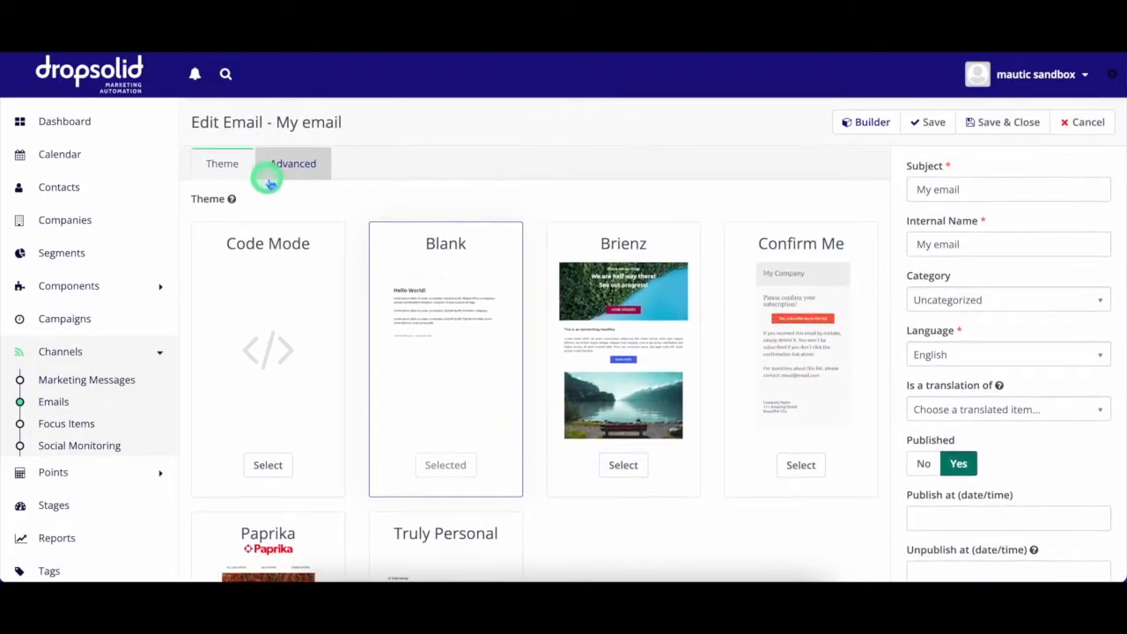
Check the Advanced settings, save and close My email, and go to the Forms list.
{"action": "left_click", "coordinate": [293, 162]}
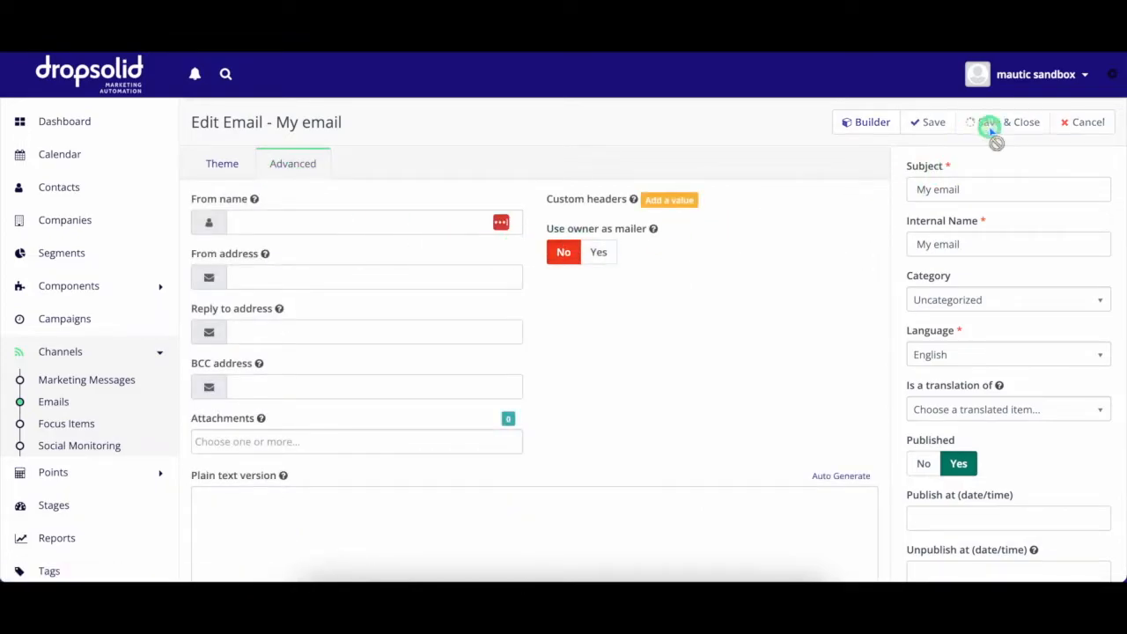
{"action": "left_click", "coordinate": [993, 121]}
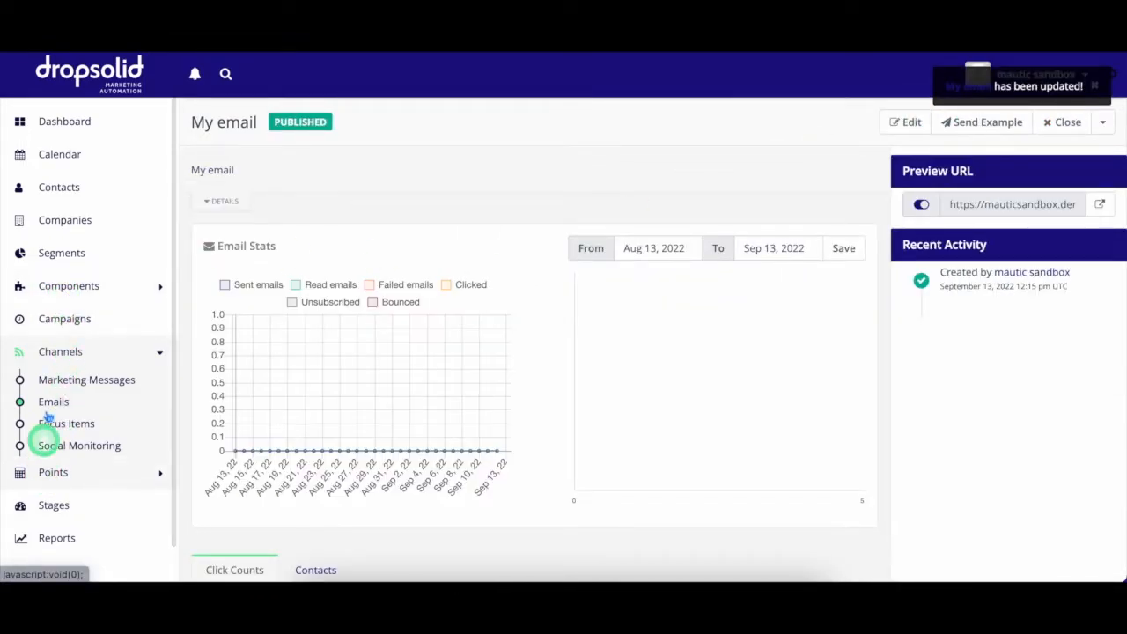
{"action": "left_click", "coordinate": [53, 335]}
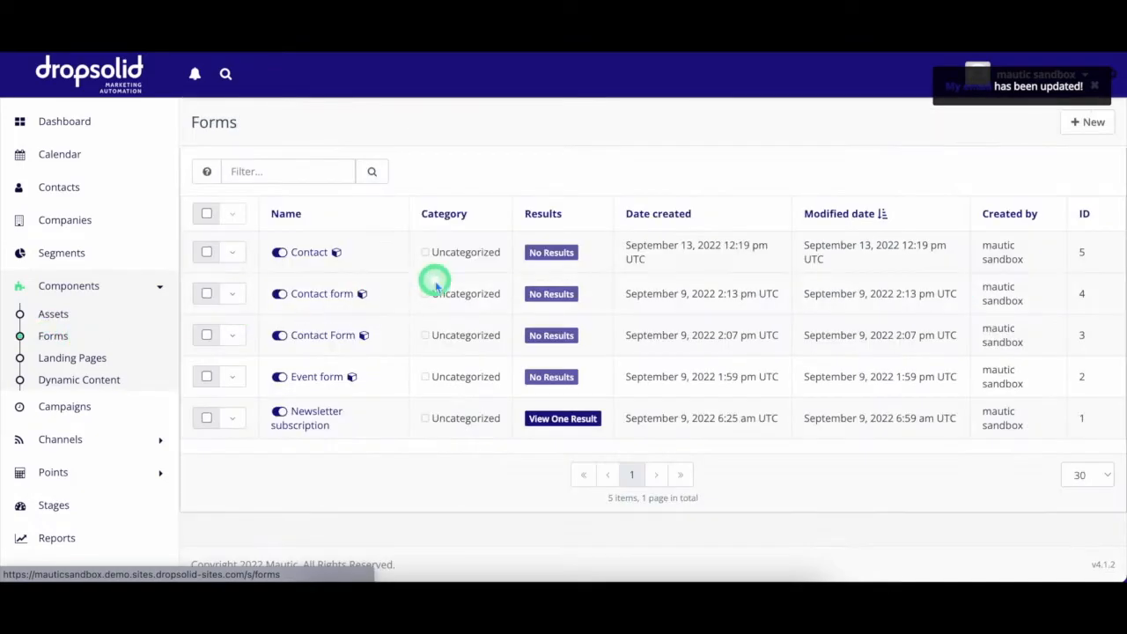
Create a New Campaign Form and name it Contact Form.
{"action": "left_click", "coordinate": [1088, 122]}
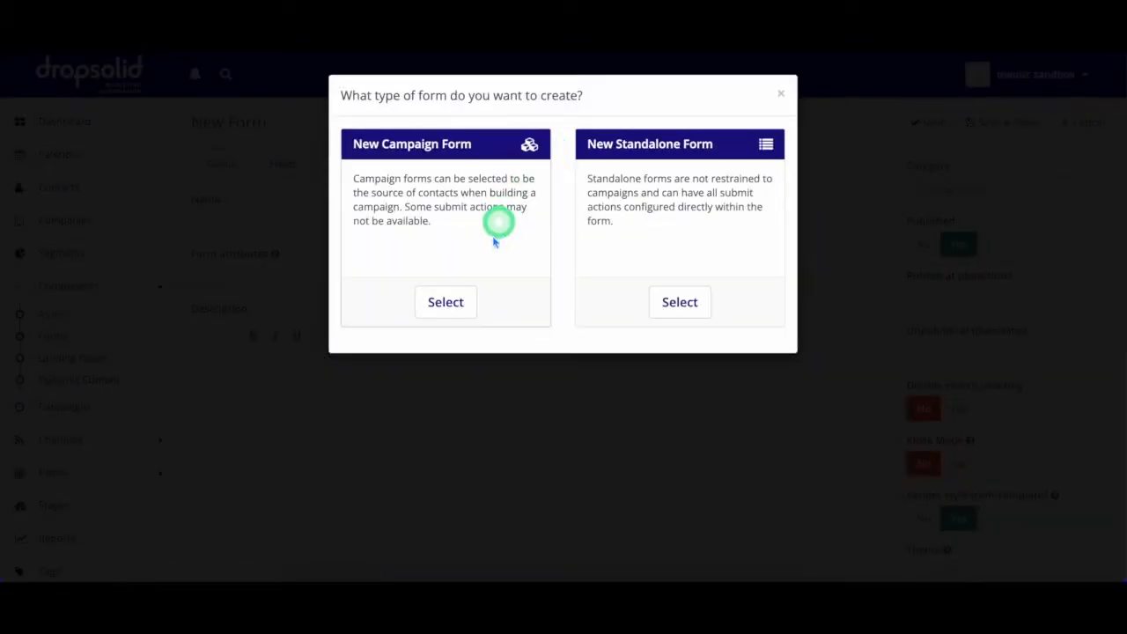
{"action": "left_click", "coordinate": [444, 301]}
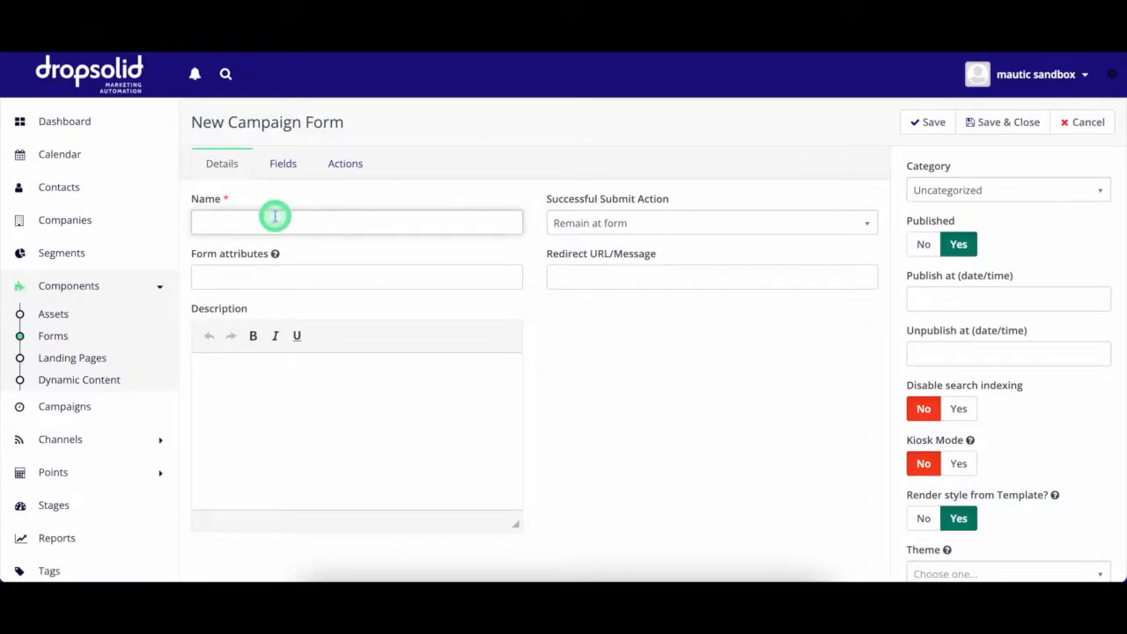
{"action": "type", "text": "Contact Form"}
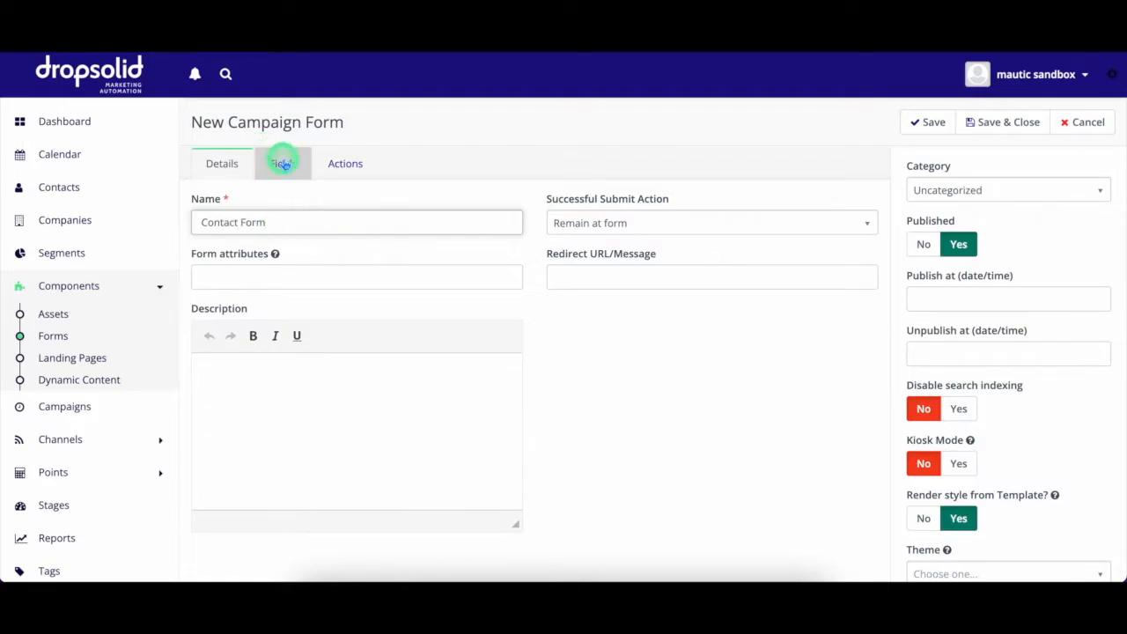
Add a Text field labelled 'First Name' mapped to the contact's First Name.
{"action": "left_click", "coordinate": [281, 162]}
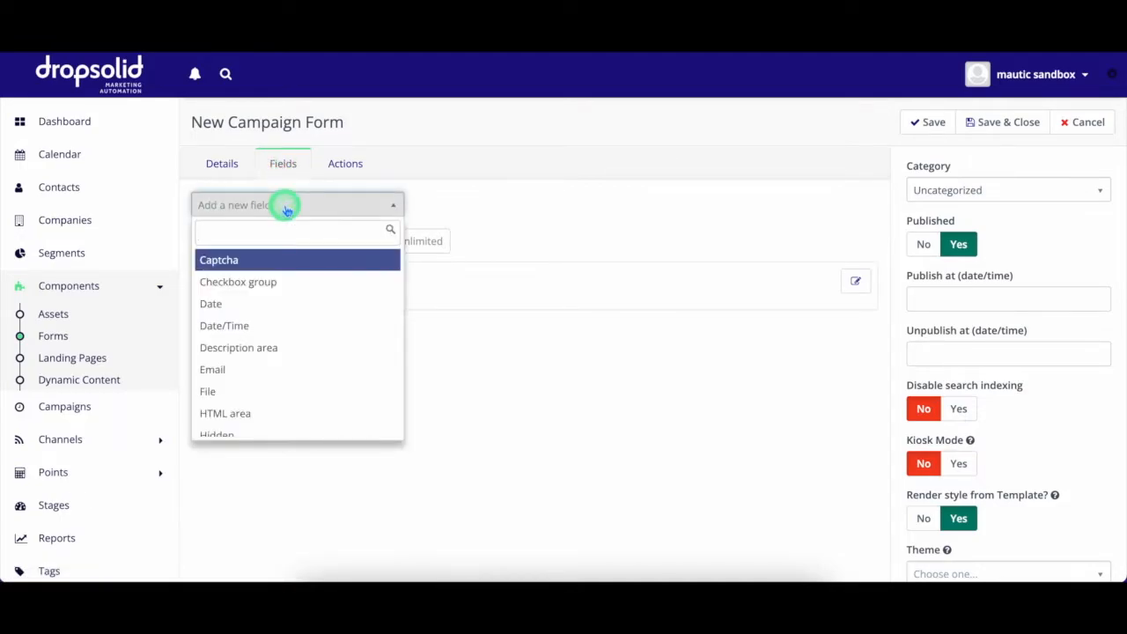
{"action": "type", "text": "t"}
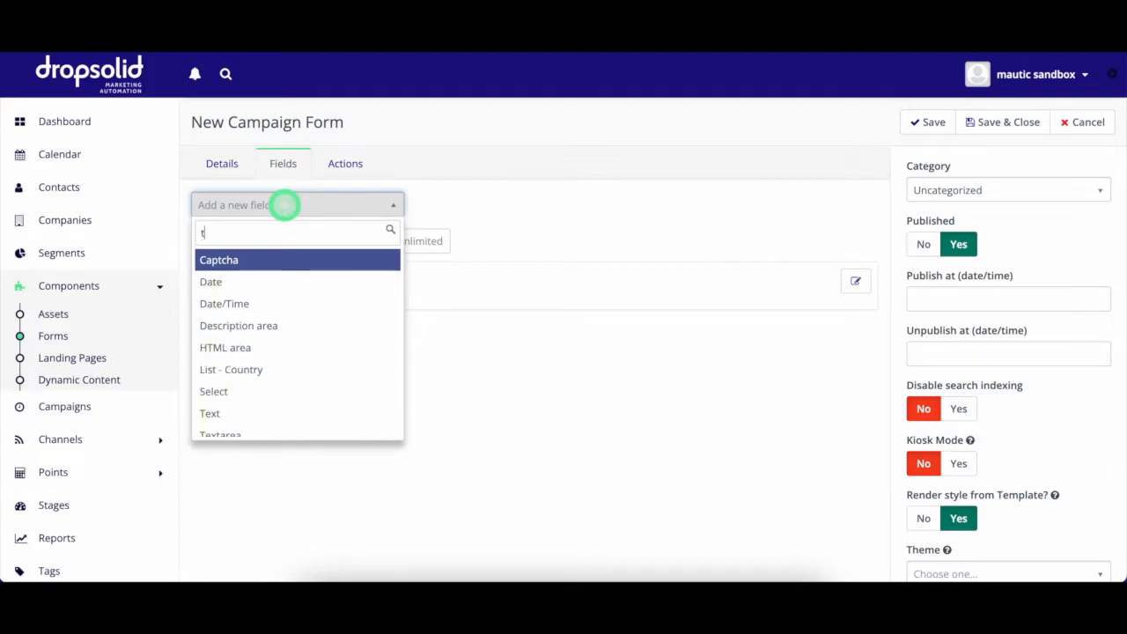
{"action": "left_click", "coordinate": [209, 412]}
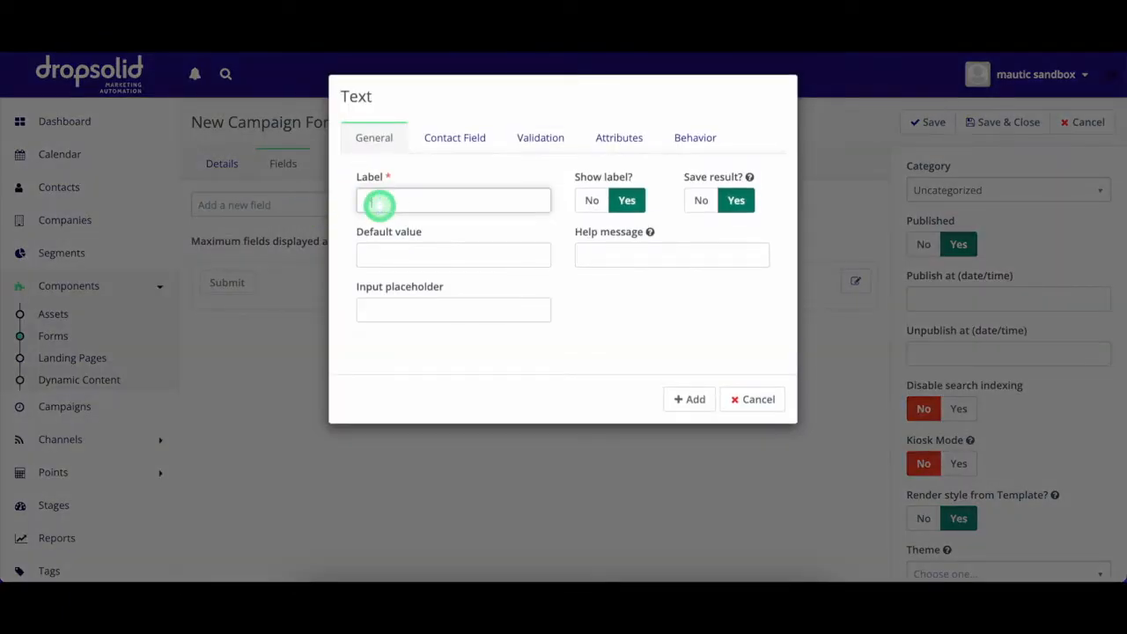
{"action": "type", "text": "First Name"}
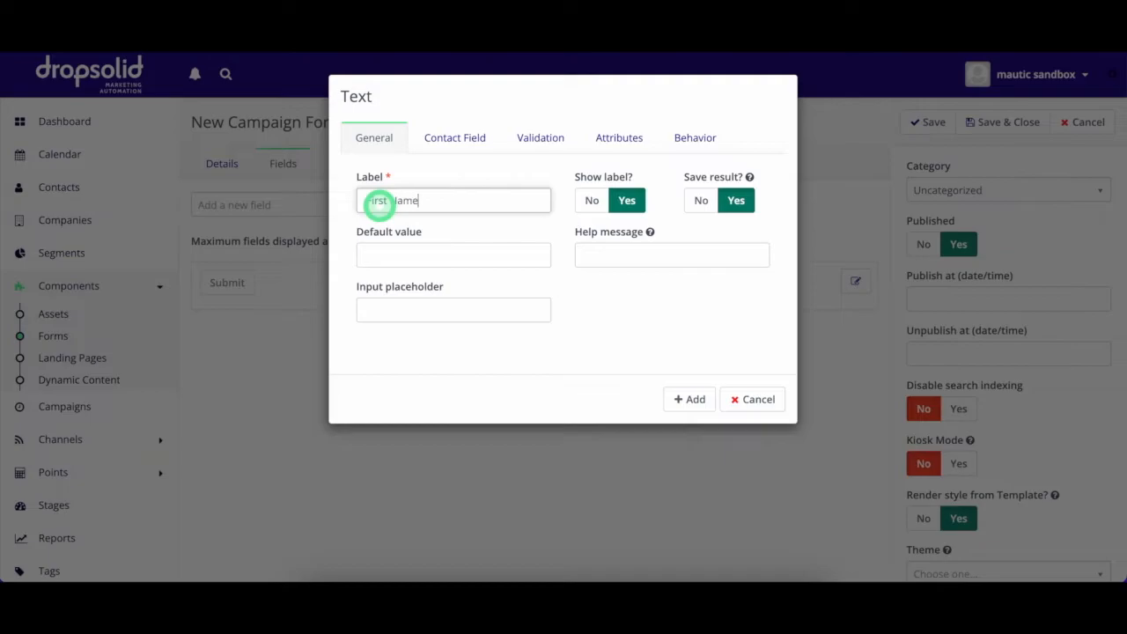
{"action": "left_click", "coordinate": [454, 137]}
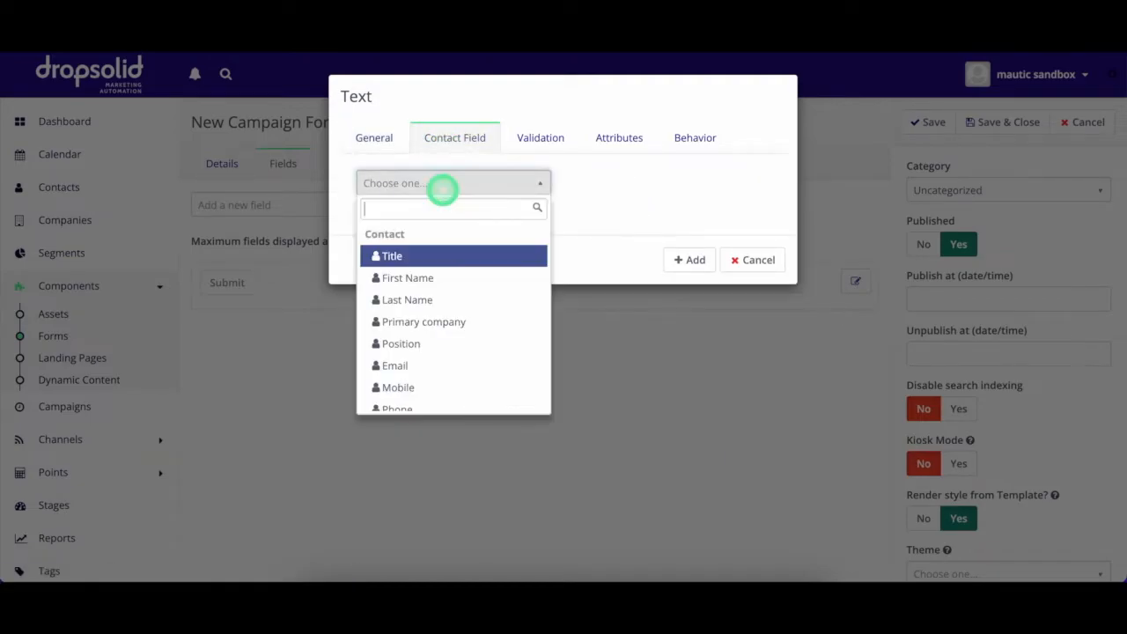
{"action": "left_click", "coordinate": [407, 279]}
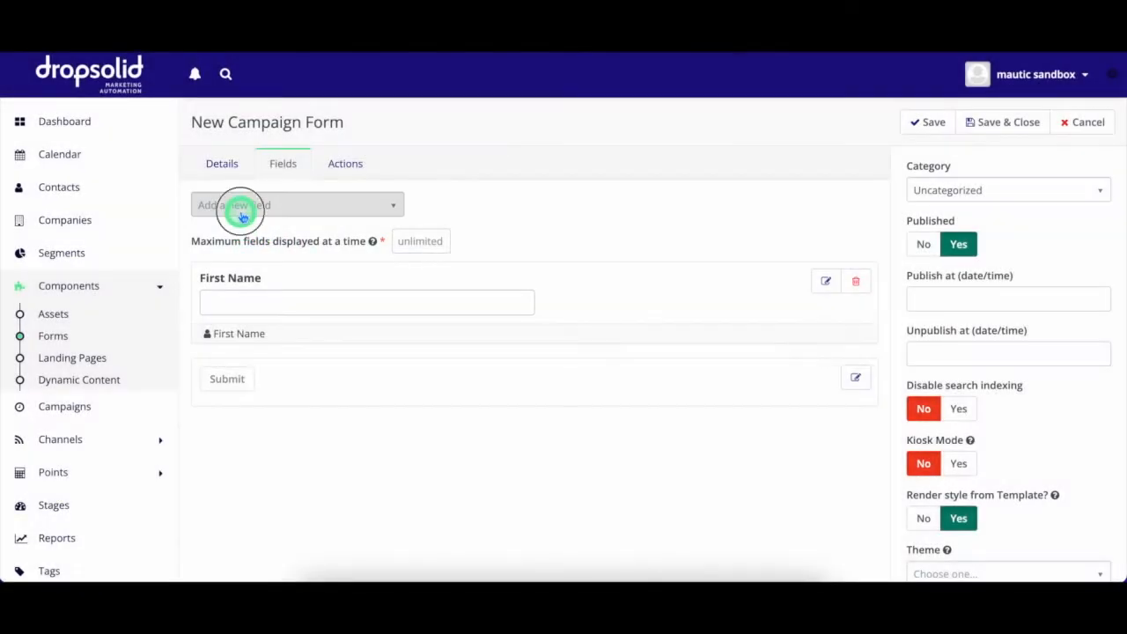
Add a required Email field and save and close the Contact Form.
{"action": "type", "text": "ema"}
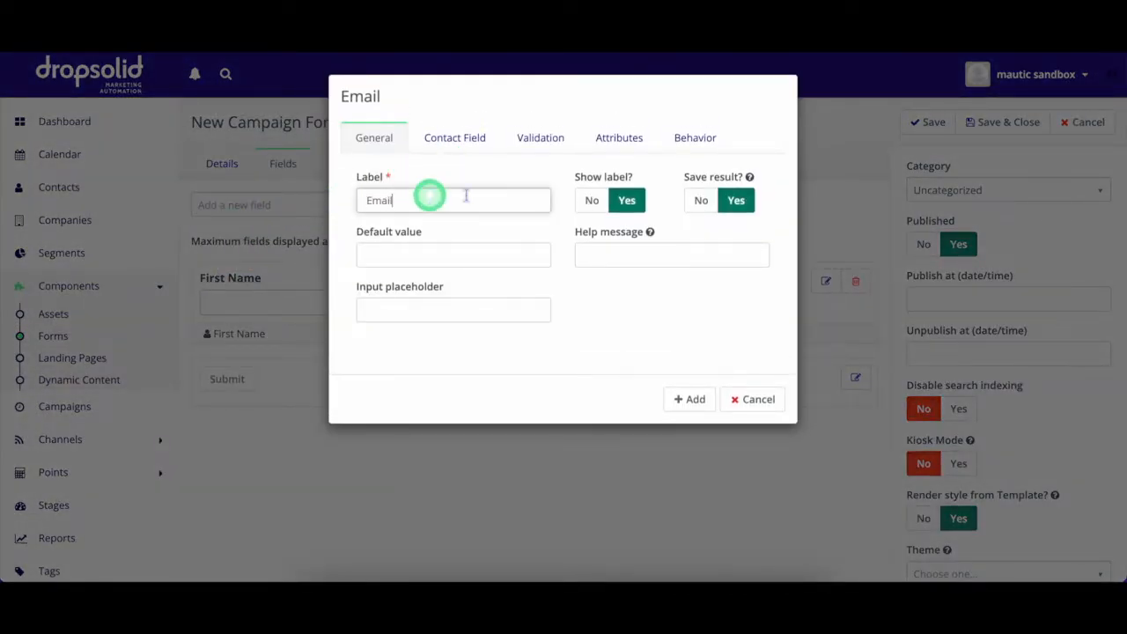
{"action": "left_click", "coordinate": [539, 138]}
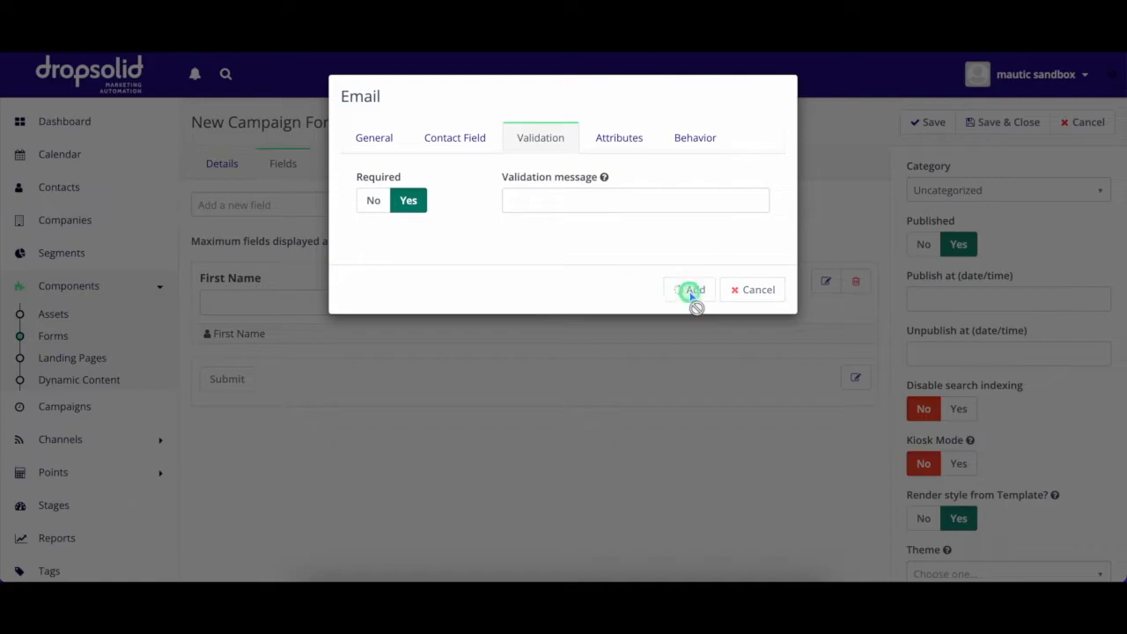
{"action": "left_click", "coordinate": [691, 289]}
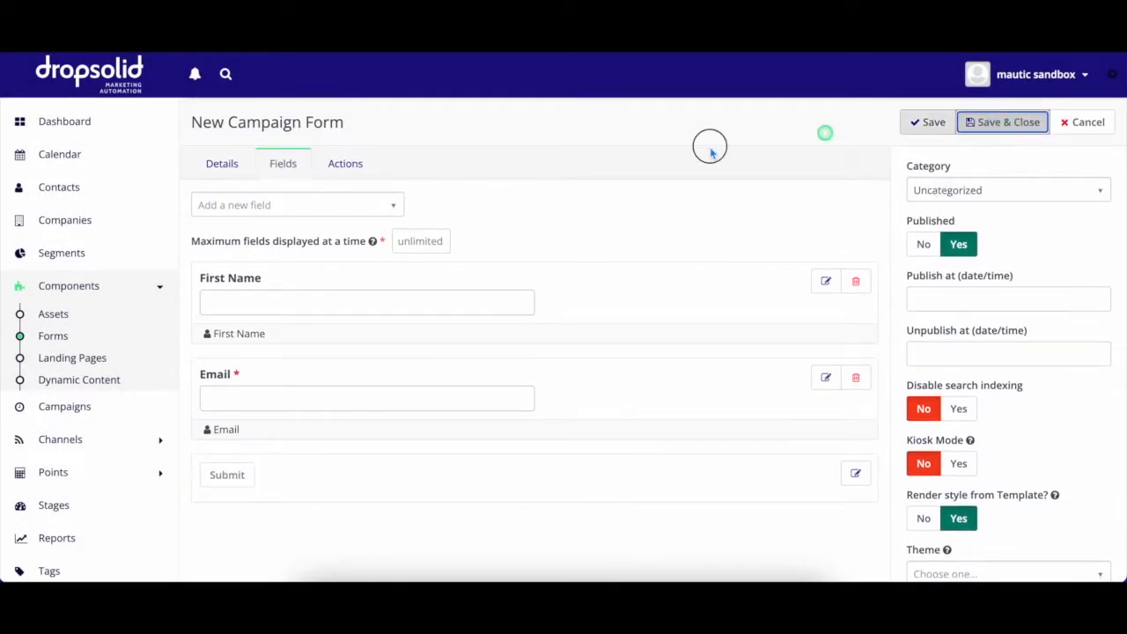
{"action": "left_click", "coordinate": [345, 162]}
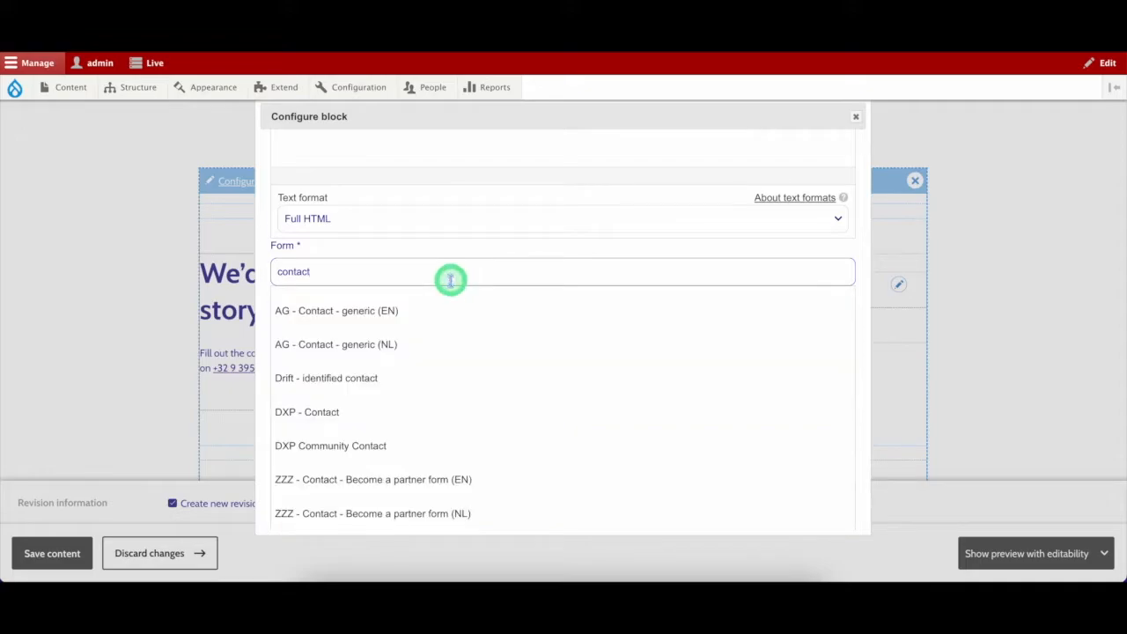
Choose a contact form from the 'contact' suggestions for the page's form block.
{"action": "left_click", "coordinate": [336, 310]}
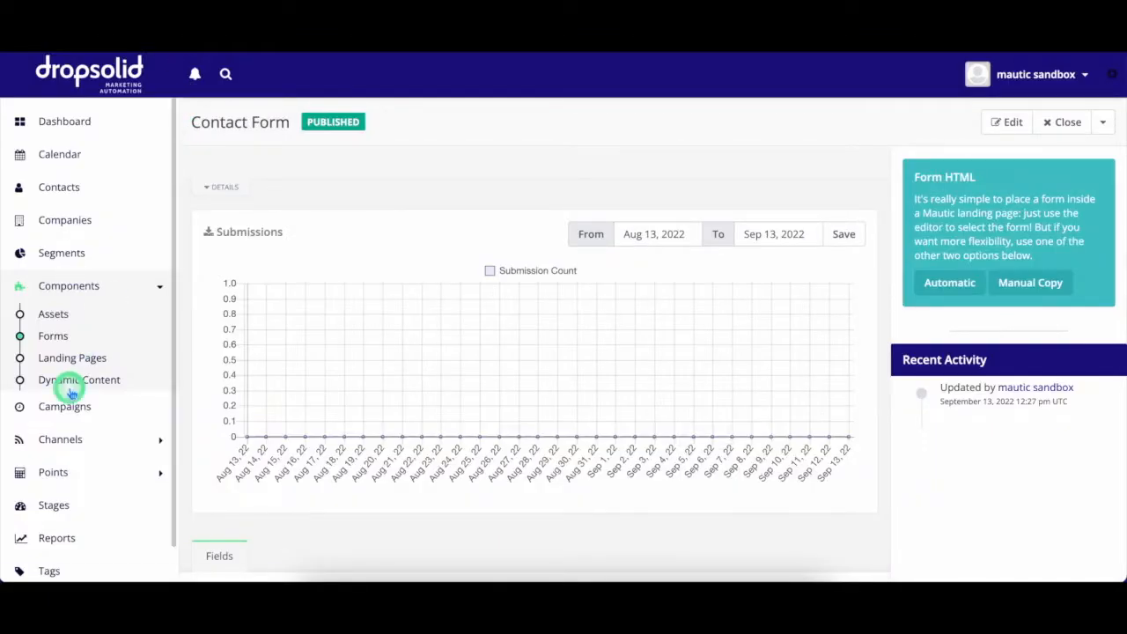
{"action": "mouse_move", "coordinate": [63, 405]}
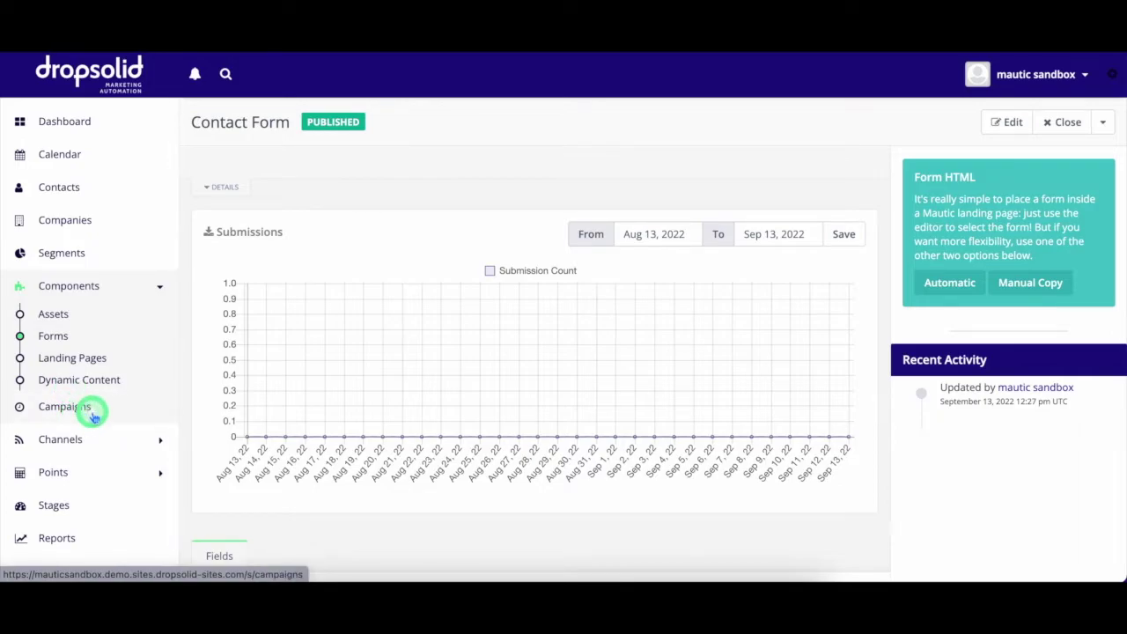
Edit the Event campaign and launch its Campaign Builder workflow.
{"action": "left_click", "coordinate": [63, 405]}
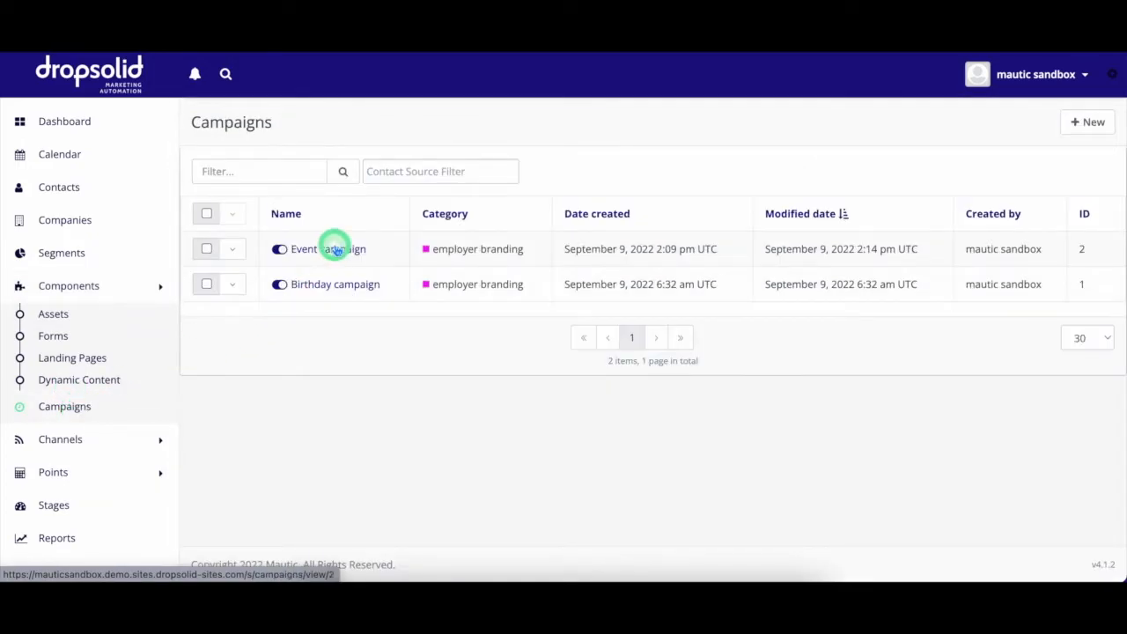
{"action": "left_click", "coordinate": [303, 248]}
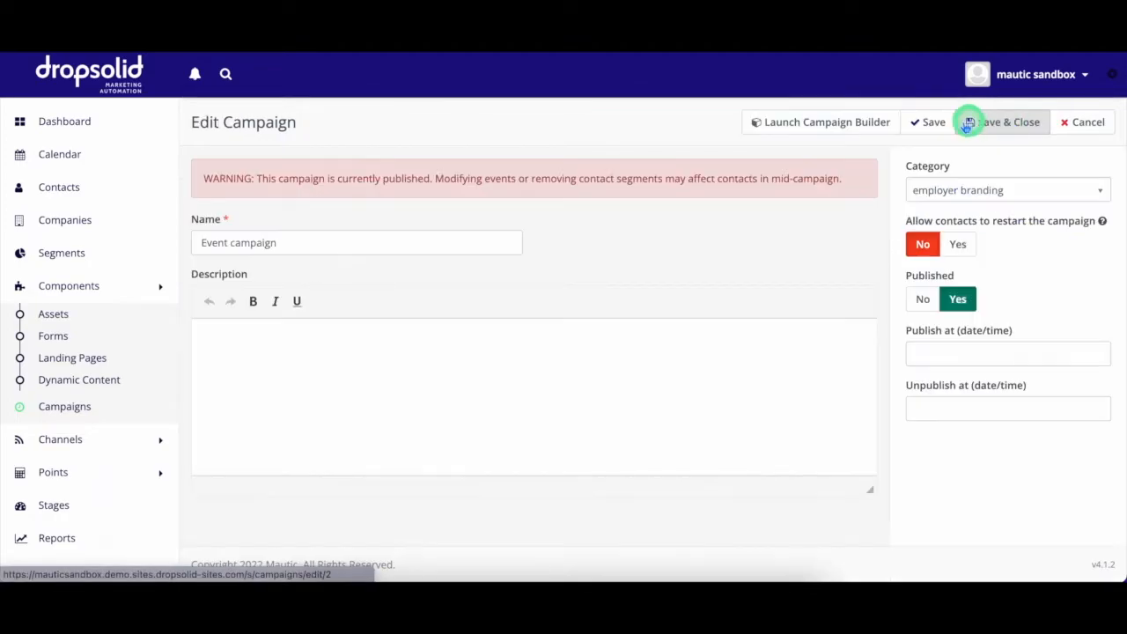
{"action": "left_click", "coordinate": [821, 121]}
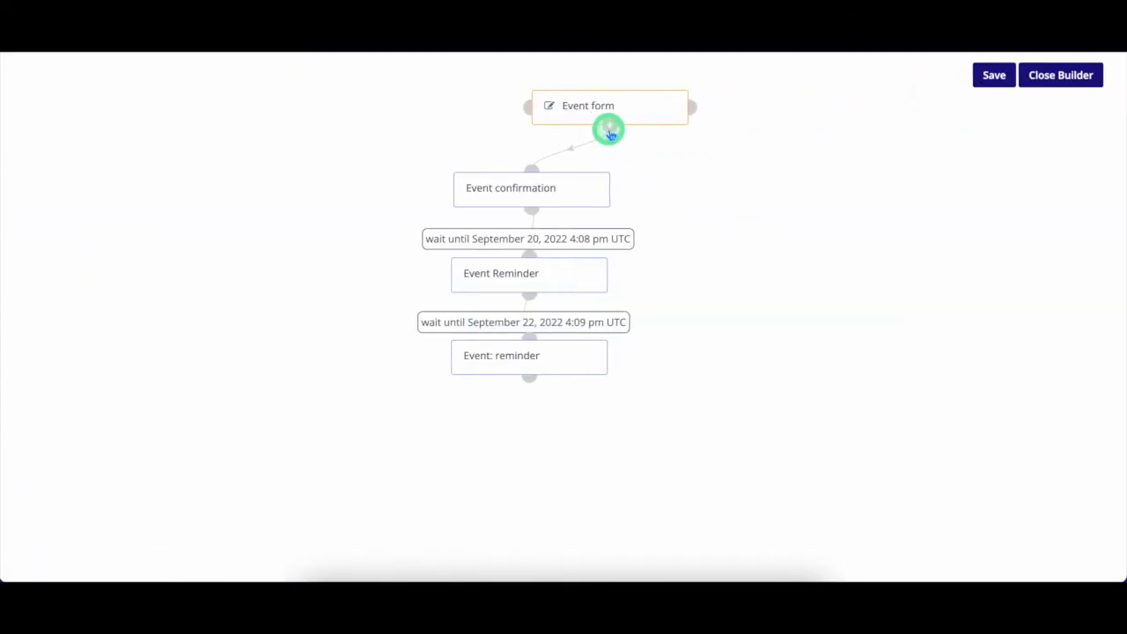
{"action": "left_click", "coordinate": [609, 131]}
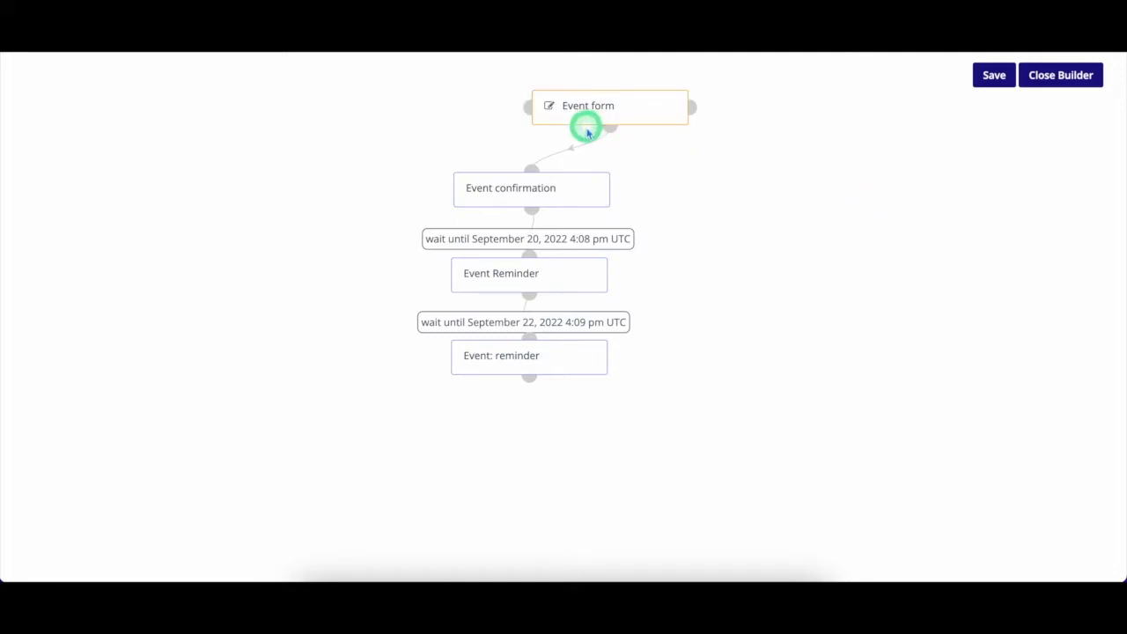
{"action": "mouse_move", "coordinate": [662, 132]}
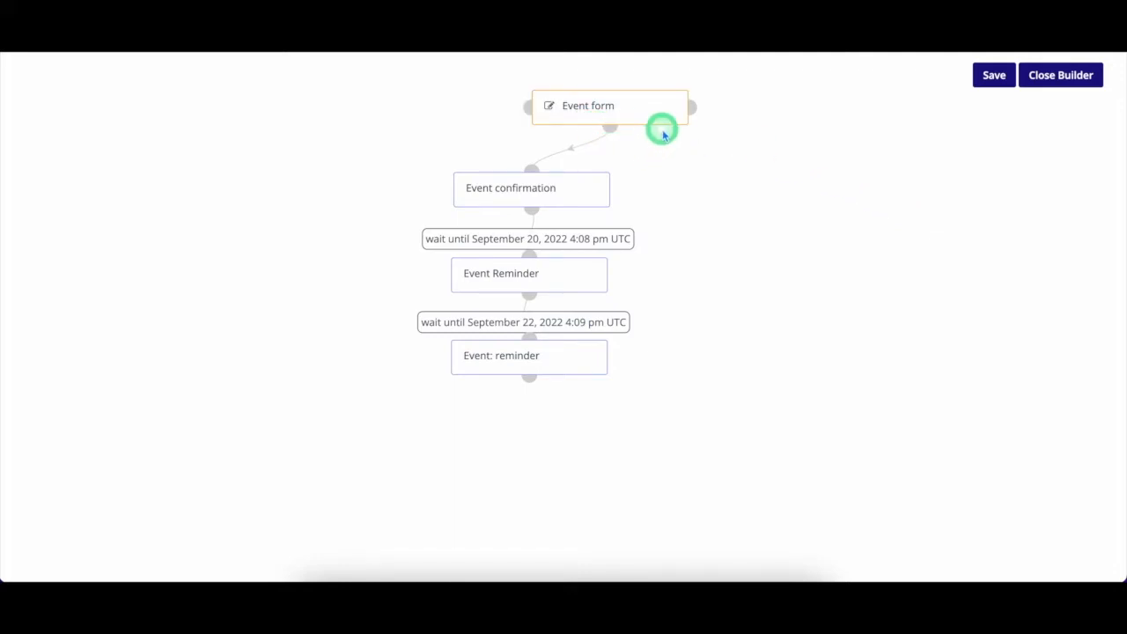
{"action": "mouse_move", "coordinate": [666, 95]}
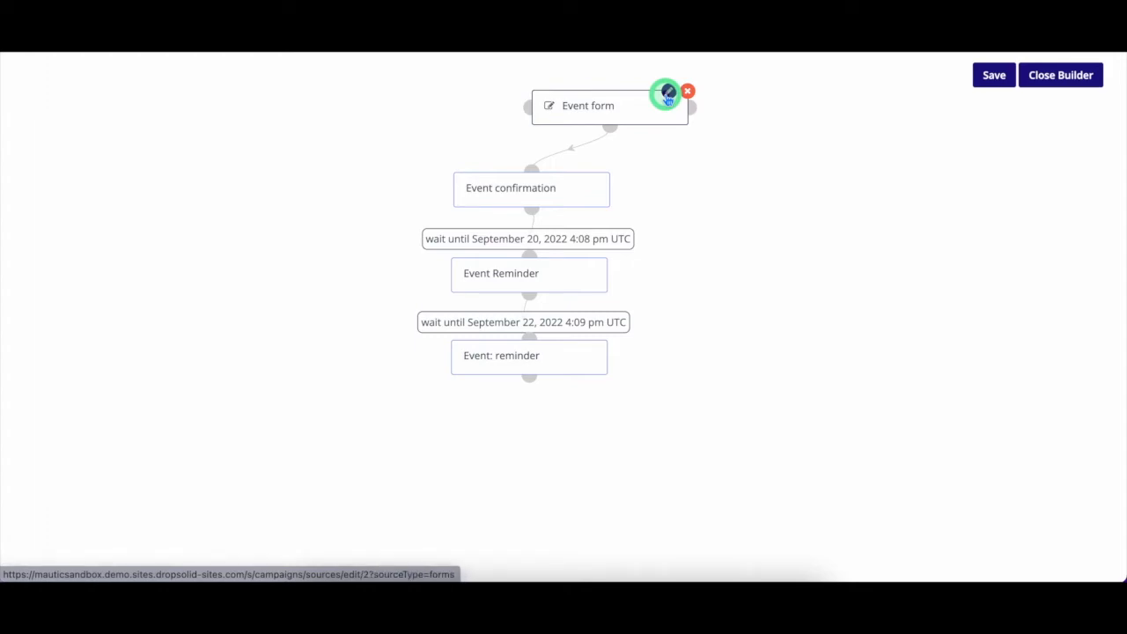
{"action": "left_click", "coordinate": [666, 92]}
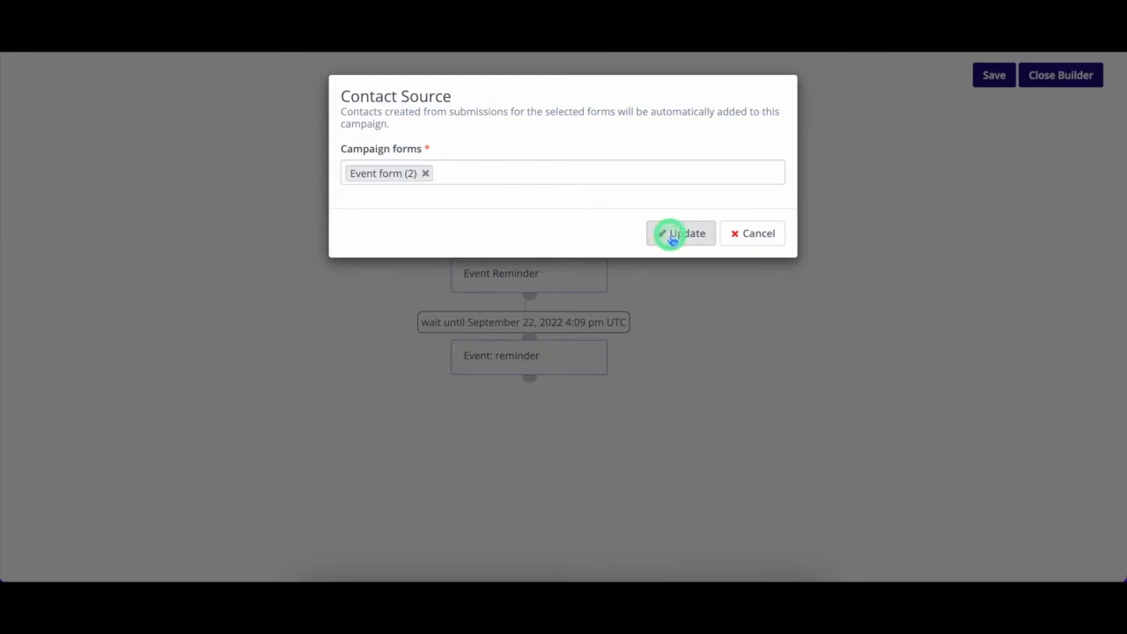
{"action": "left_click", "coordinate": [679, 233]}
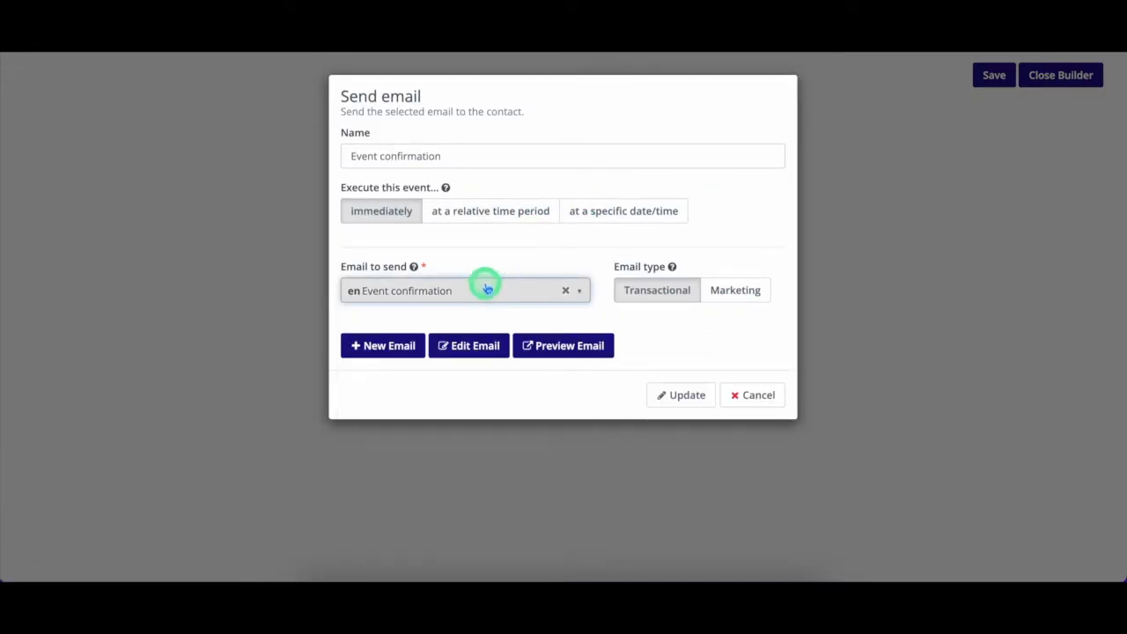
{"action": "mouse_move", "coordinate": [391, 134]}
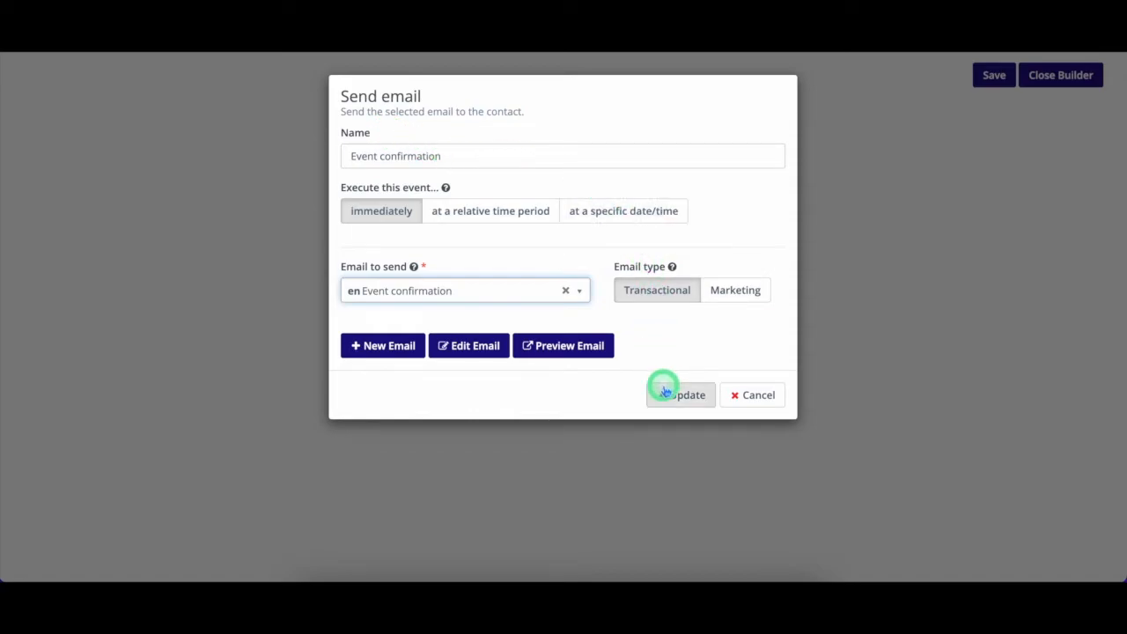
Review the confirmation and two reminder email steps, then close the builder.
{"action": "left_click", "coordinate": [680, 395]}
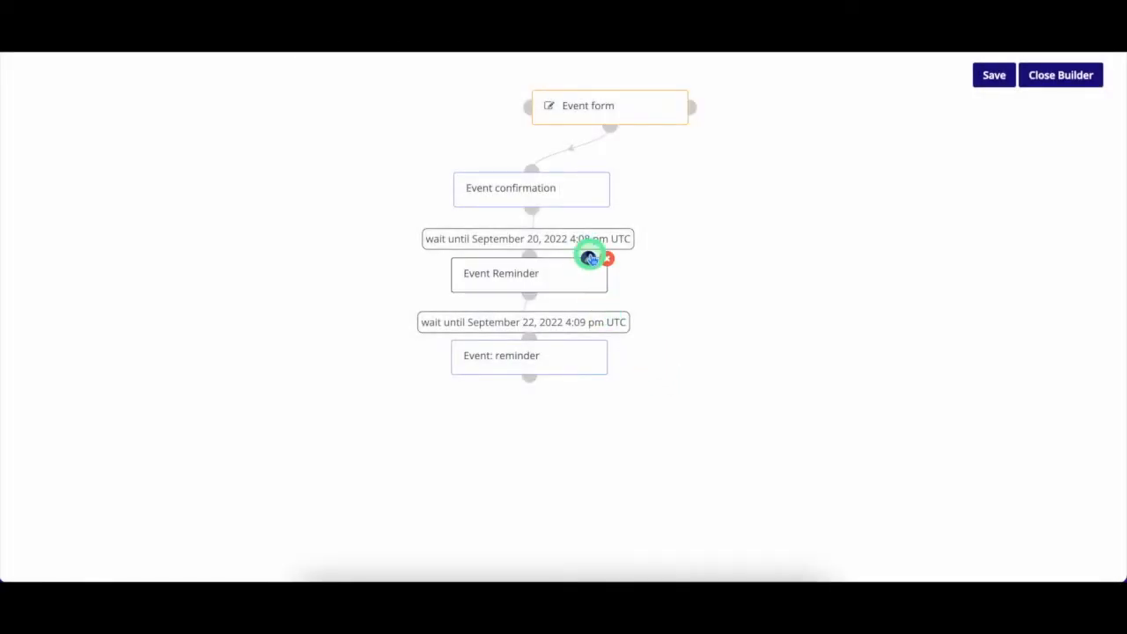
{"action": "left_click", "coordinate": [528, 273]}
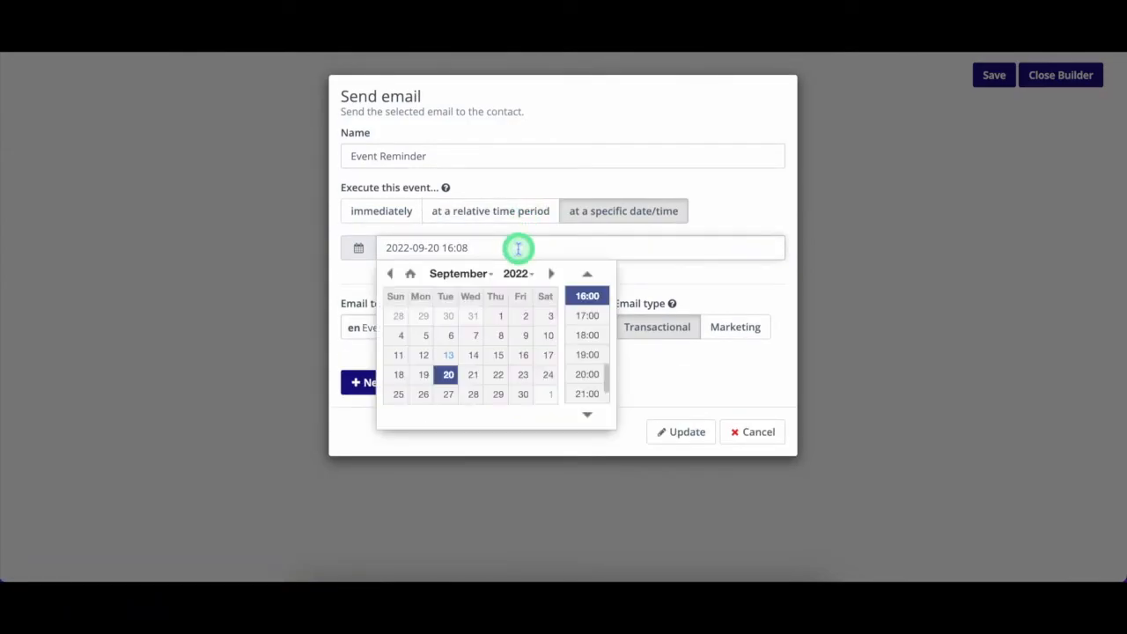
{"action": "left_click", "coordinate": [678, 282]}
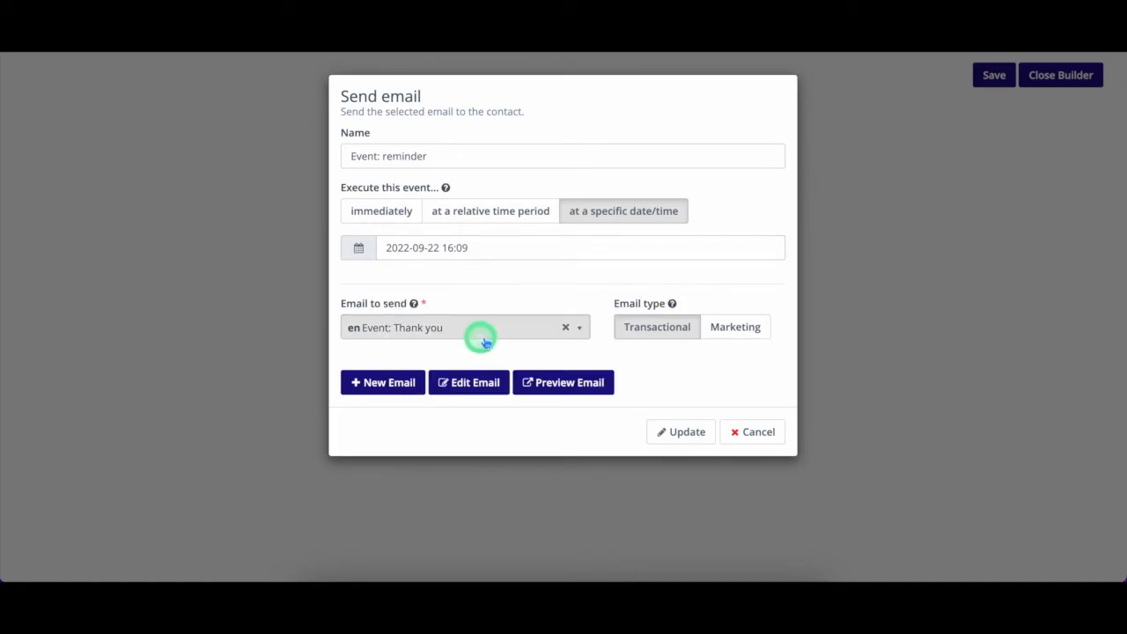
{"action": "left_click", "coordinate": [679, 432]}
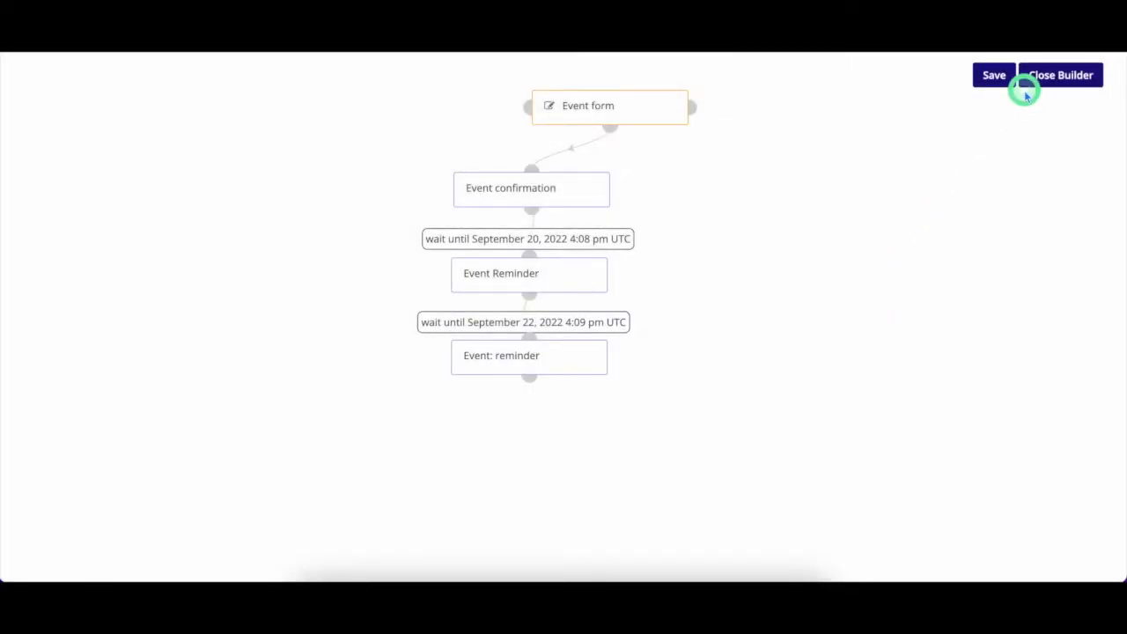
{"action": "left_click", "coordinate": [1060, 74]}
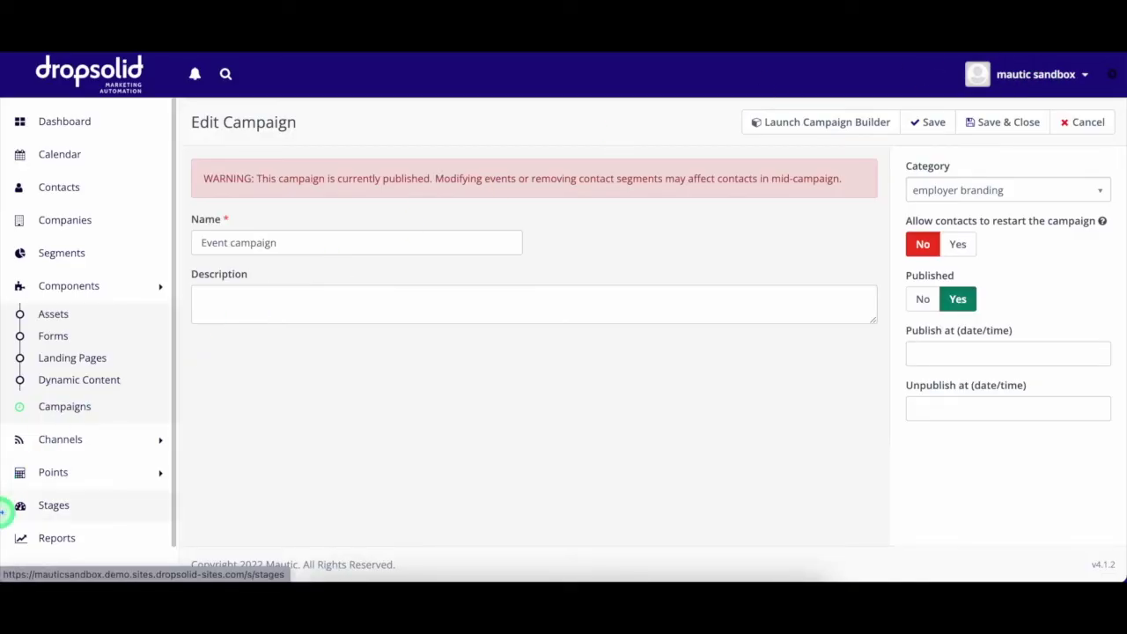
Go to Reports and open the Email overview report.
{"action": "left_click", "coordinate": [56, 537]}
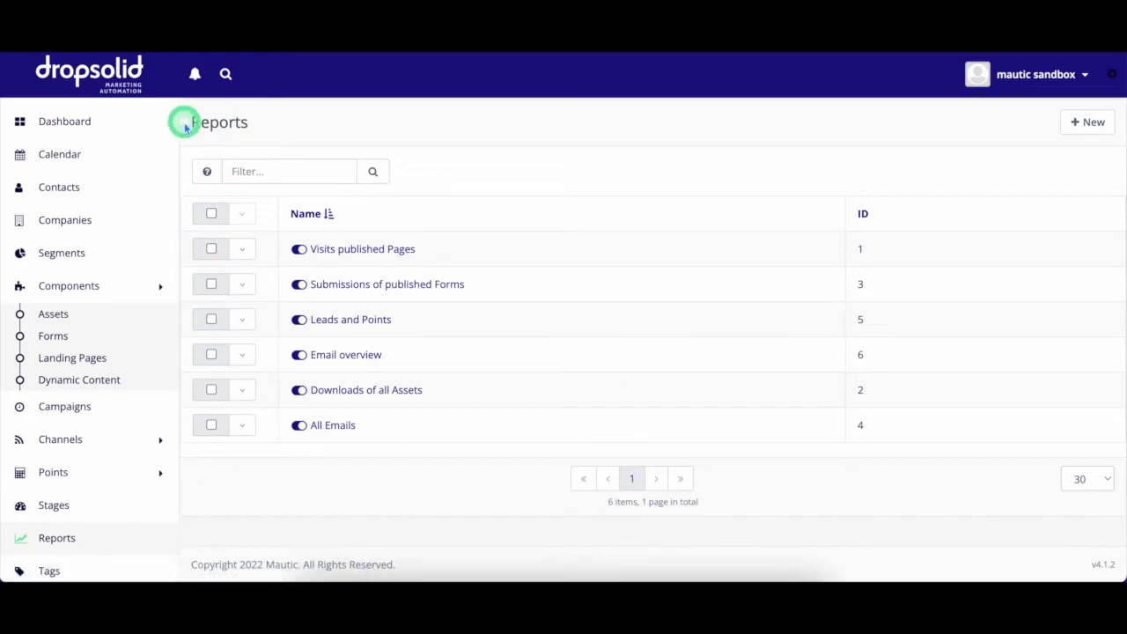
{"action": "mouse_move", "coordinate": [345, 354]}
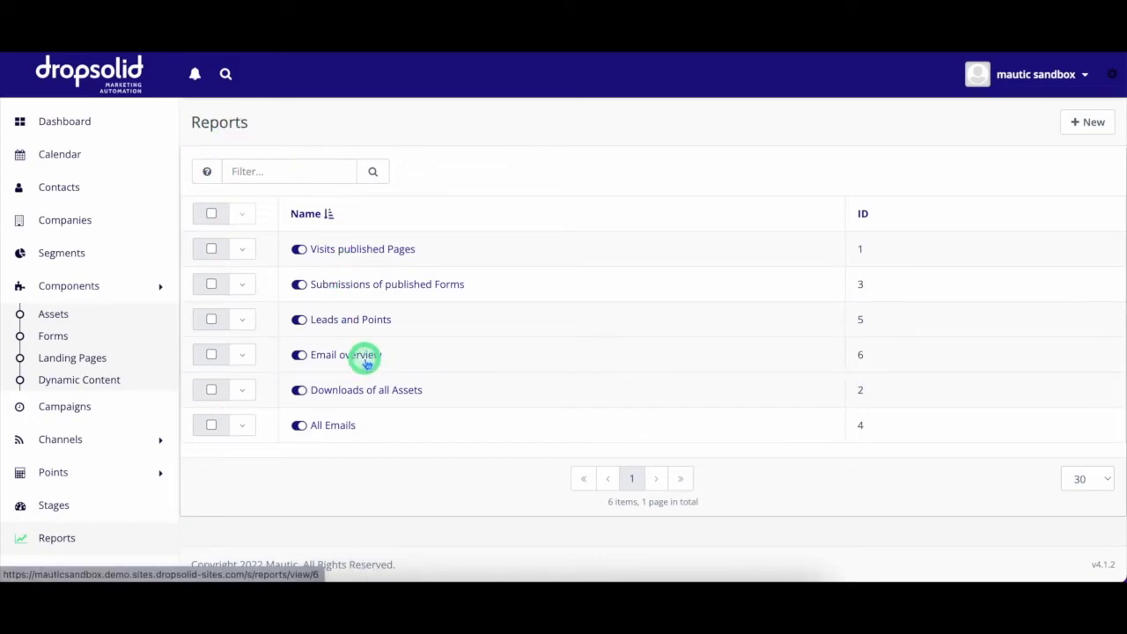
{"action": "mouse_move", "coordinate": [366, 389]}
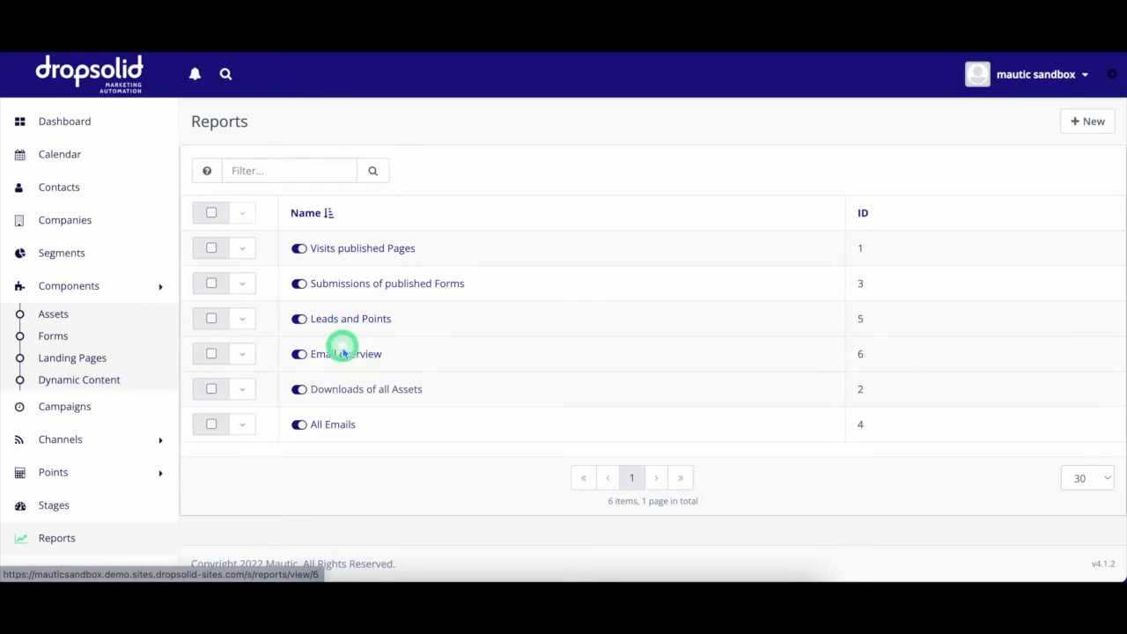
{"action": "left_click", "coordinate": [345, 352]}
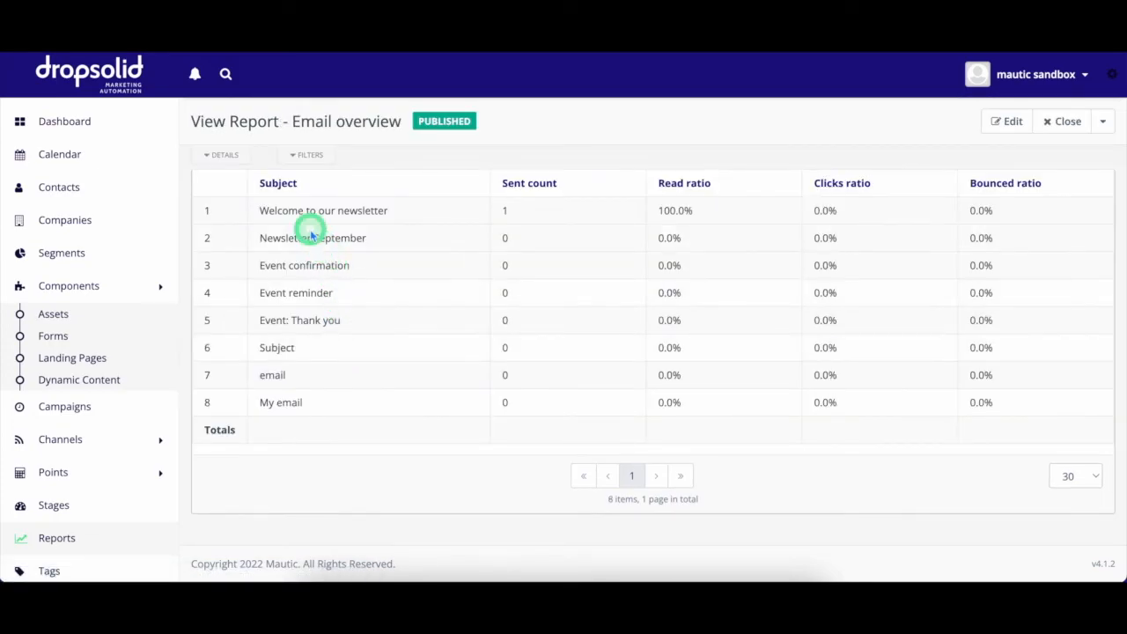
{"action": "mouse_move", "coordinate": [716, 144]}
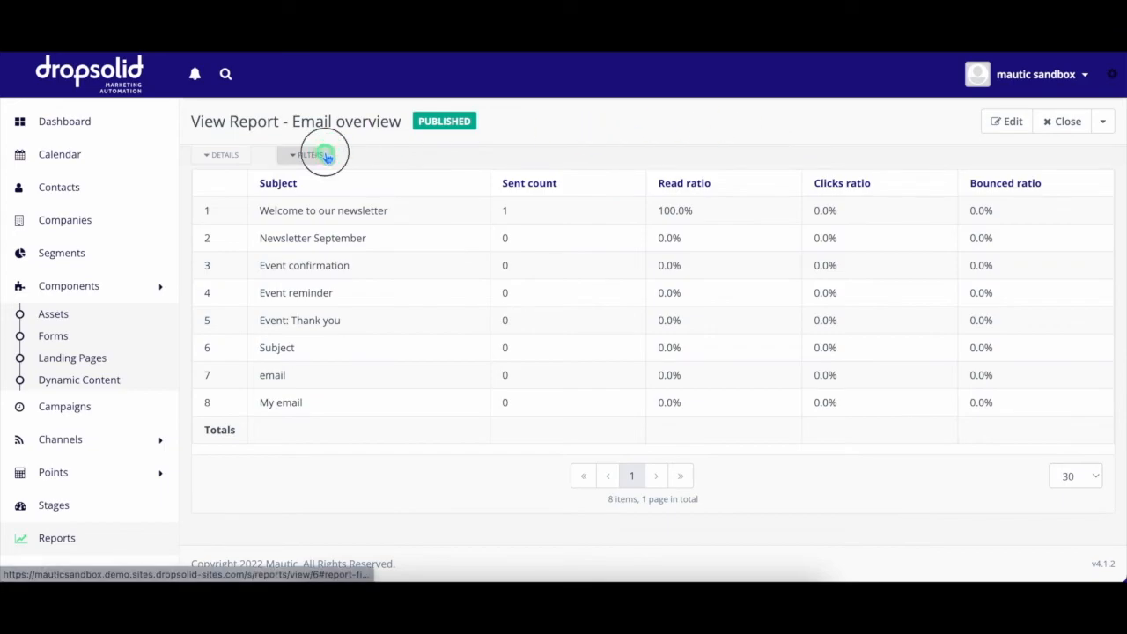
Expand the report Filters showing Aug 13–Sep 13, 2022, then go to the Dashboard.
{"action": "left_click", "coordinate": [306, 155]}
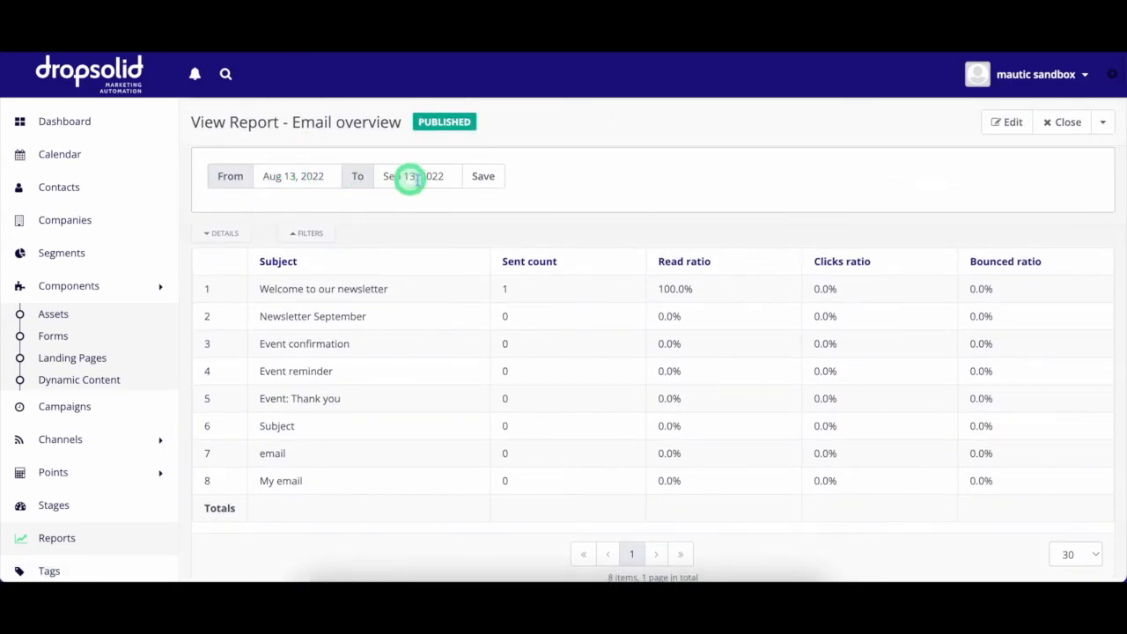
{"action": "mouse_move", "coordinate": [605, 183]}
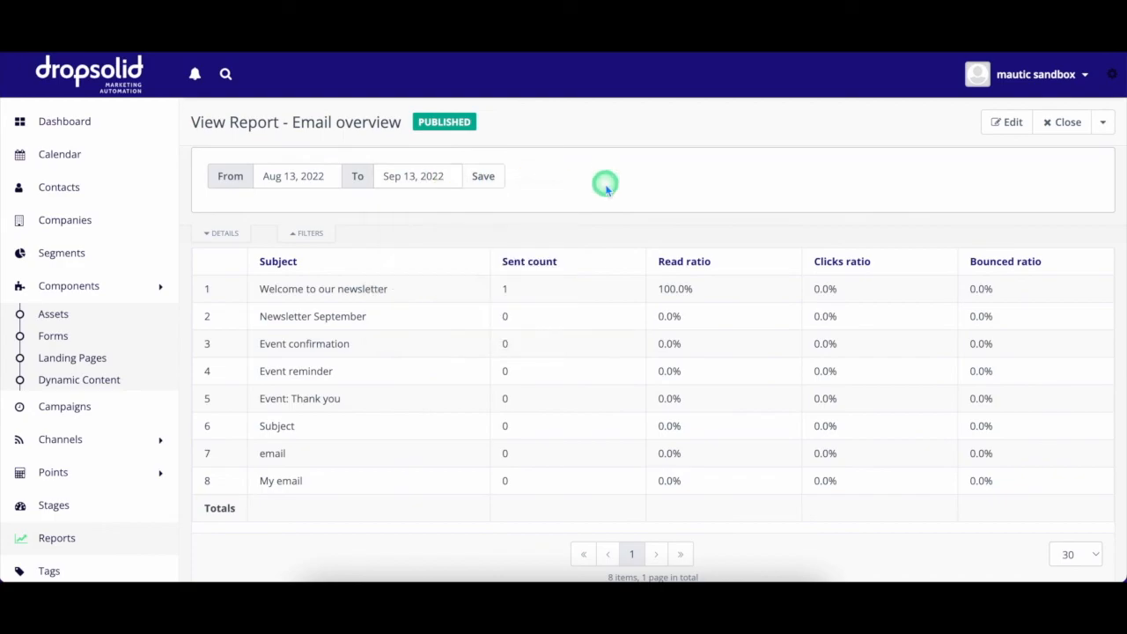
{"action": "mouse_move", "coordinate": [105, 121]}
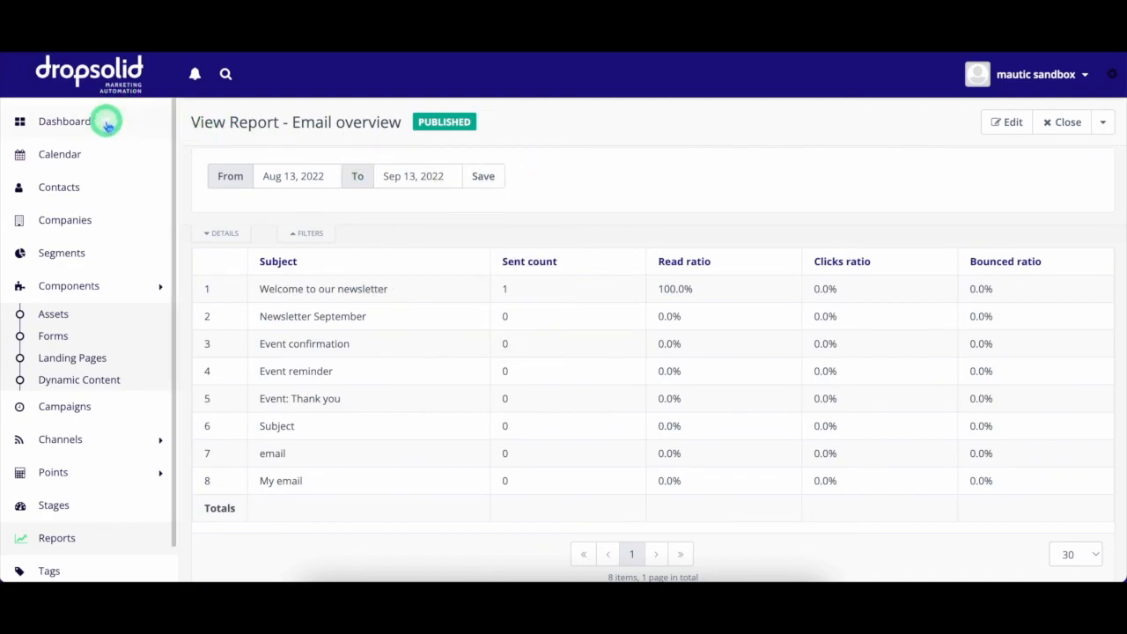
{"action": "left_click", "coordinate": [63, 119]}
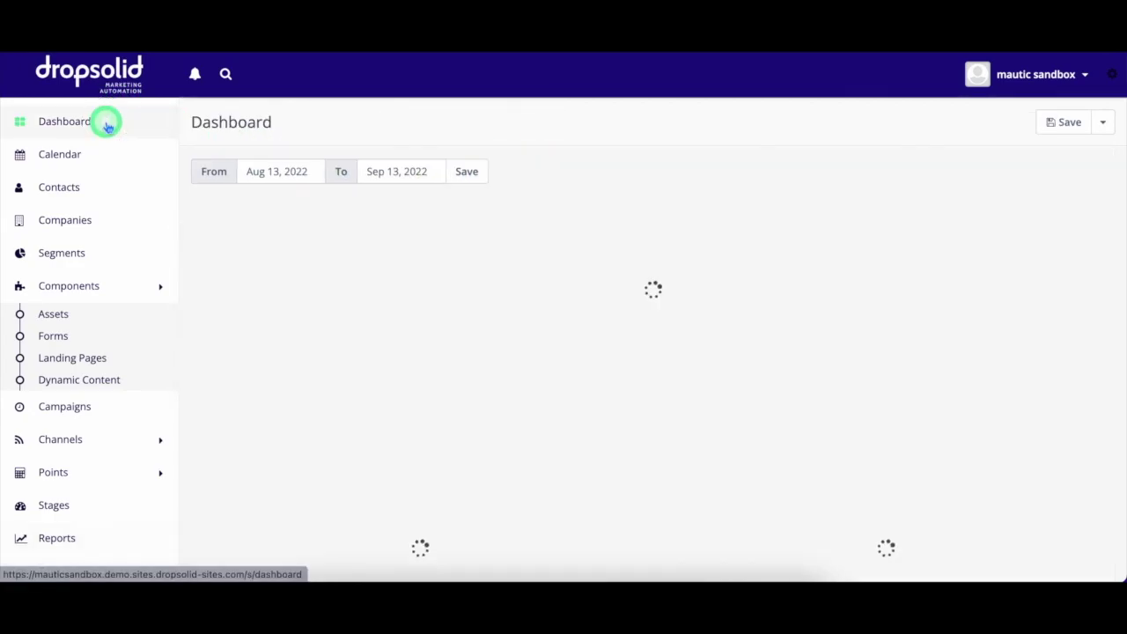